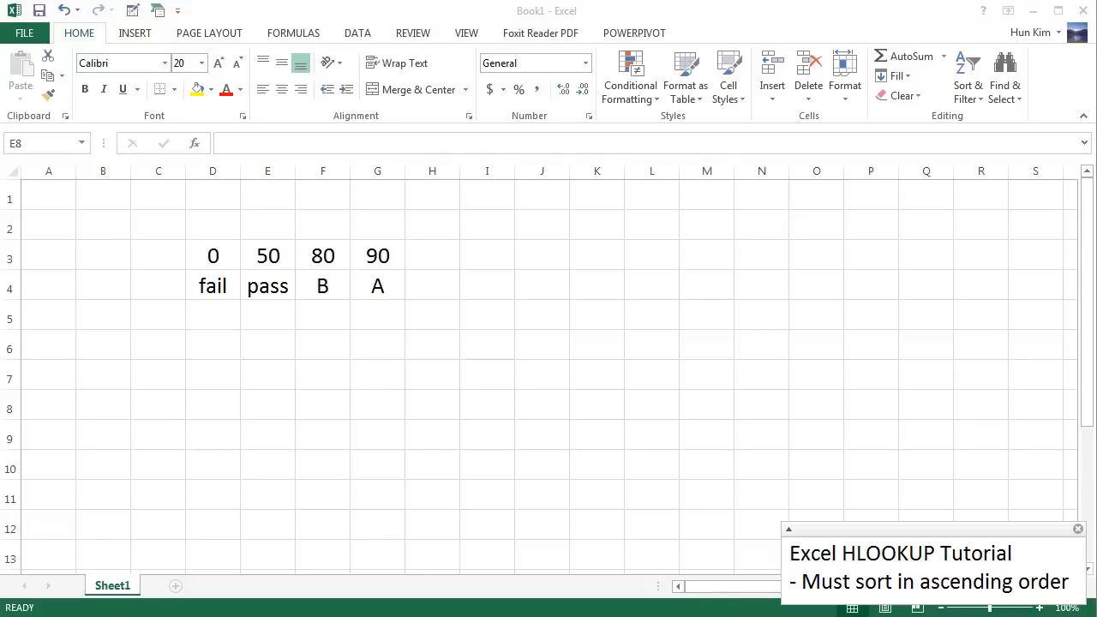
pyautogui.moveTo(866, 565)
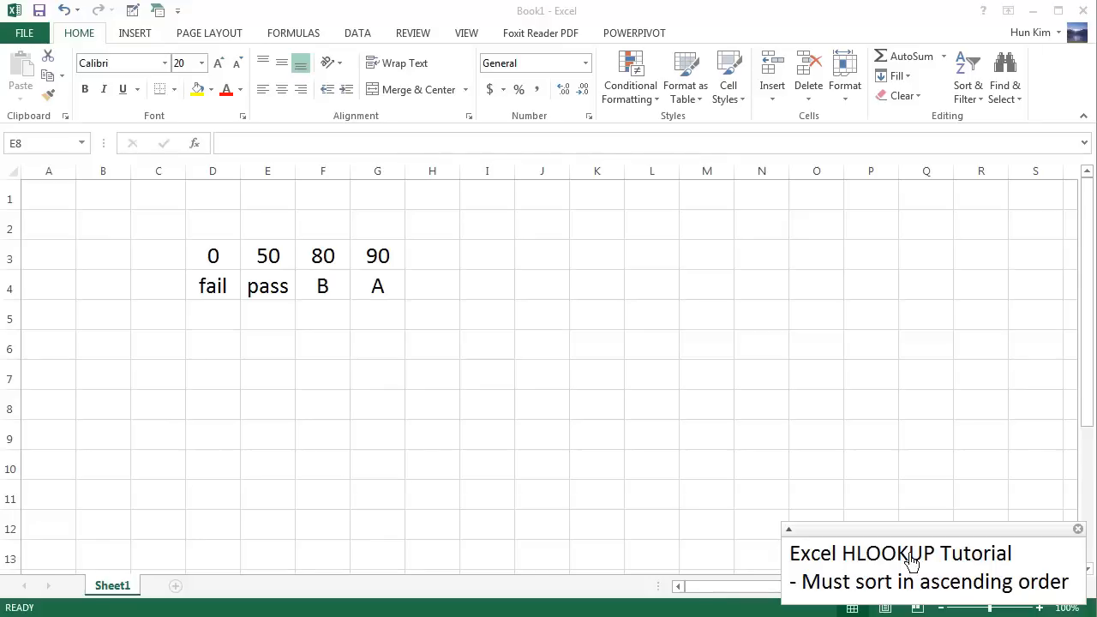
pyautogui.moveTo(897, 565)
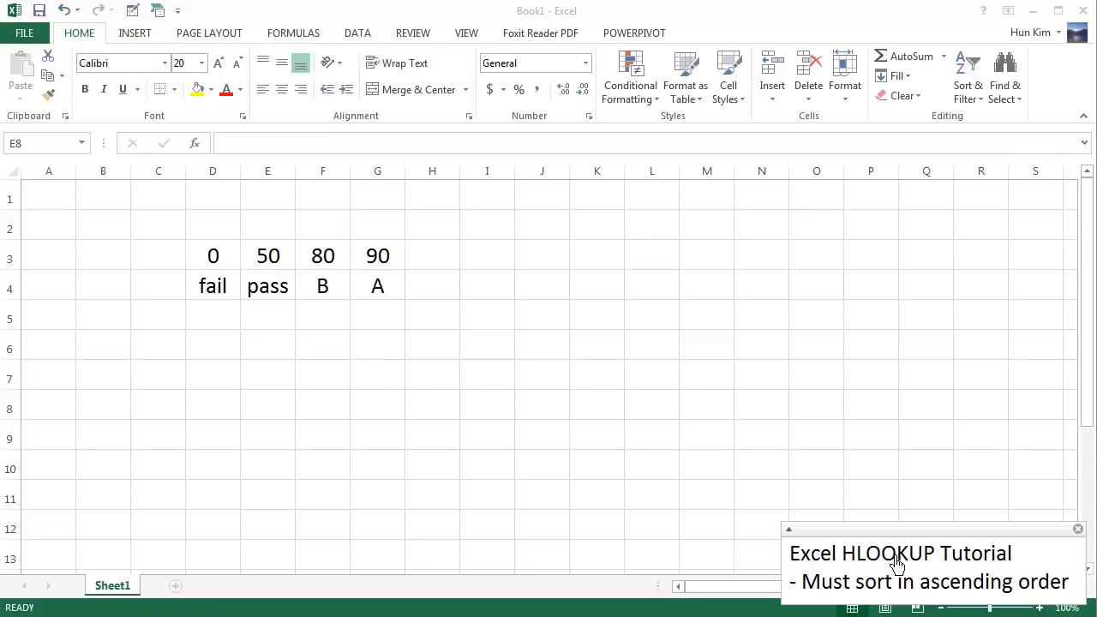
pyautogui.moveTo(872, 563)
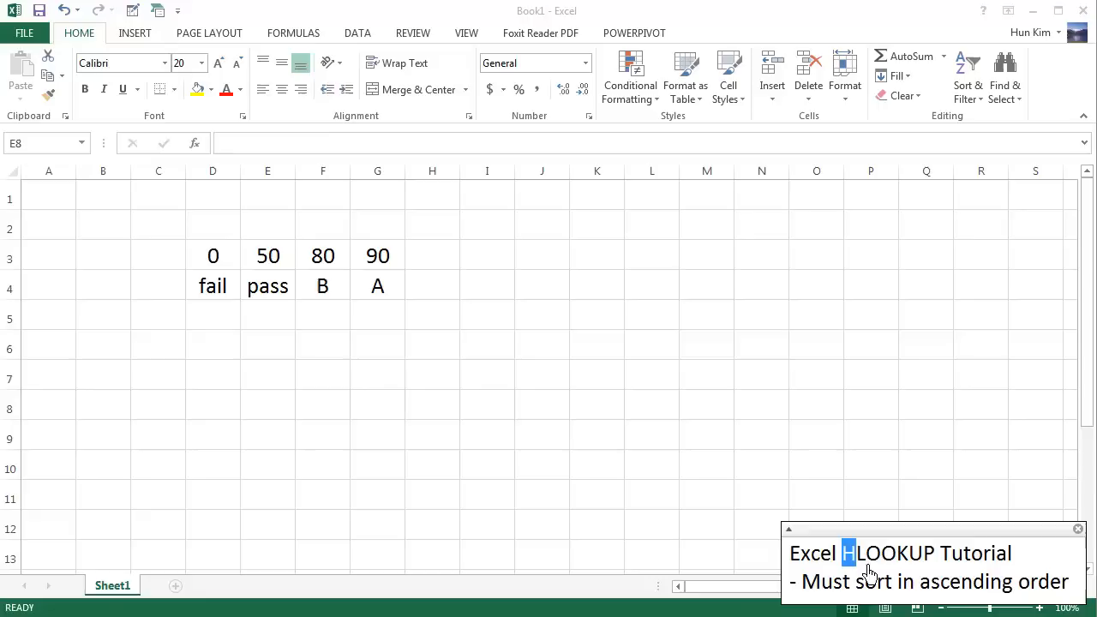
pyautogui.moveTo(887, 564)
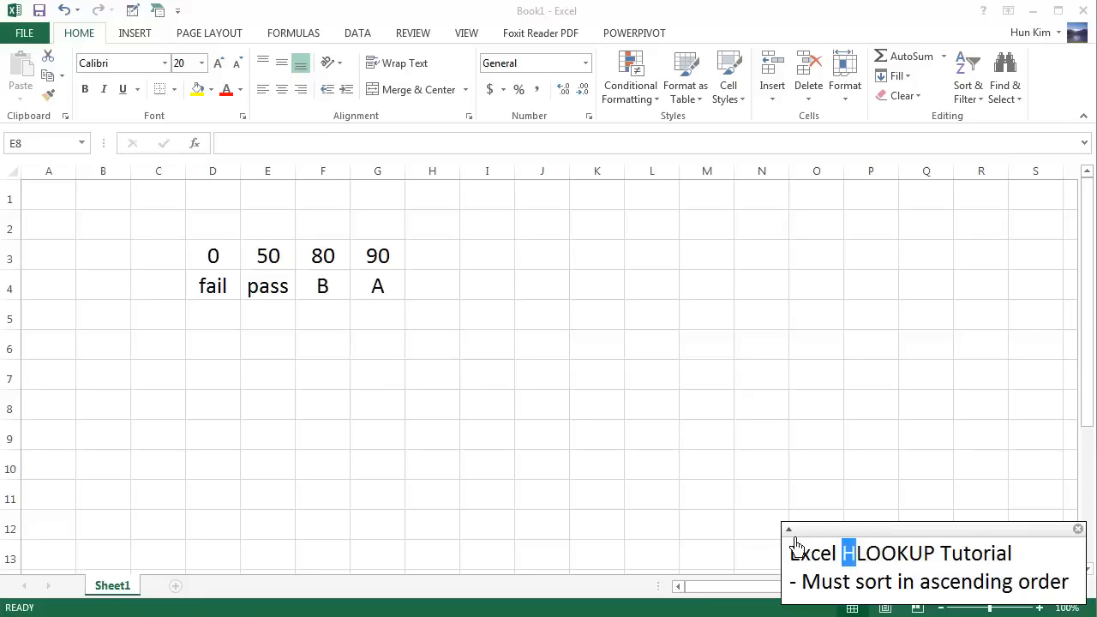
# - Review the grade table thresholds 0, 50, 80, 90 and their grades fail, pass, B
pyautogui.click(213, 256)
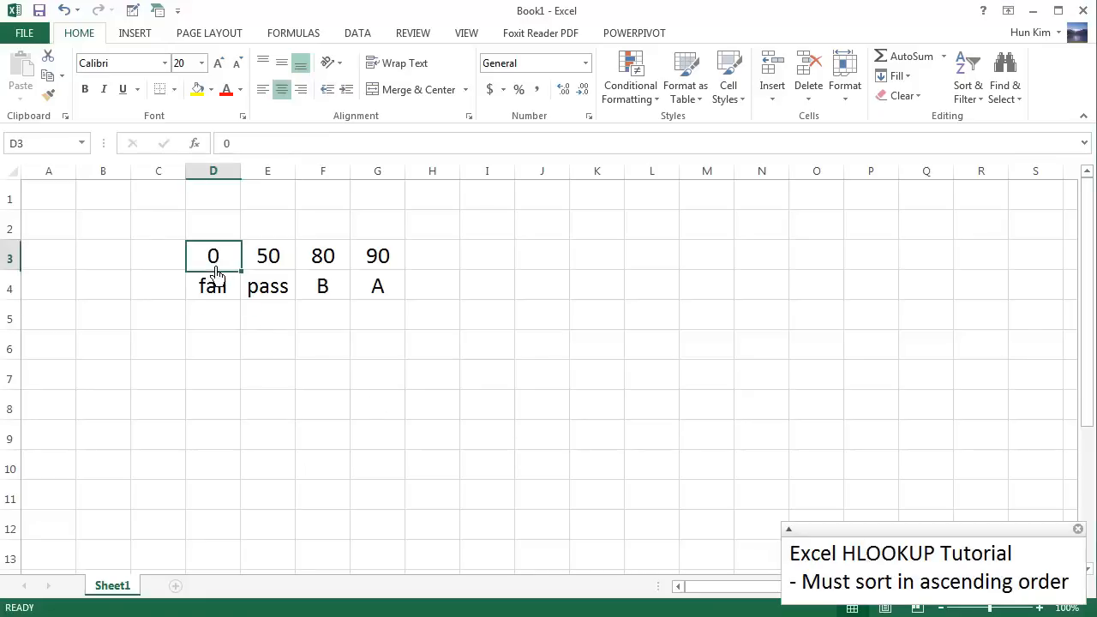
pyautogui.click(157, 254)
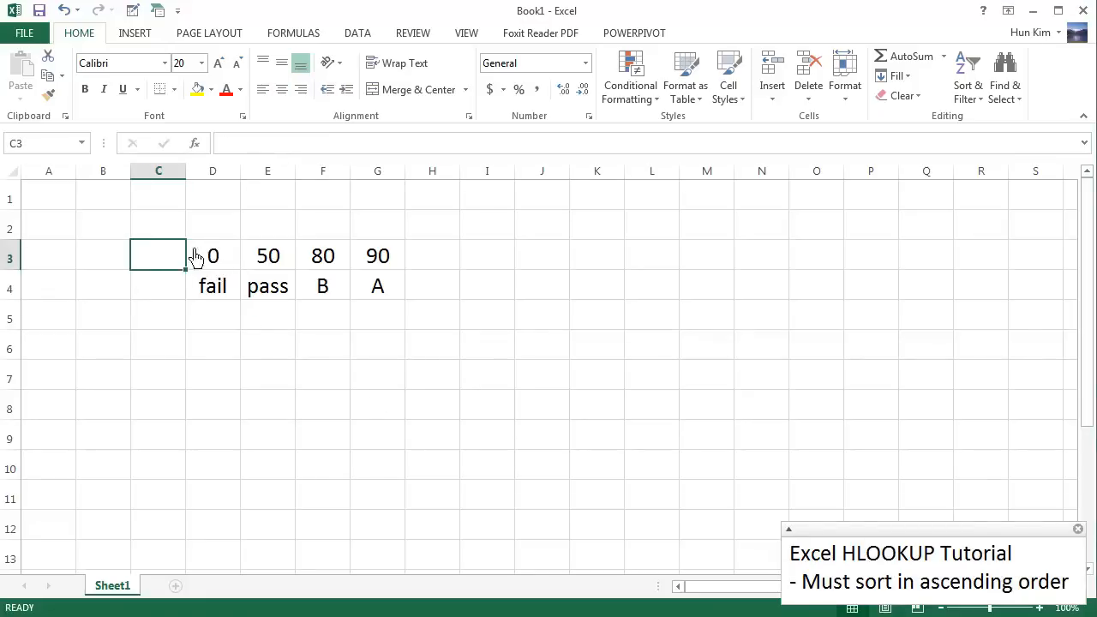
pyautogui.click(159, 225)
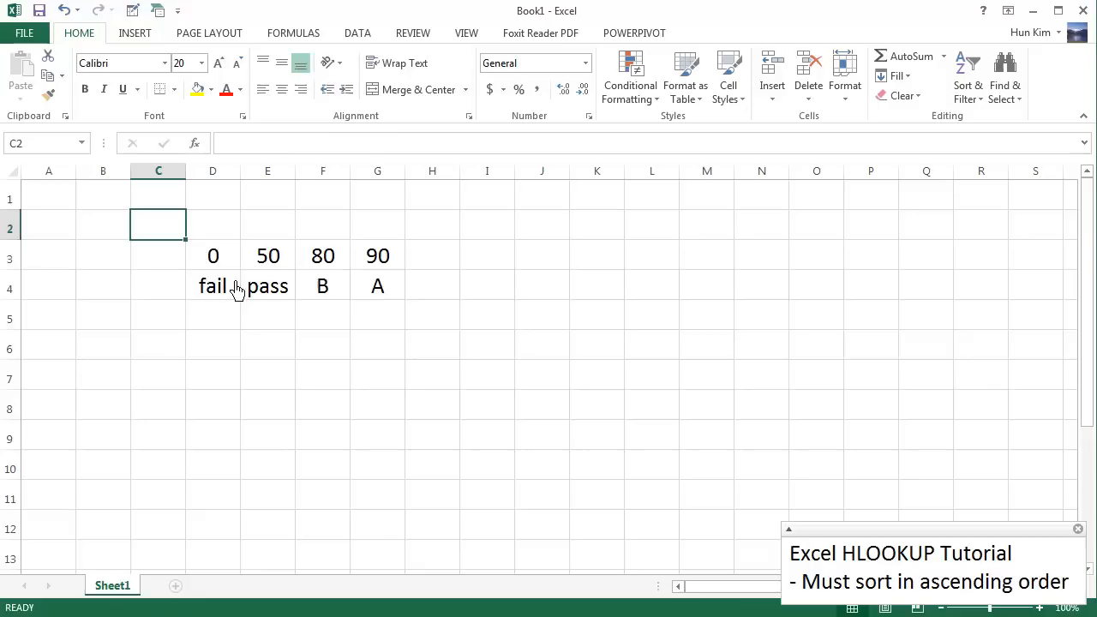
pyautogui.click(212, 256)
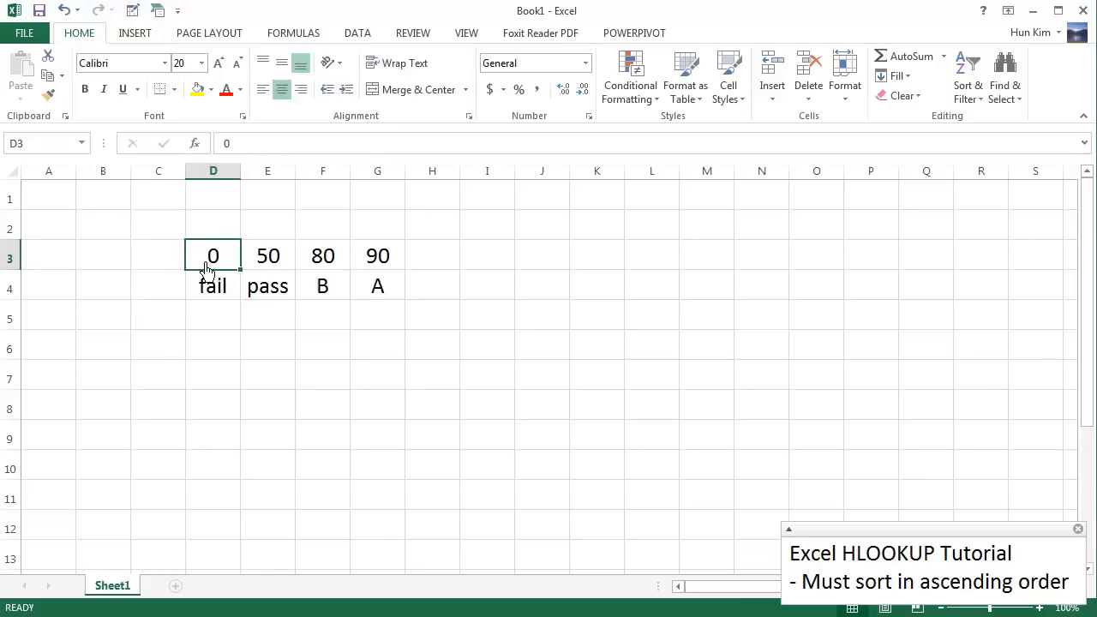
pyautogui.click(212, 286)
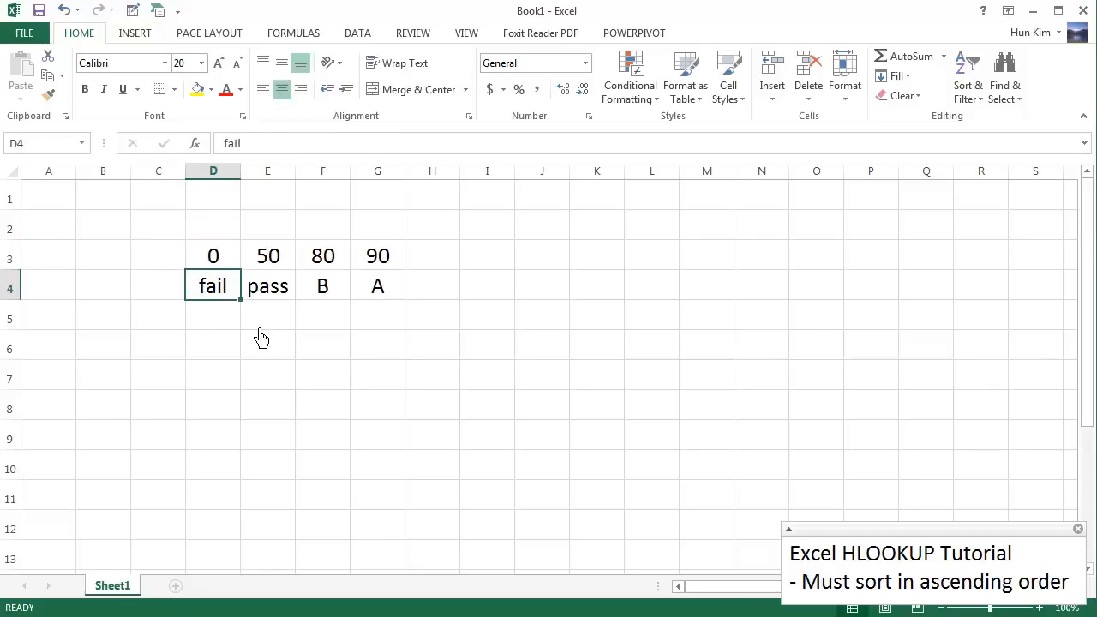
pyautogui.click(267, 255)
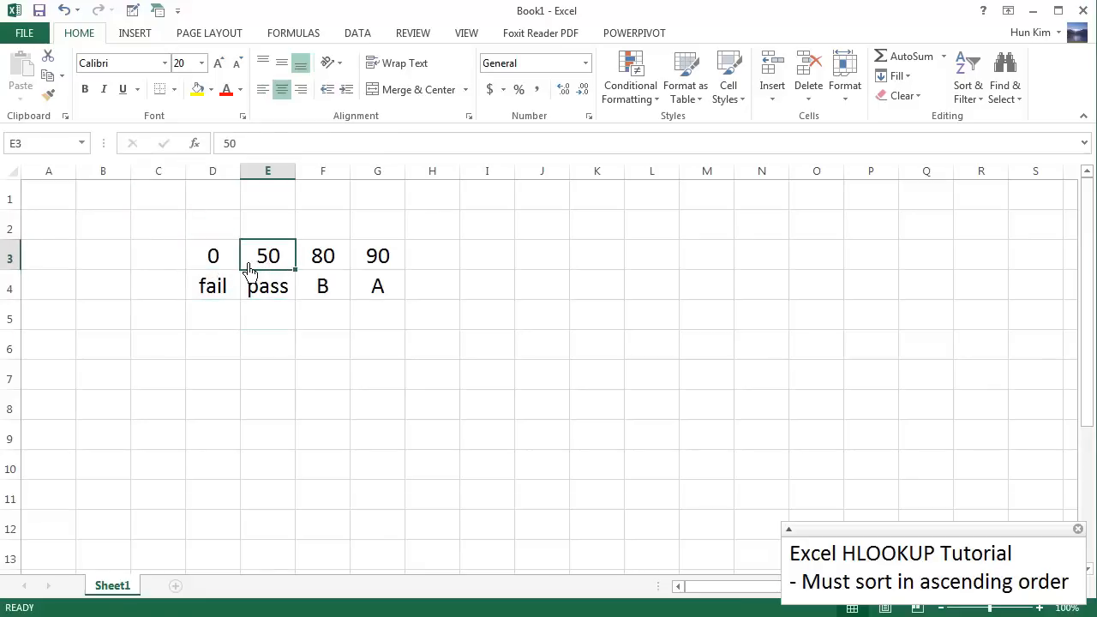
pyautogui.click(267, 285)
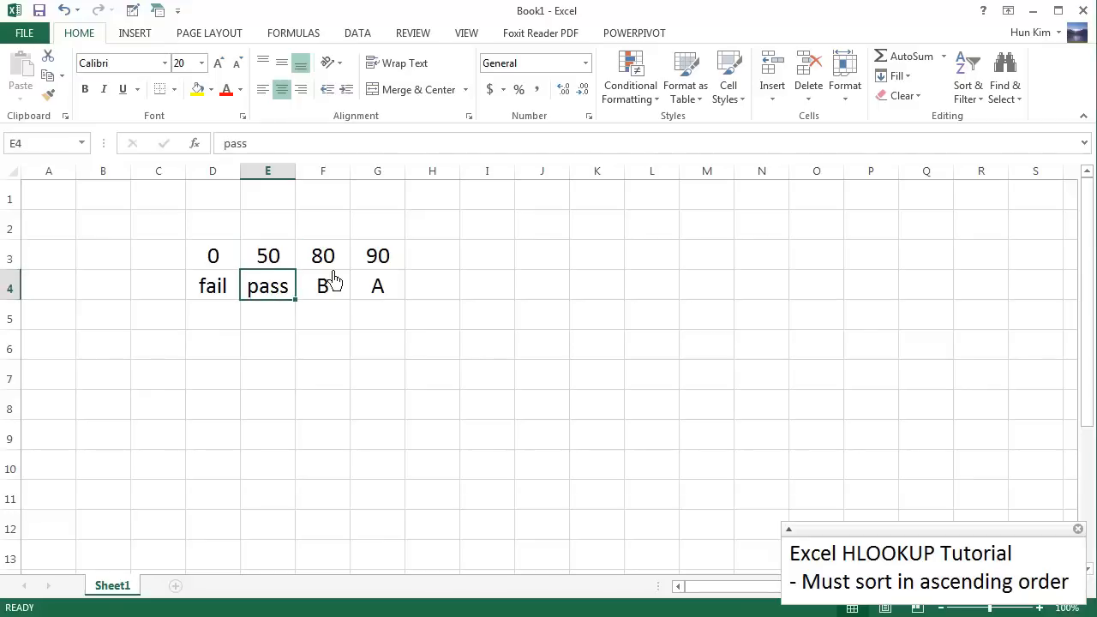
pyautogui.click(322, 256)
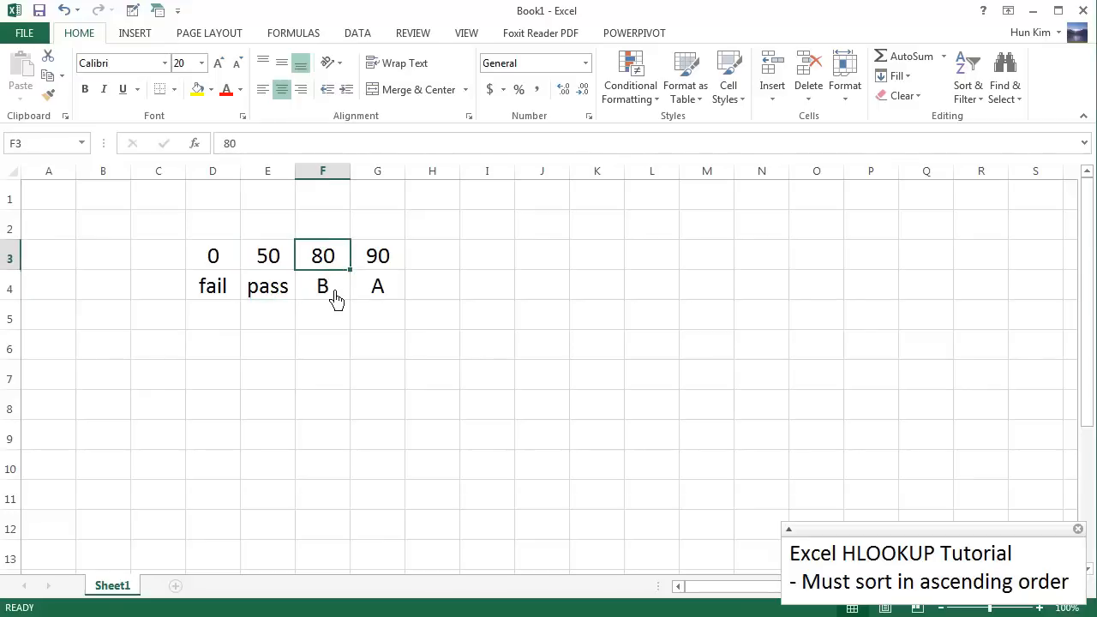
pyautogui.click(322, 285)
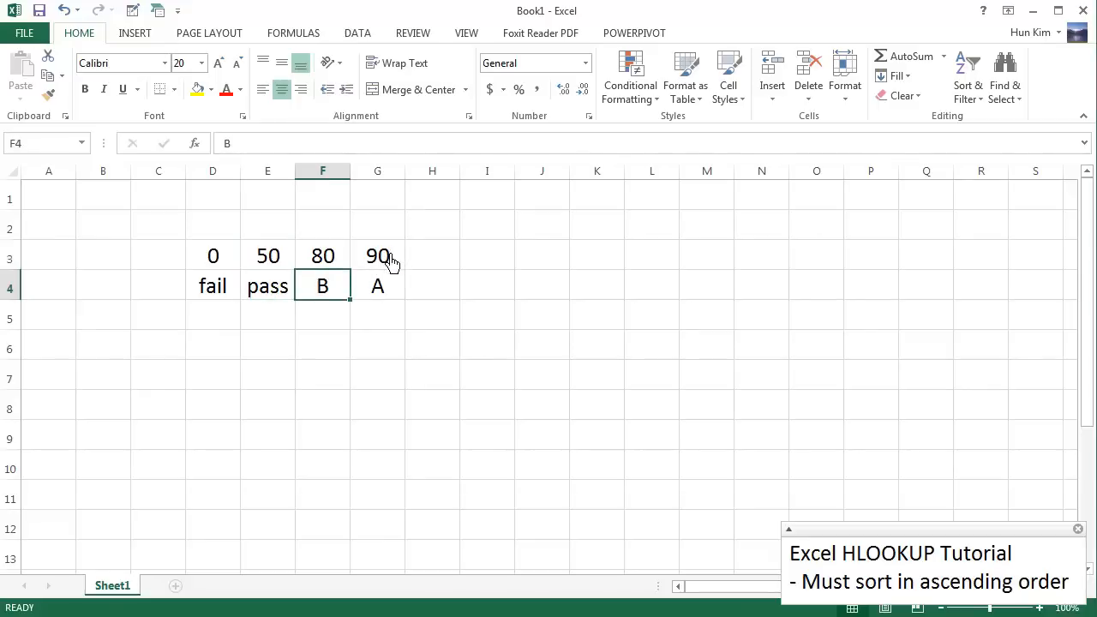
pyautogui.click(377, 256)
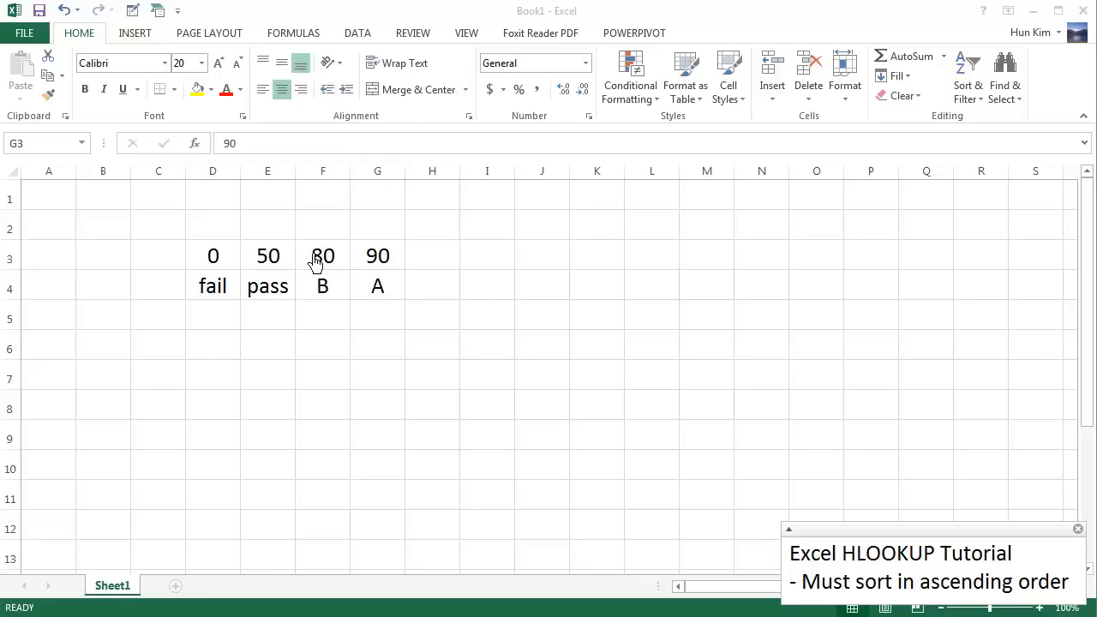
pyautogui.moveTo(187, 296)
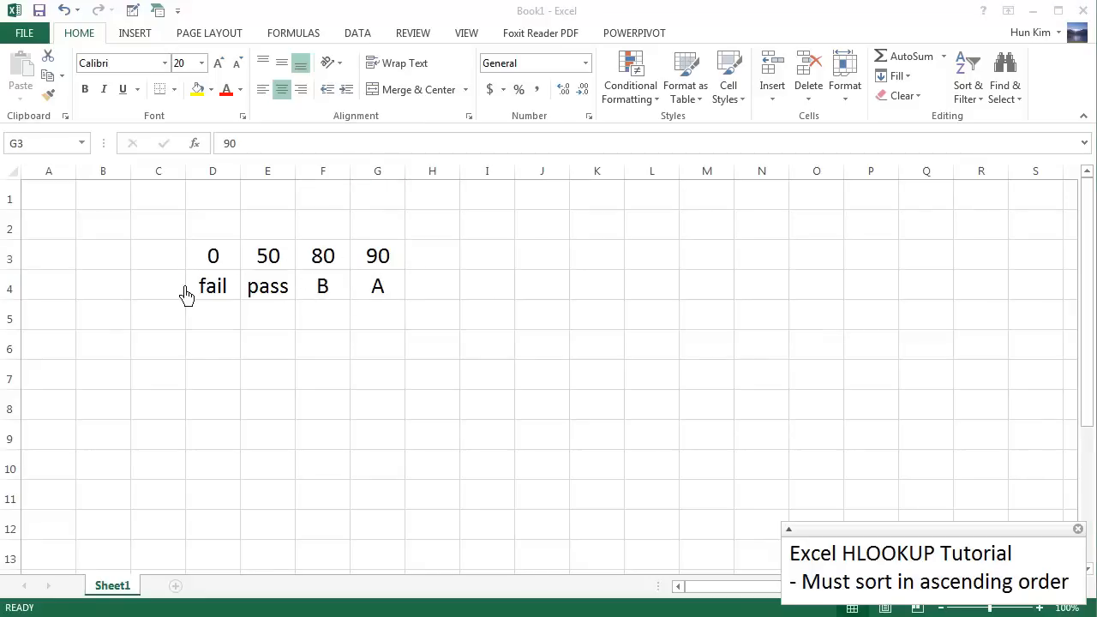
pyautogui.moveTo(197, 278)
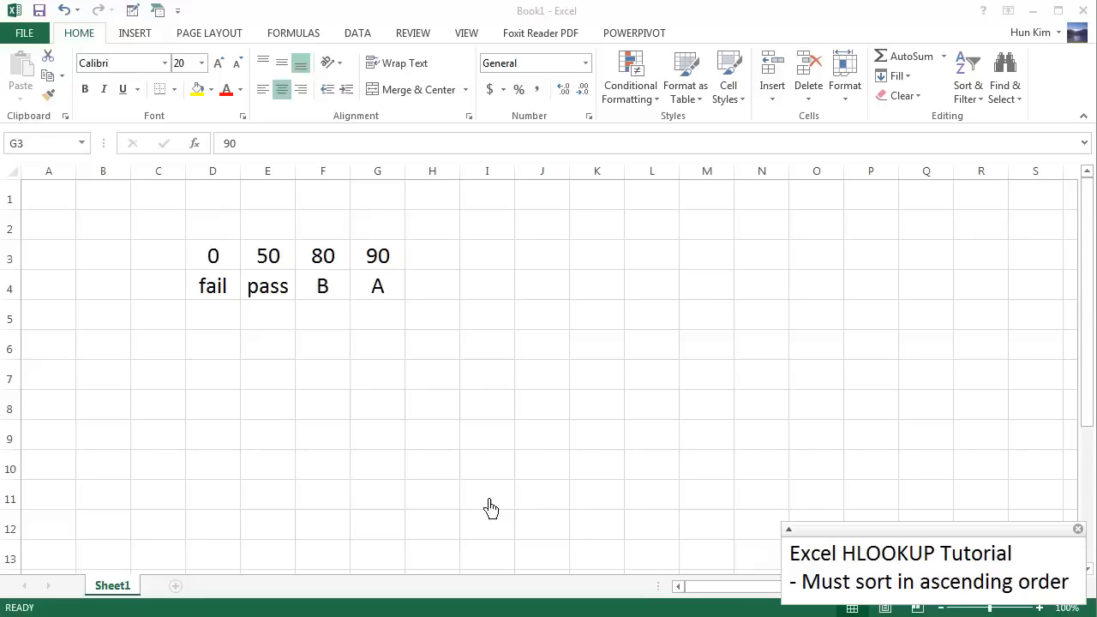
pyautogui.moveTo(212, 260)
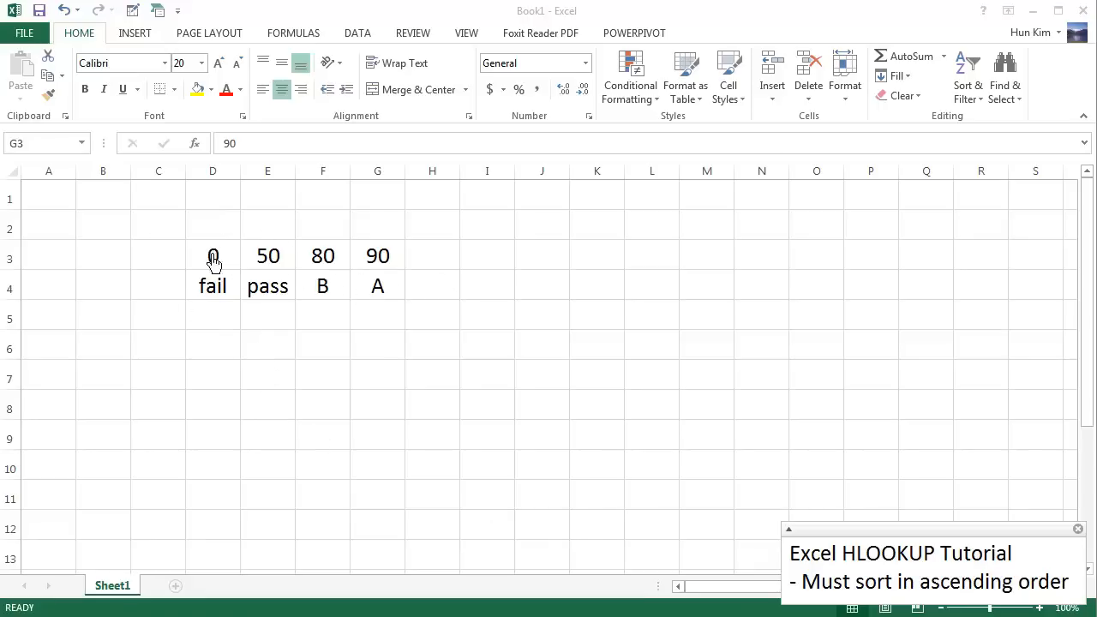
pyautogui.moveTo(202, 334)
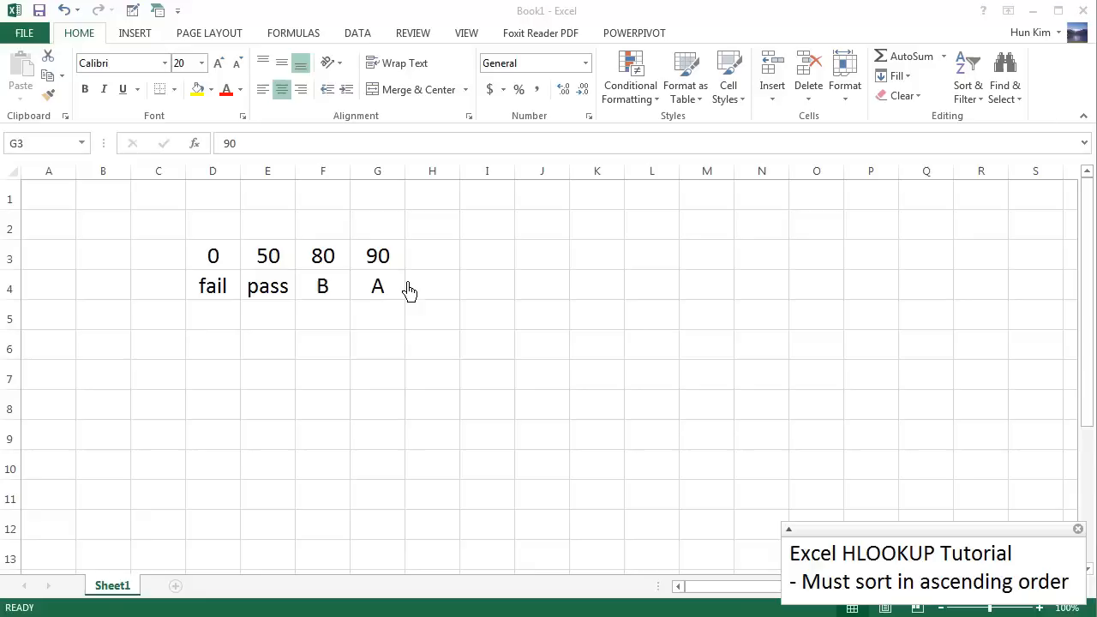
pyautogui.moveTo(863, 604)
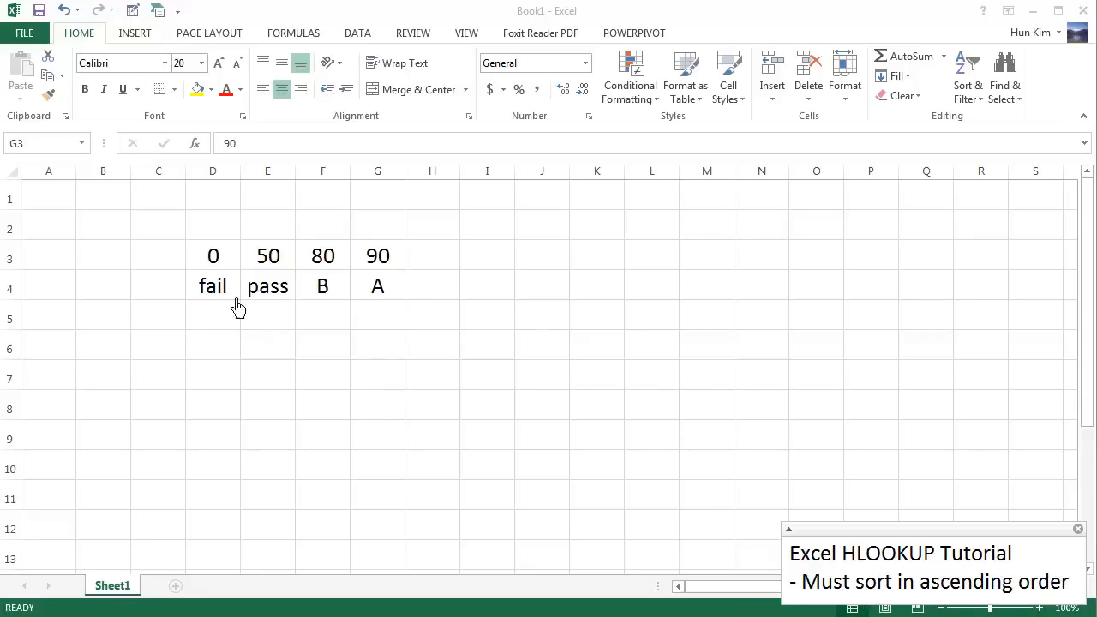
pyautogui.moveTo(221, 298)
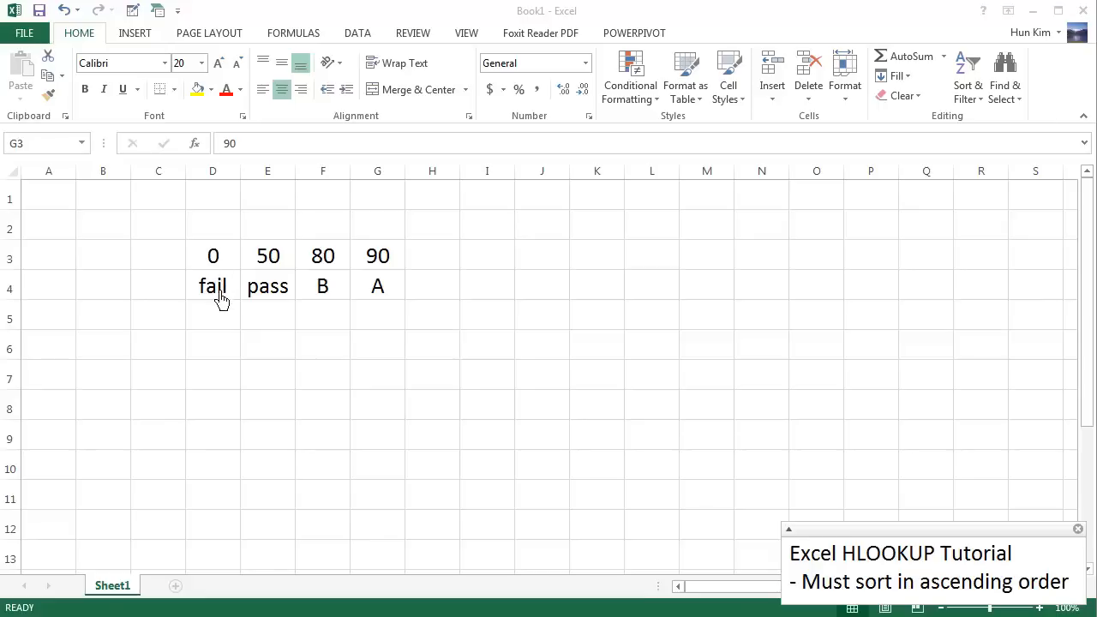
pyautogui.click(268, 255)
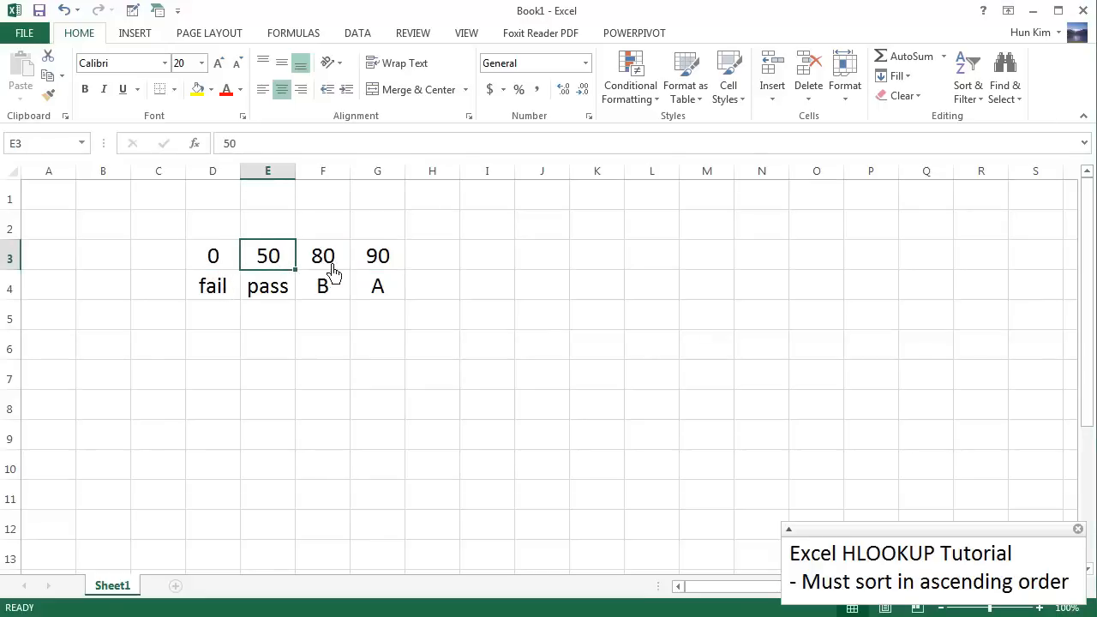
# - Enter the name aaa in I3 and move to J3 for its score
pyautogui.click(377, 255)
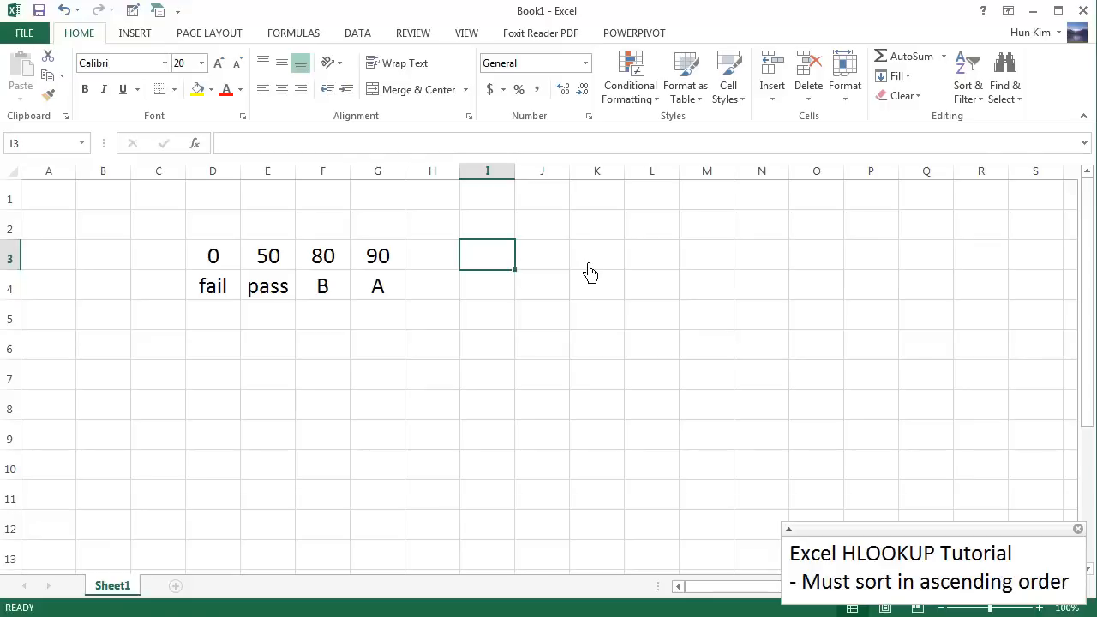
pyautogui.write('aaa')
pyautogui.click(487, 285)
pyautogui.write('bbb')
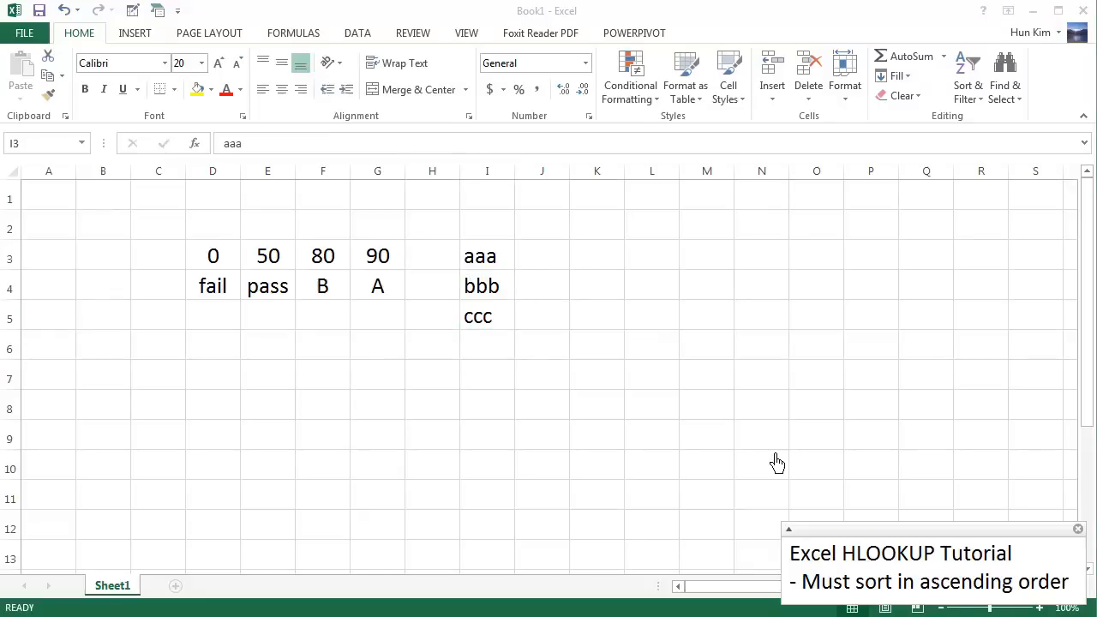
pyautogui.moveTo(505, 277)
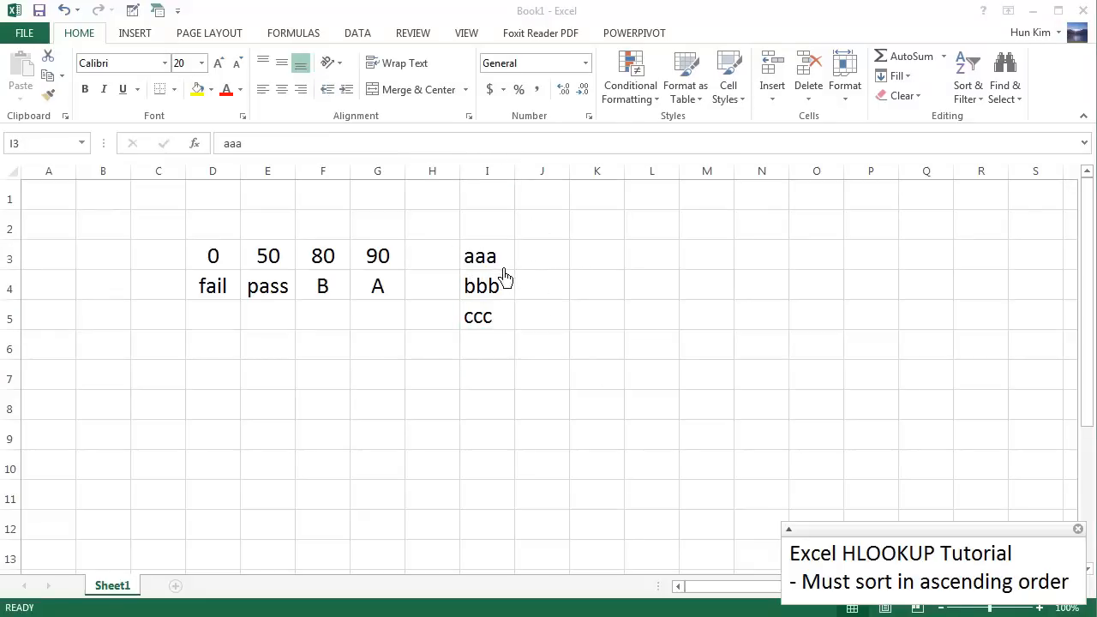
pyautogui.click(541, 255)
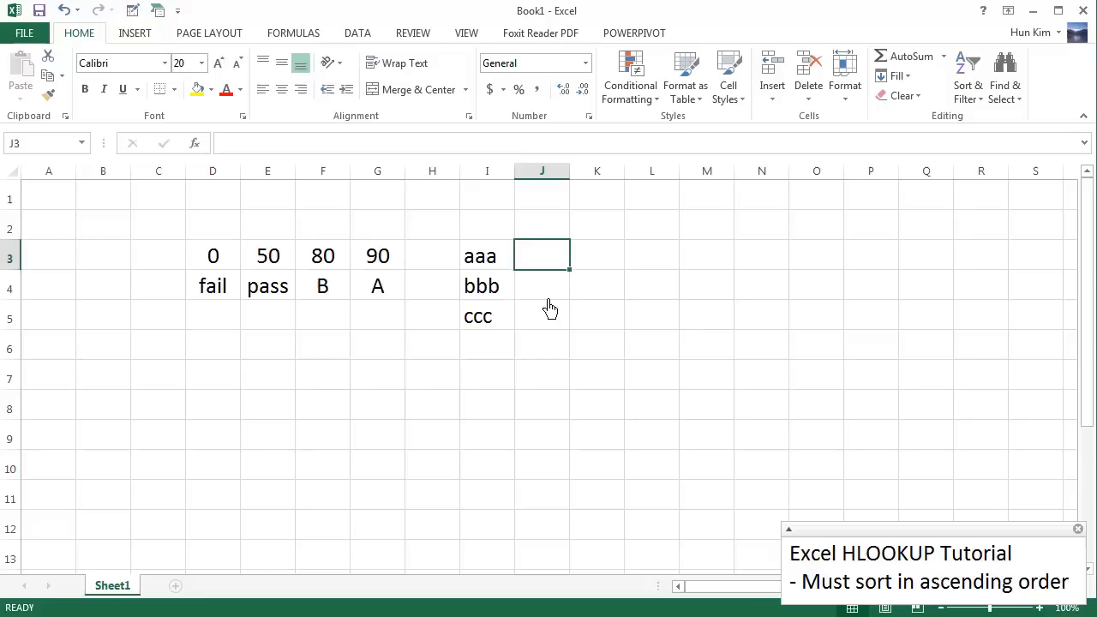
pyautogui.moveTo(549, 312)
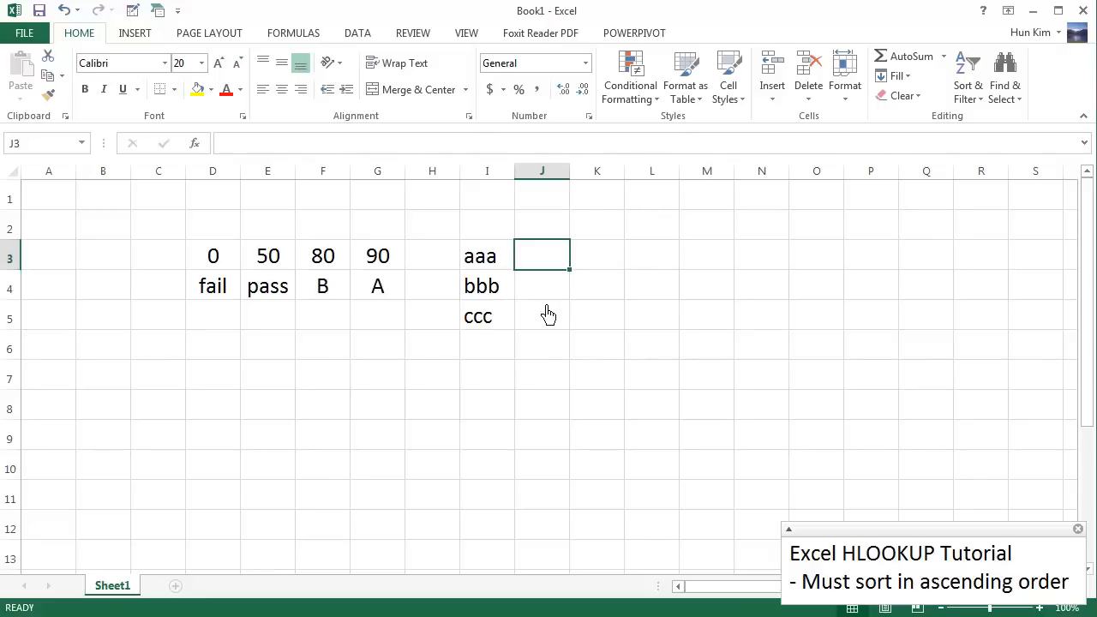
pyautogui.write('4')
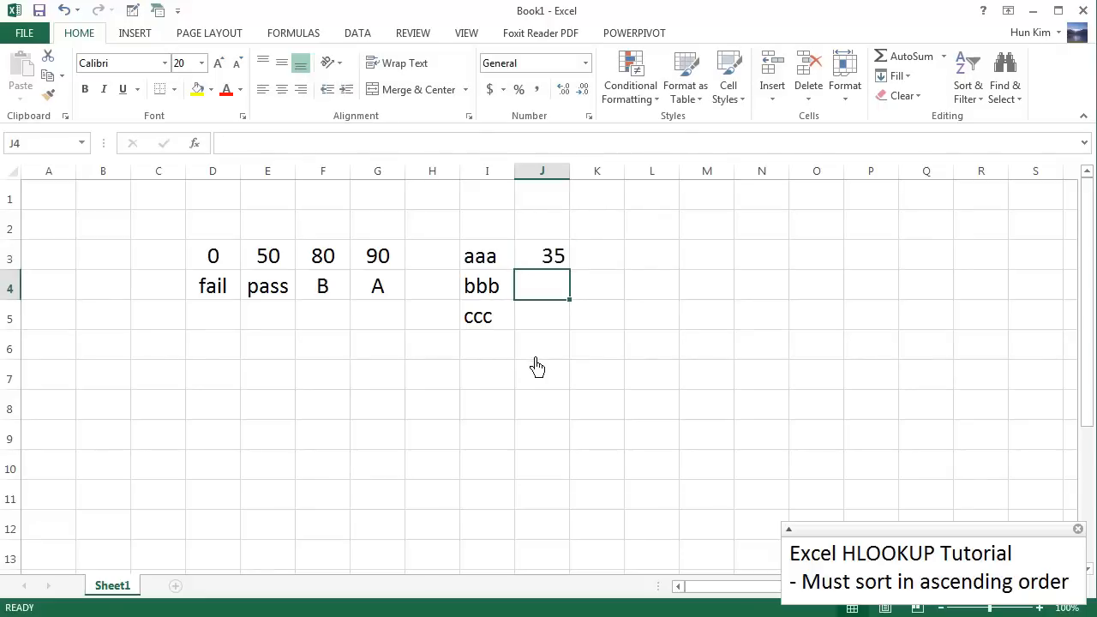
pyautogui.moveTo(541, 321)
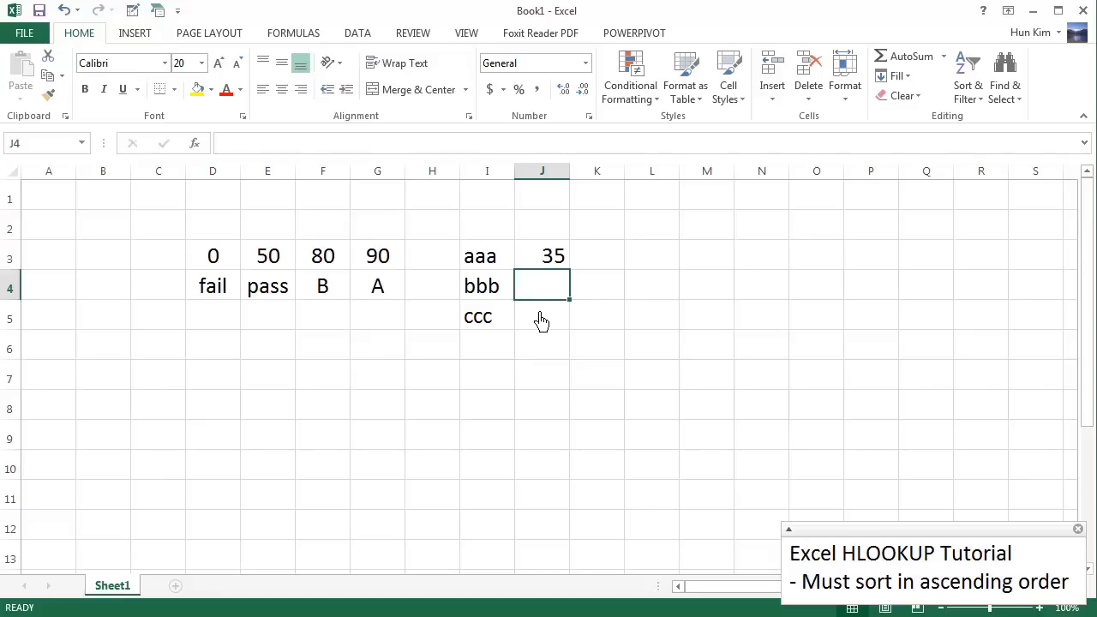
pyautogui.write('7')
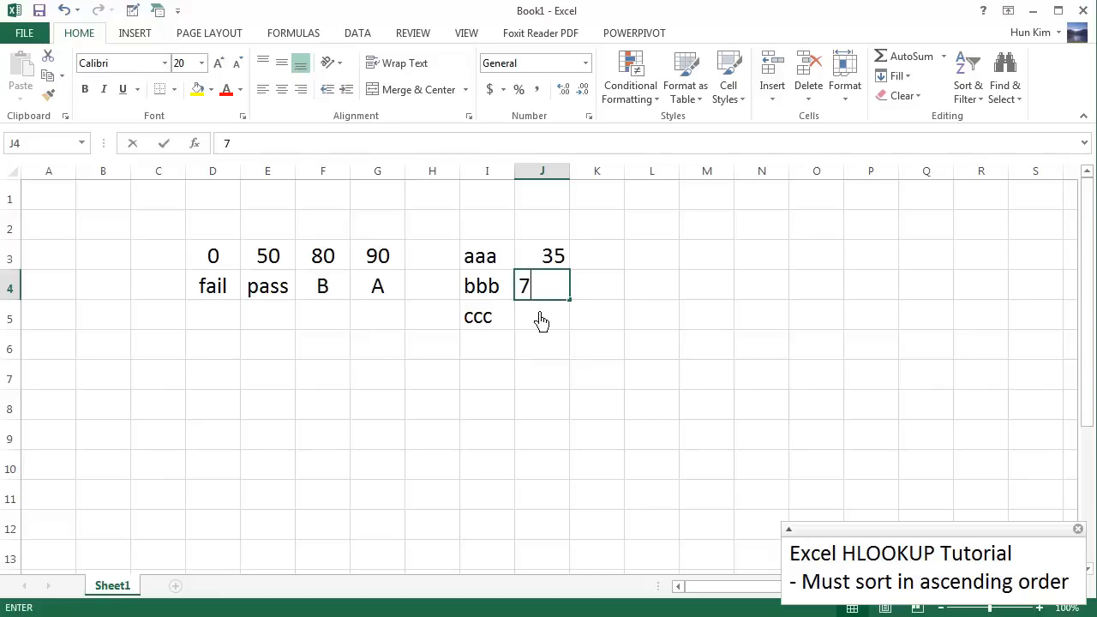
pyautogui.write('3')
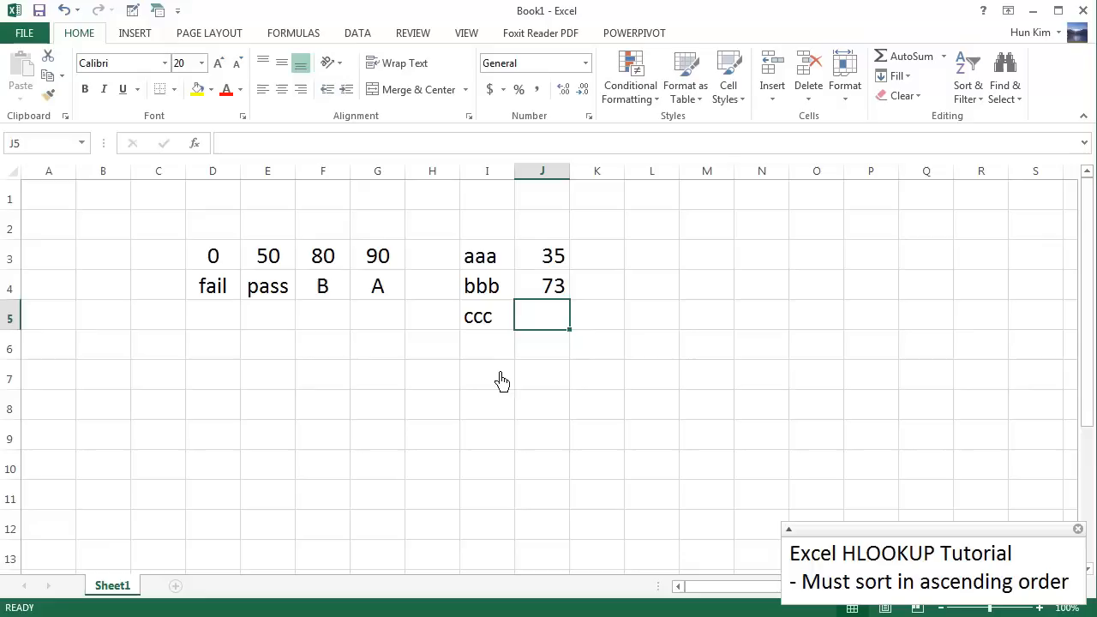
pyautogui.write('95')
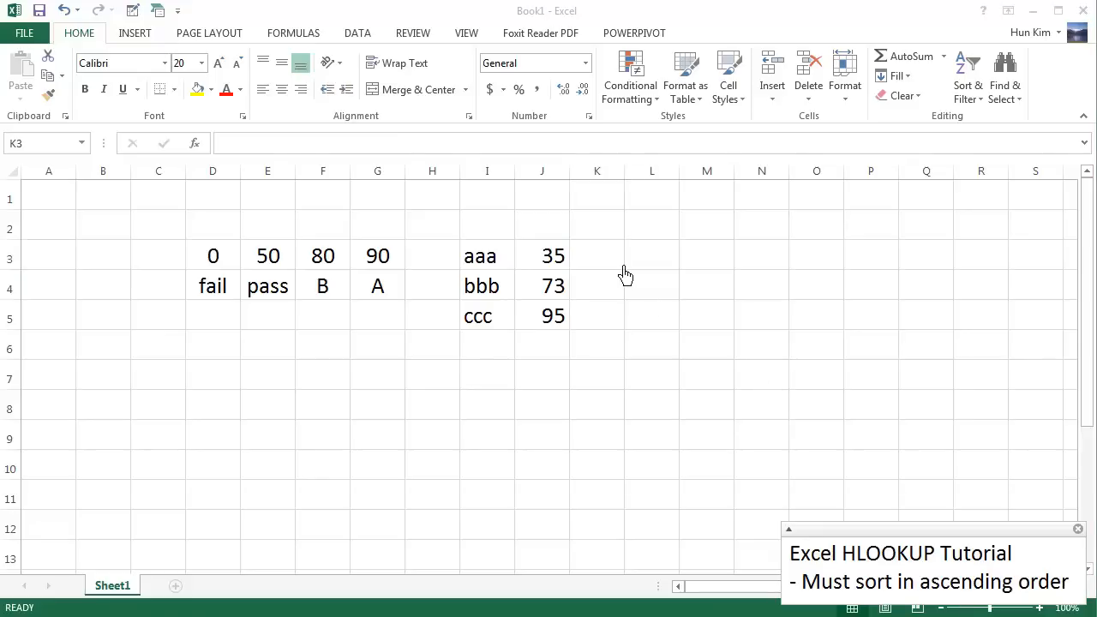
# - In K3 begin =hlookup(J3,D3:G4 using J3's score and the grade table as range
pyautogui.click(598, 255)
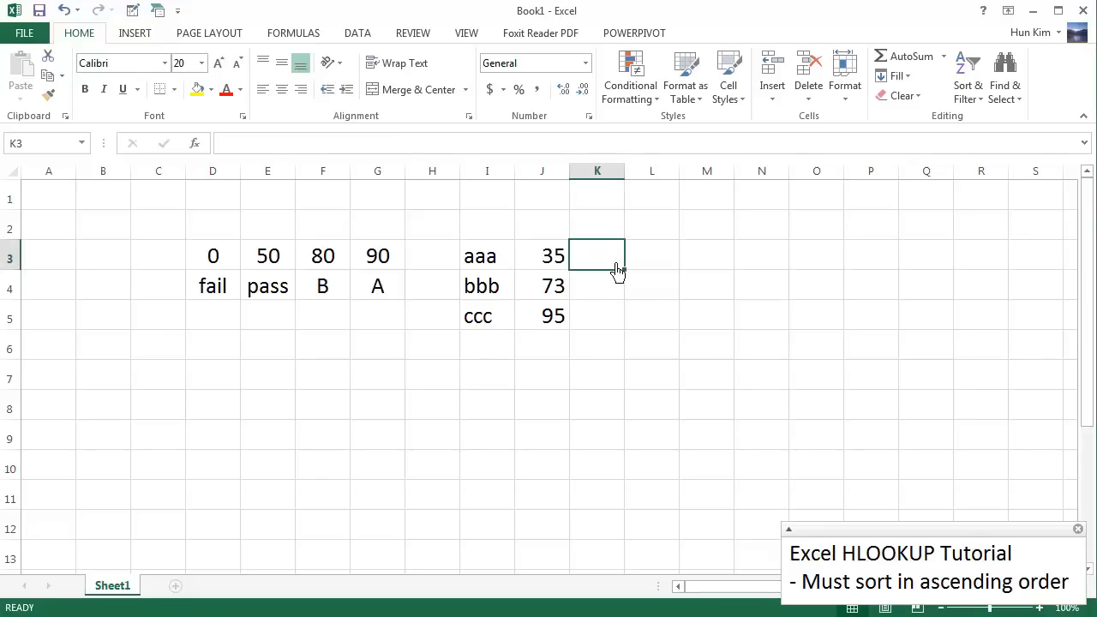
pyautogui.moveTo(507, 407)
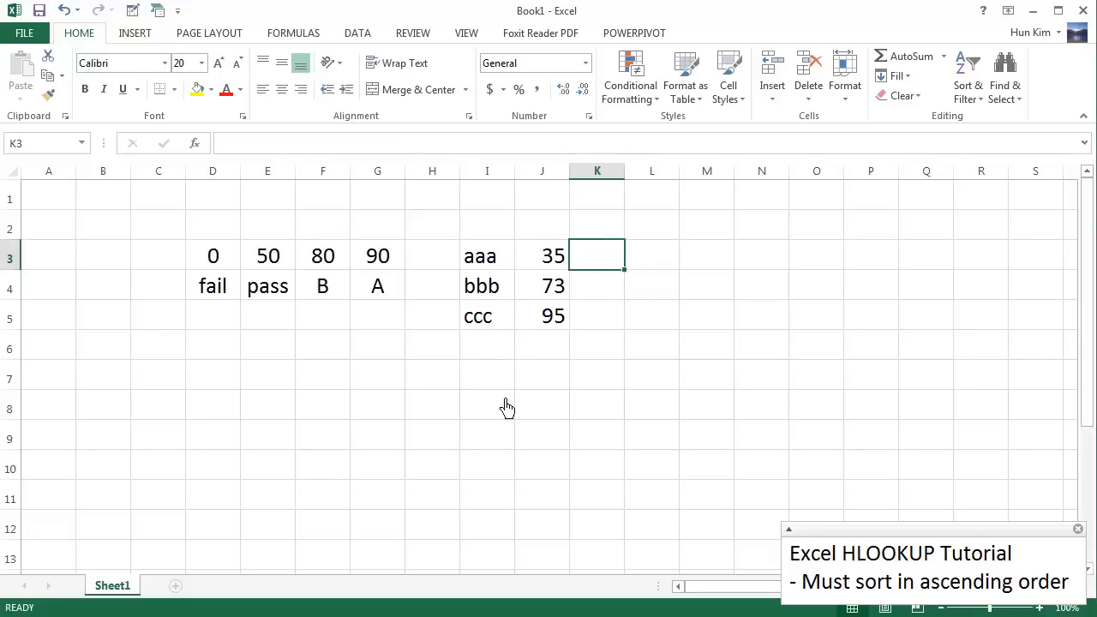
pyautogui.write('=hlookup(')
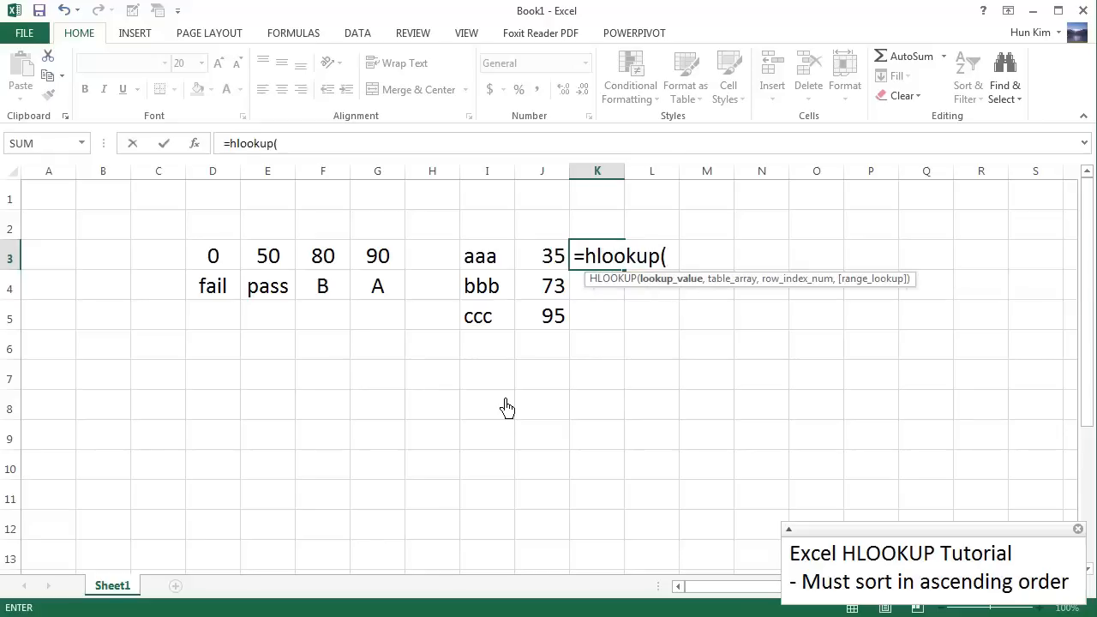
pyautogui.moveTo(730, 308)
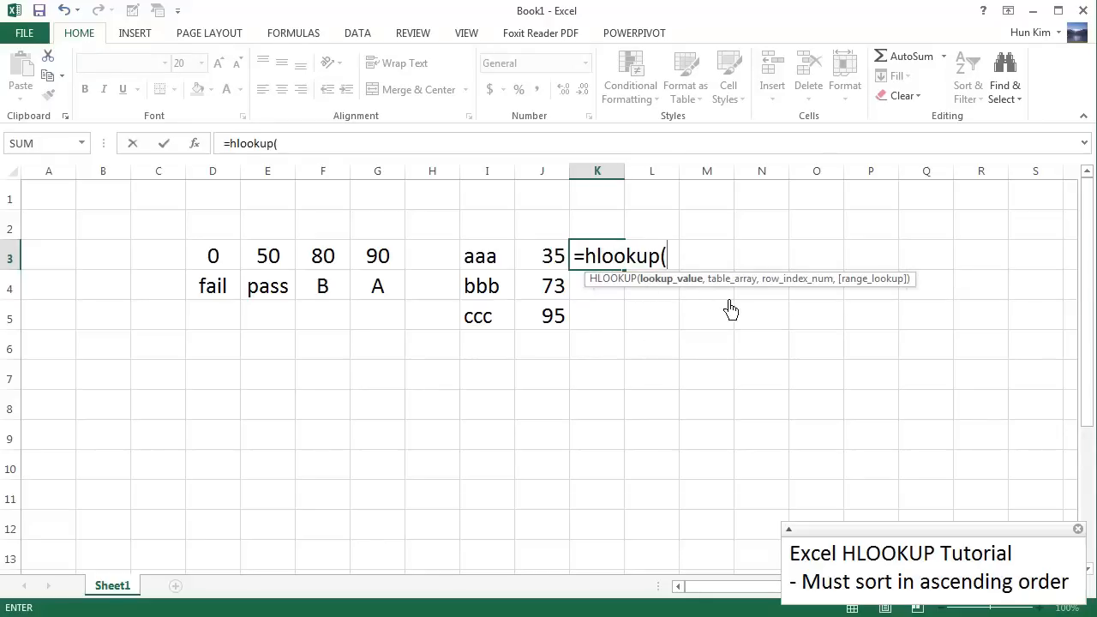
pyautogui.moveTo(672, 309)
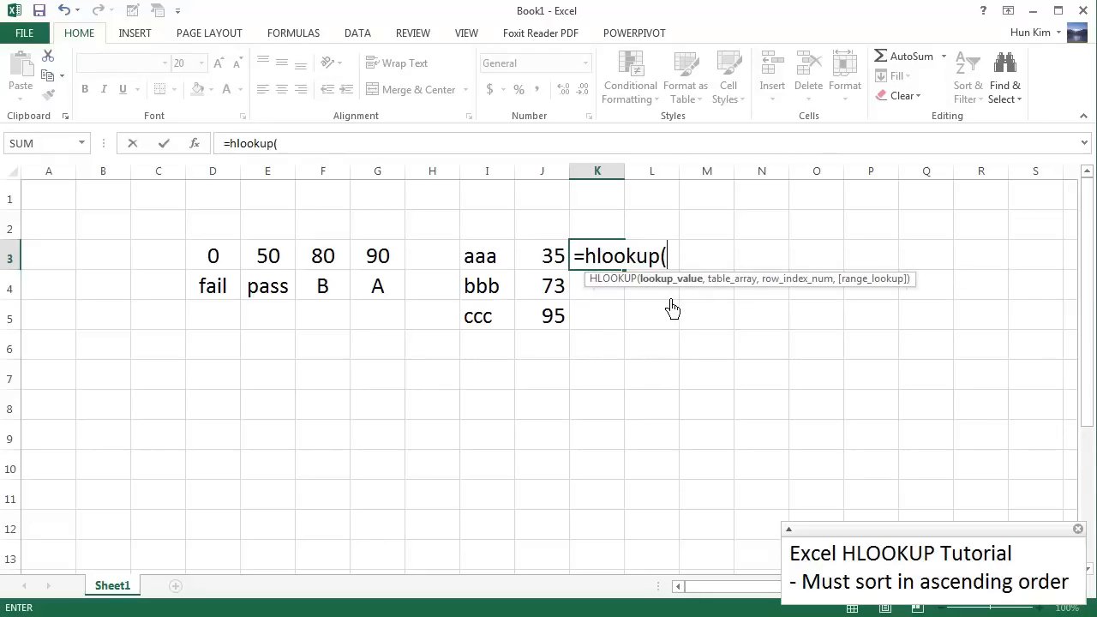
pyautogui.moveTo(684, 305)
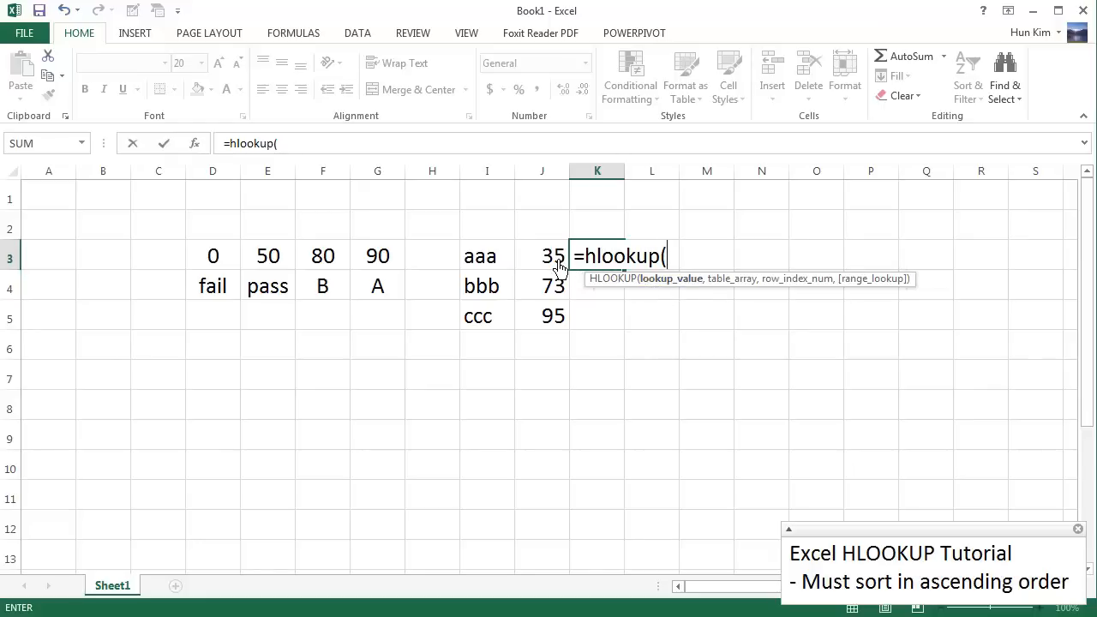
pyautogui.click(541, 255)
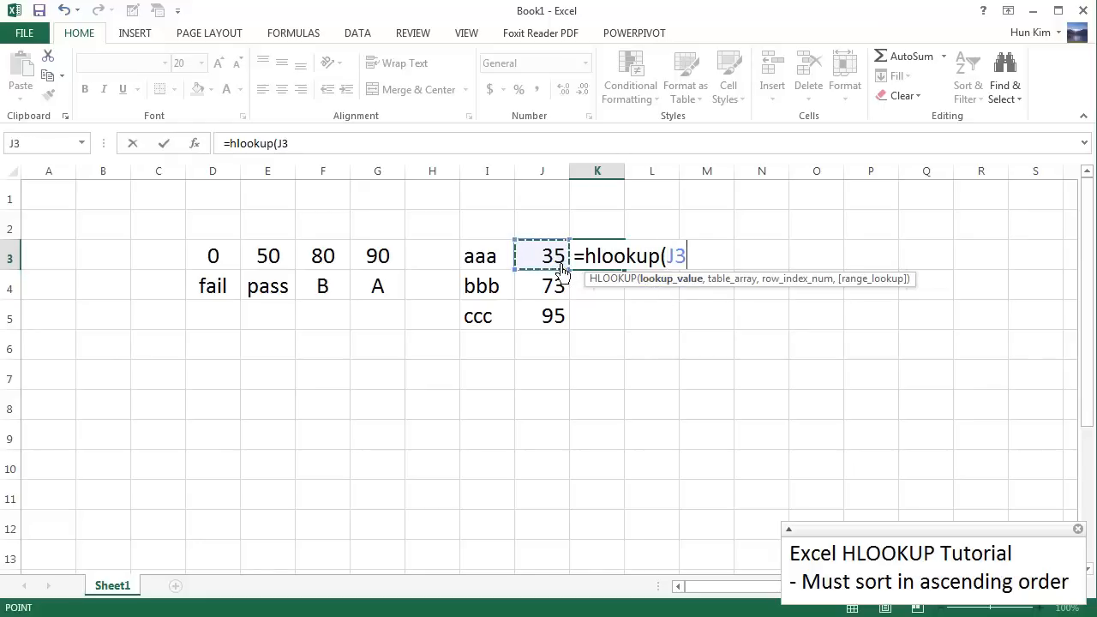
pyautogui.moveTo(698, 281)
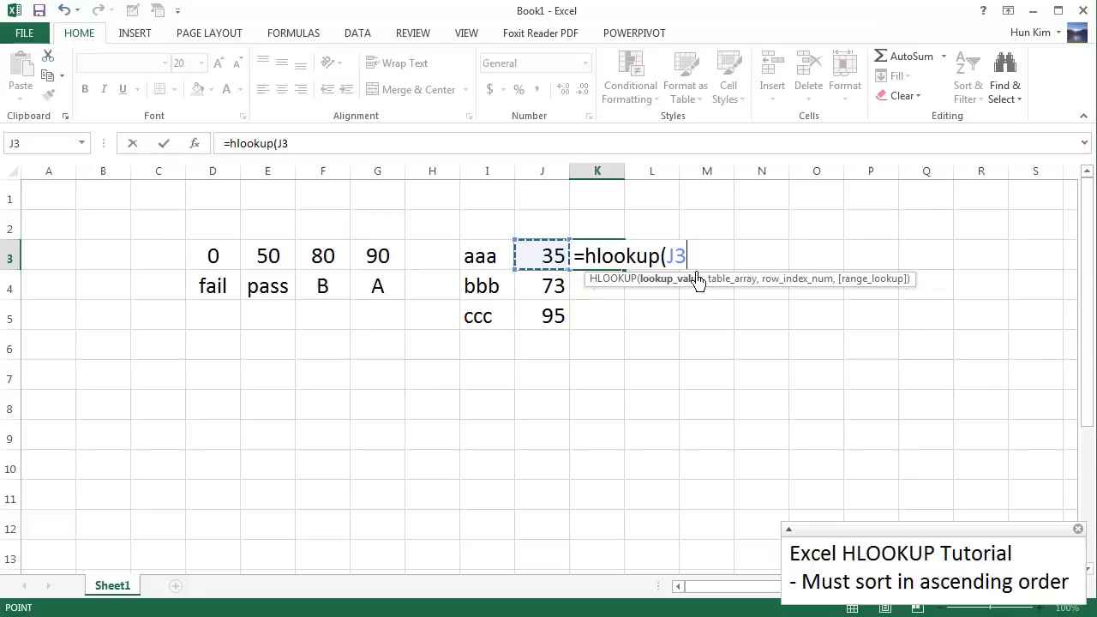
pyautogui.moveTo(82, 262)
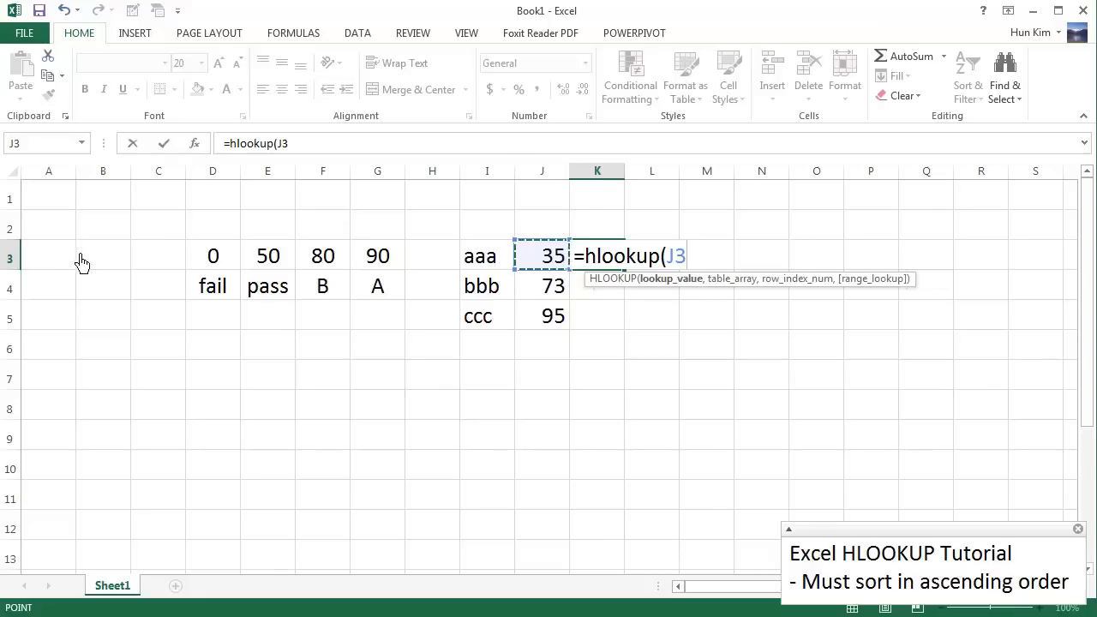
pyautogui.moveTo(581, 261)
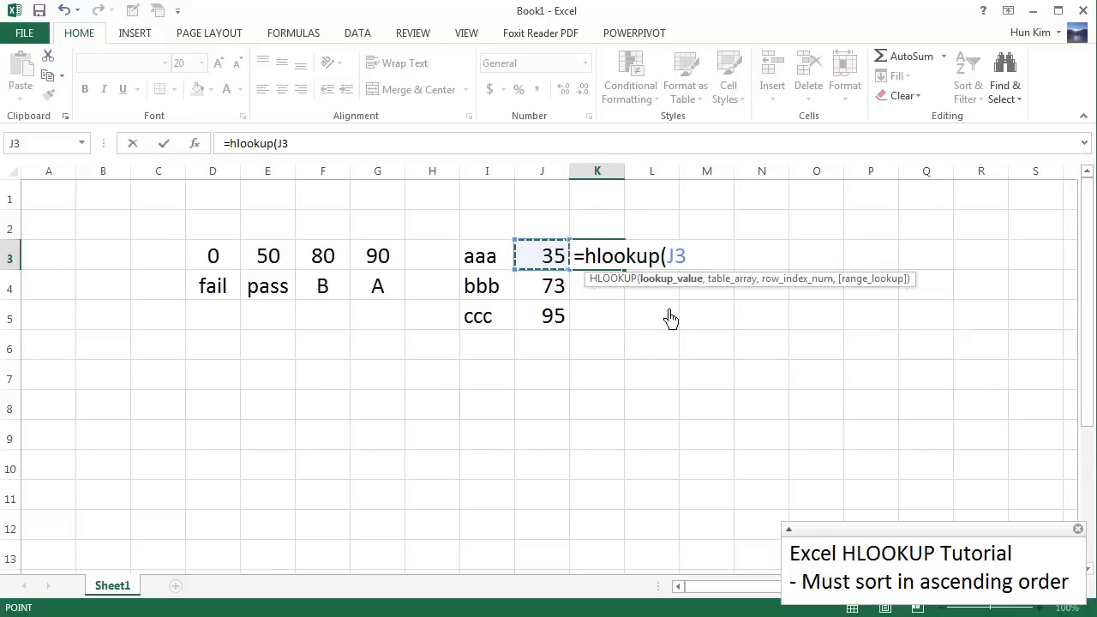
pyautogui.write(',')
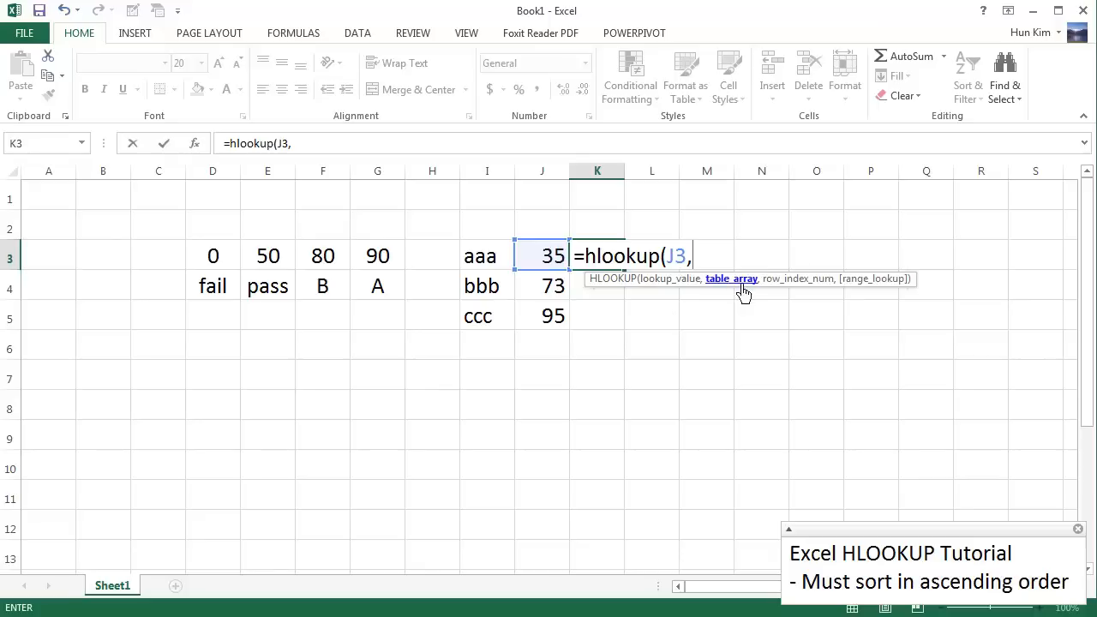
pyautogui.moveTo(402, 276)
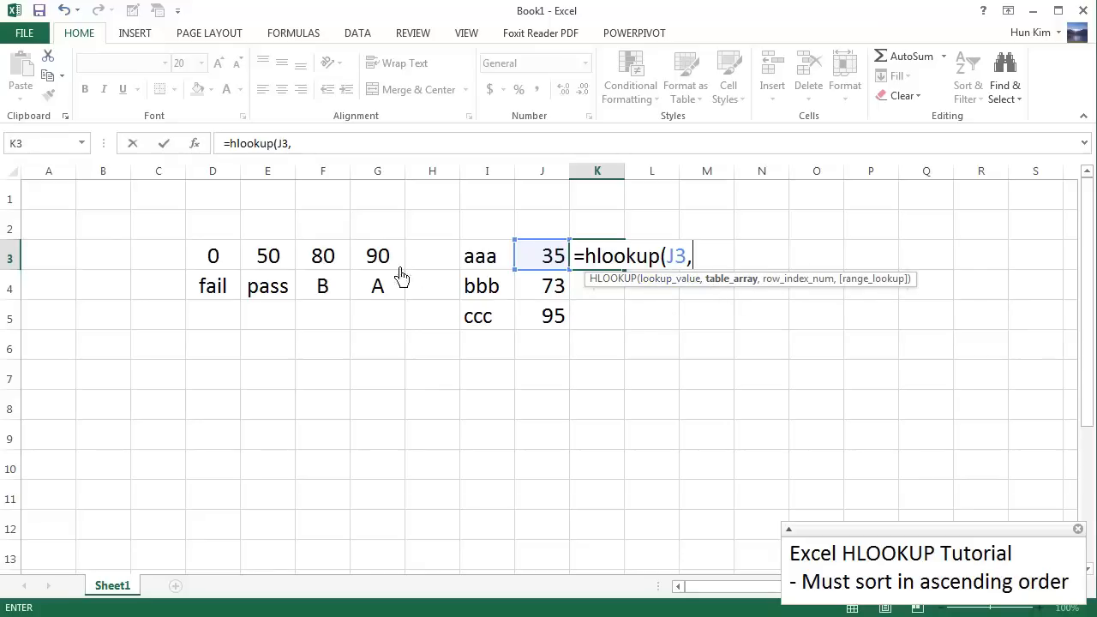
pyautogui.moveTo(225, 268)
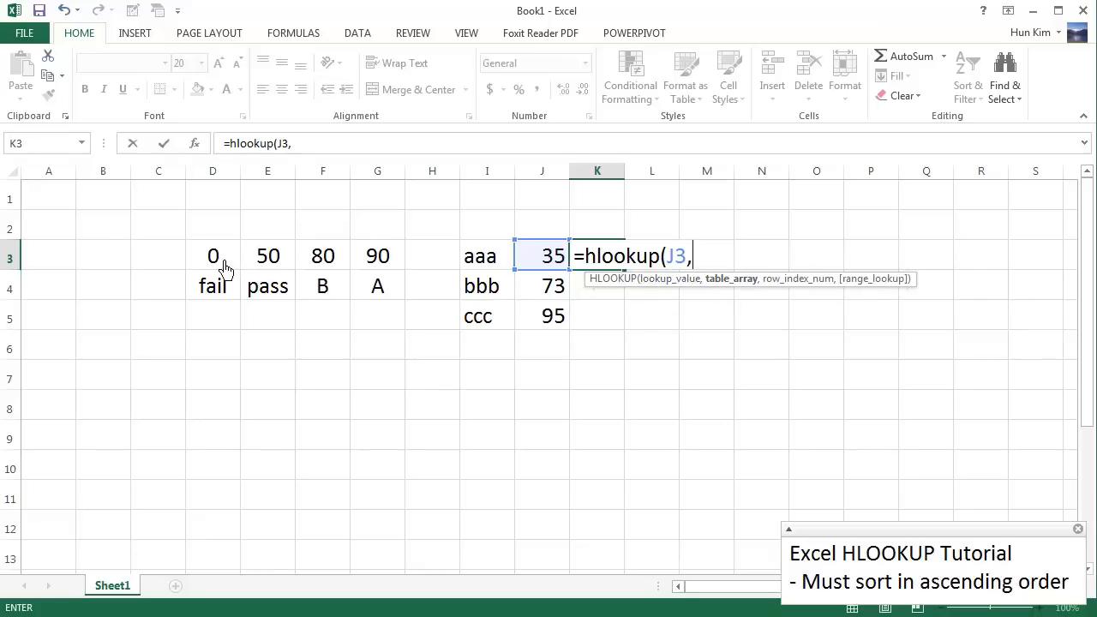
pyautogui.moveTo(213, 256); pyautogui.dragTo(322, 255)
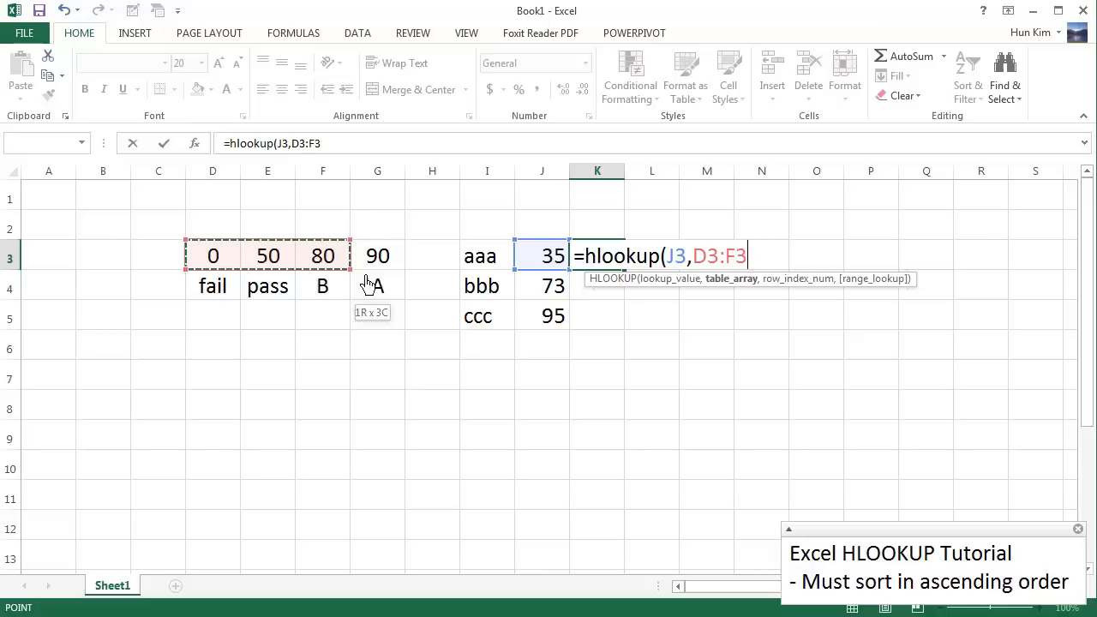
pyautogui.moveTo(369, 255); pyautogui.dragTo(389, 285)
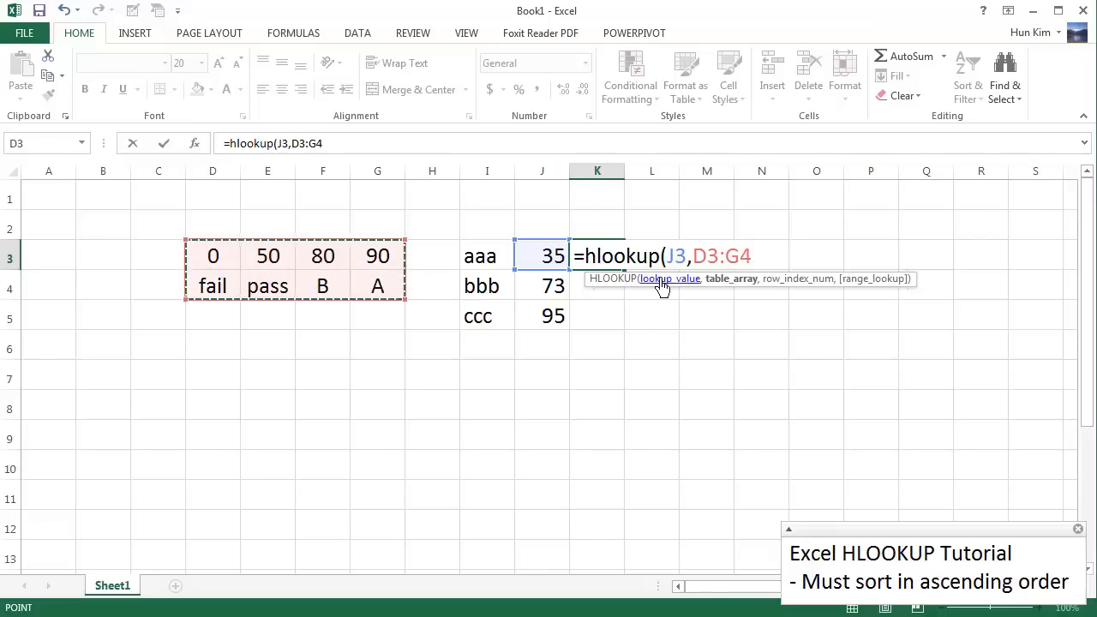
pyautogui.moveTo(715, 274)
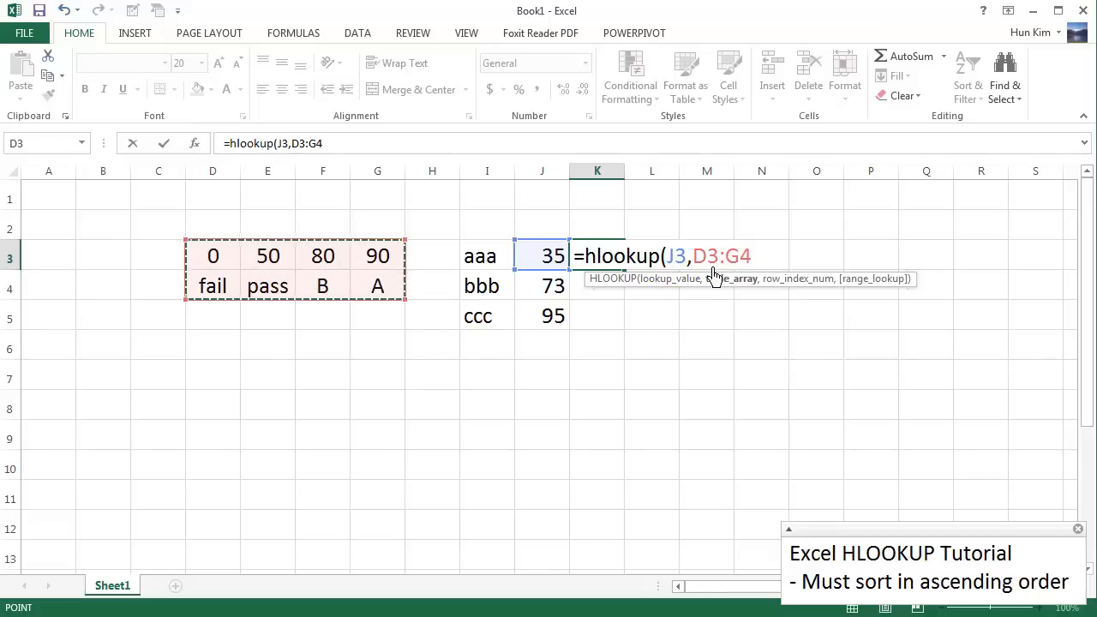
pyautogui.moveTo(776, 281)
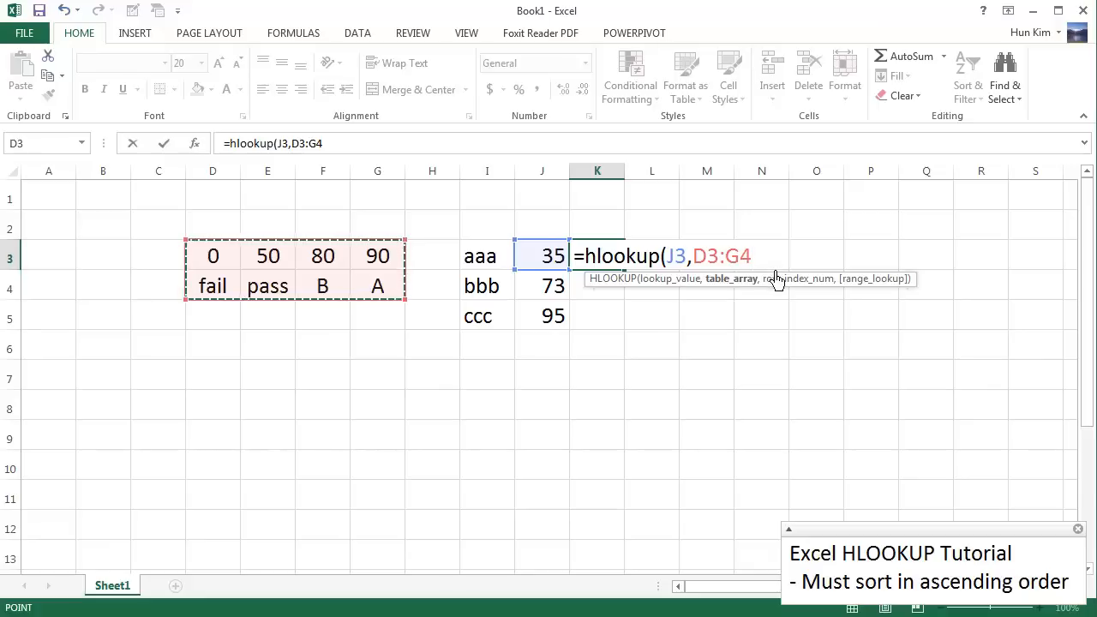
# - Add a comma after D3:G4 so the row-index argument comes next
pyautogui.write(',')
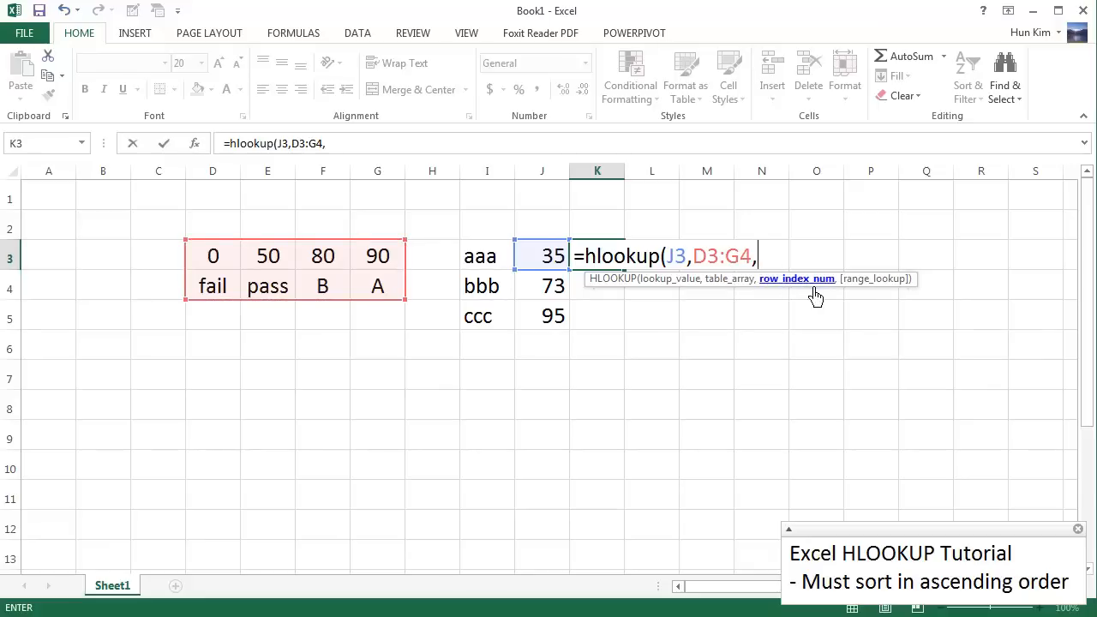
pyautogui.moveTo(231, 266)
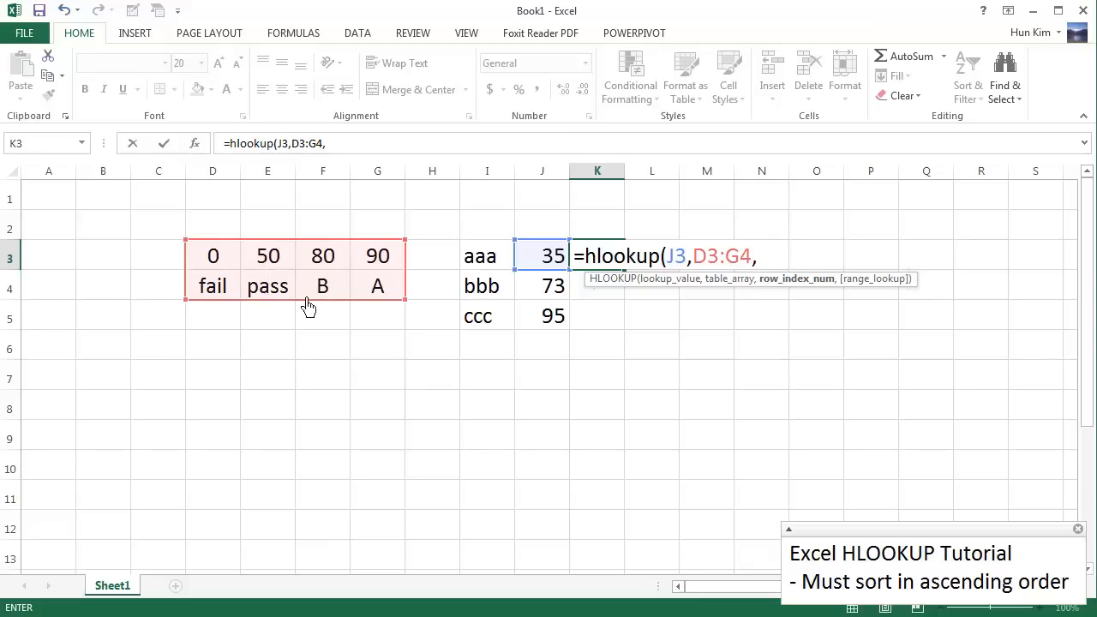
pyautogui.moveTo(255, 307)
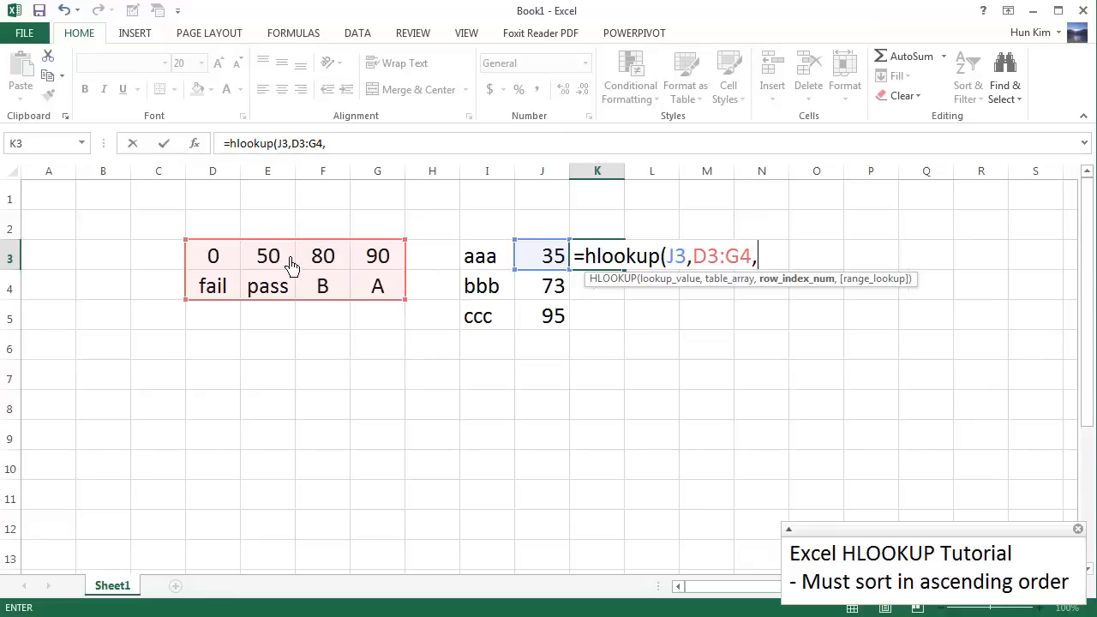
pyautogui.moveTo(320, 302)
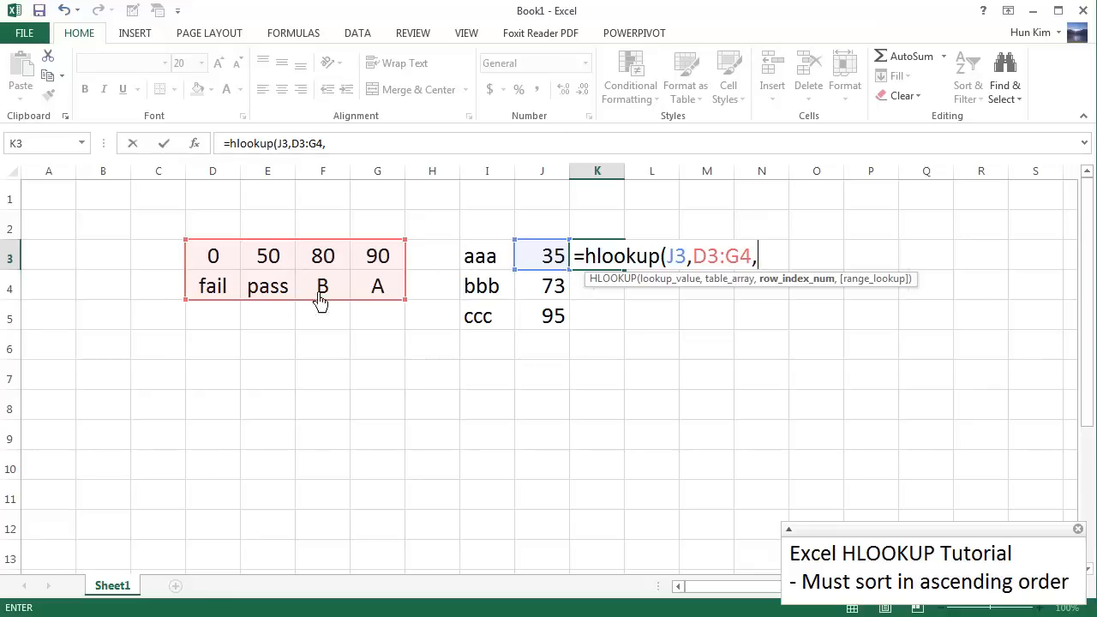
pyautogui.moveTo(238, 300)
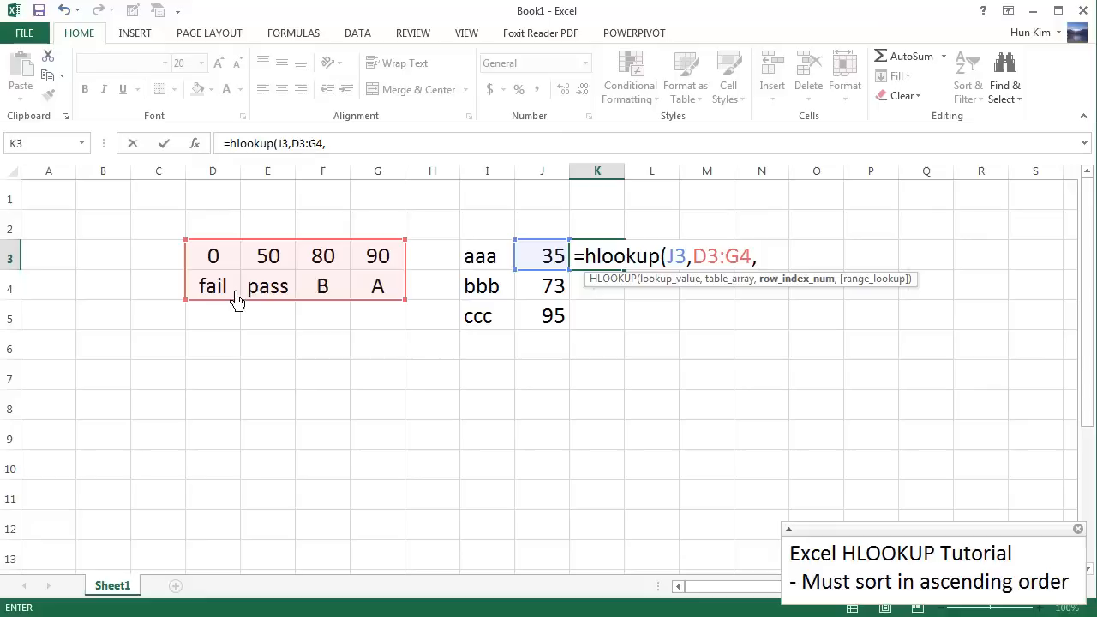
pyautogui.moveTo(391, 302)
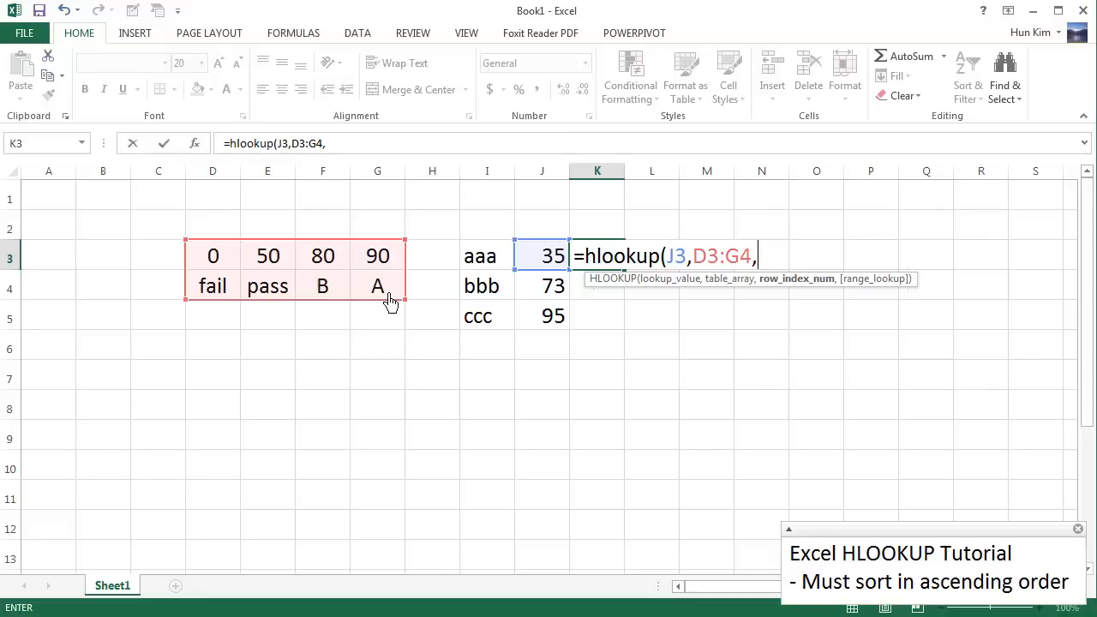
pyautogui.moveTo(296, 298)
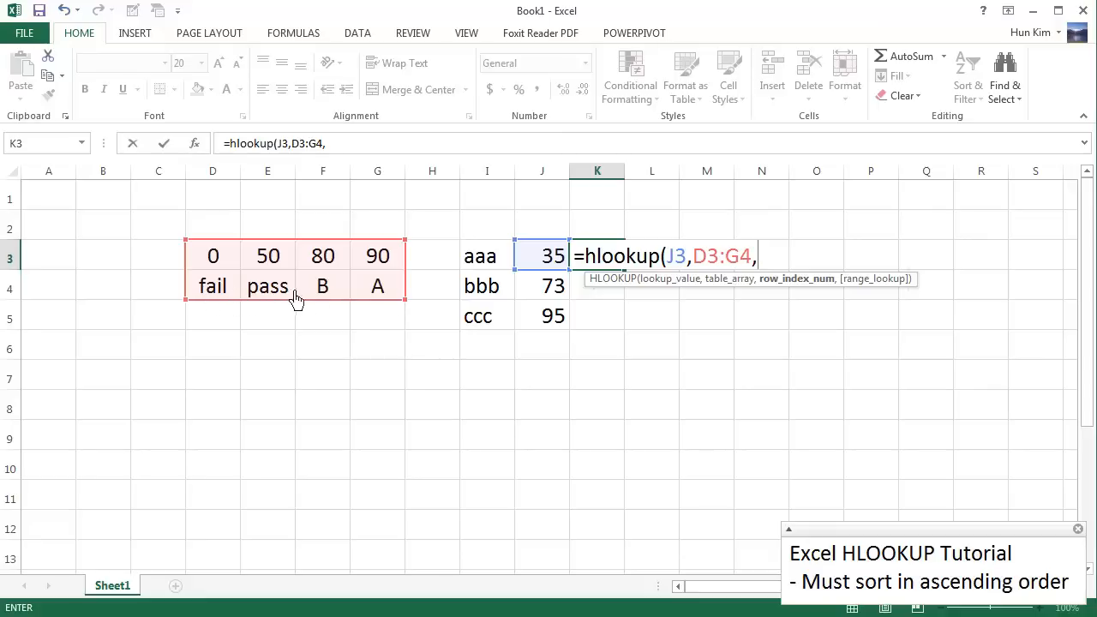
pyautogui.moveTo(1039, 577)
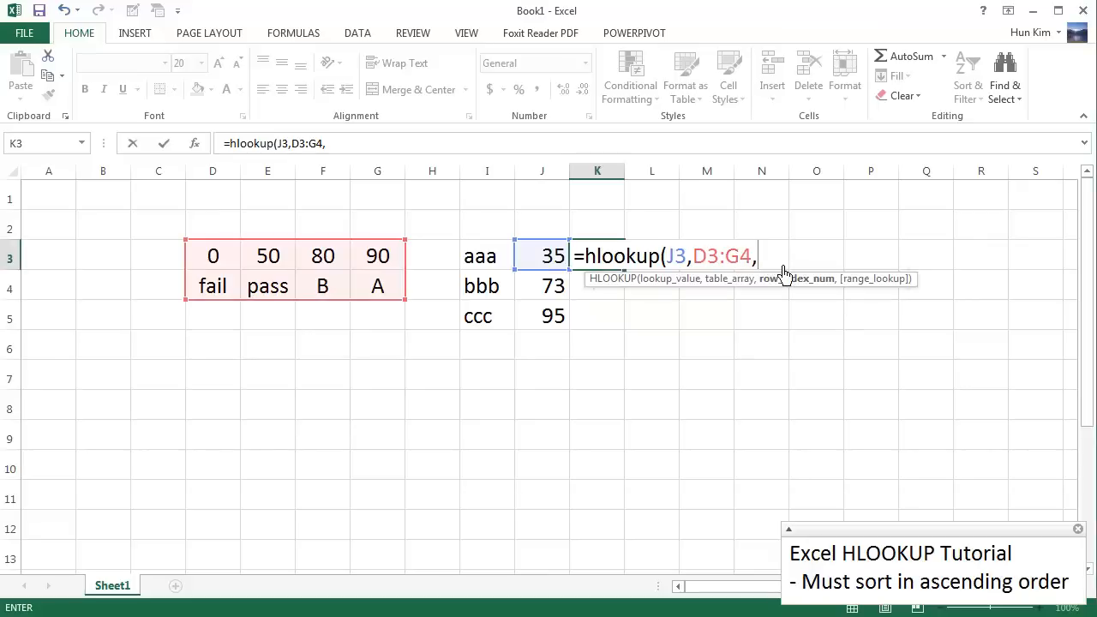
pyautogui.write('2)')
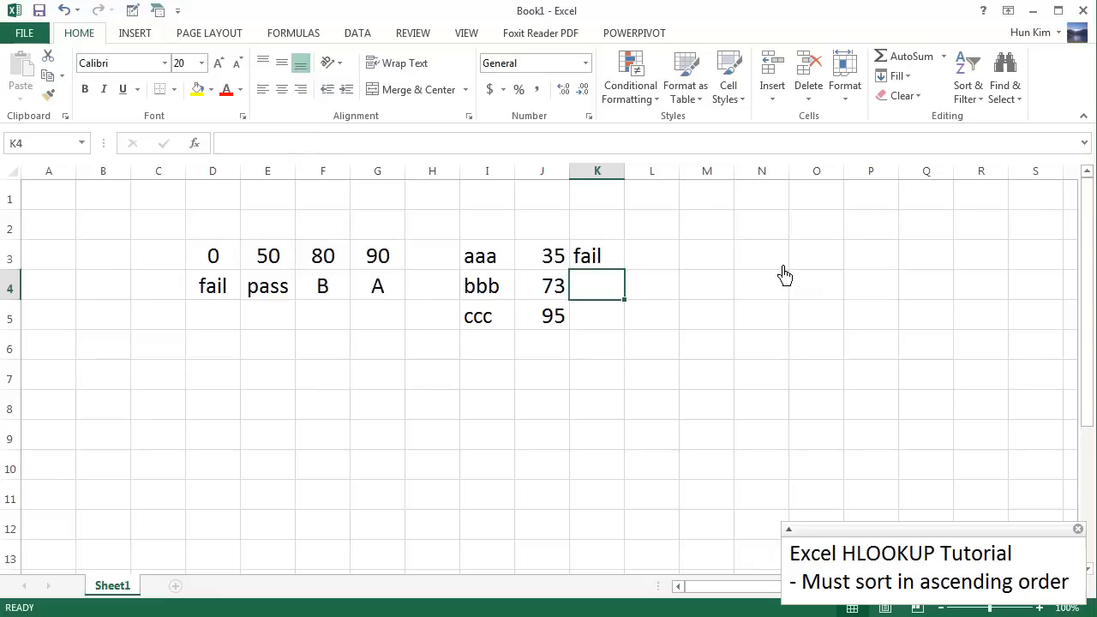
pyautogui.moveTo(232, 261)
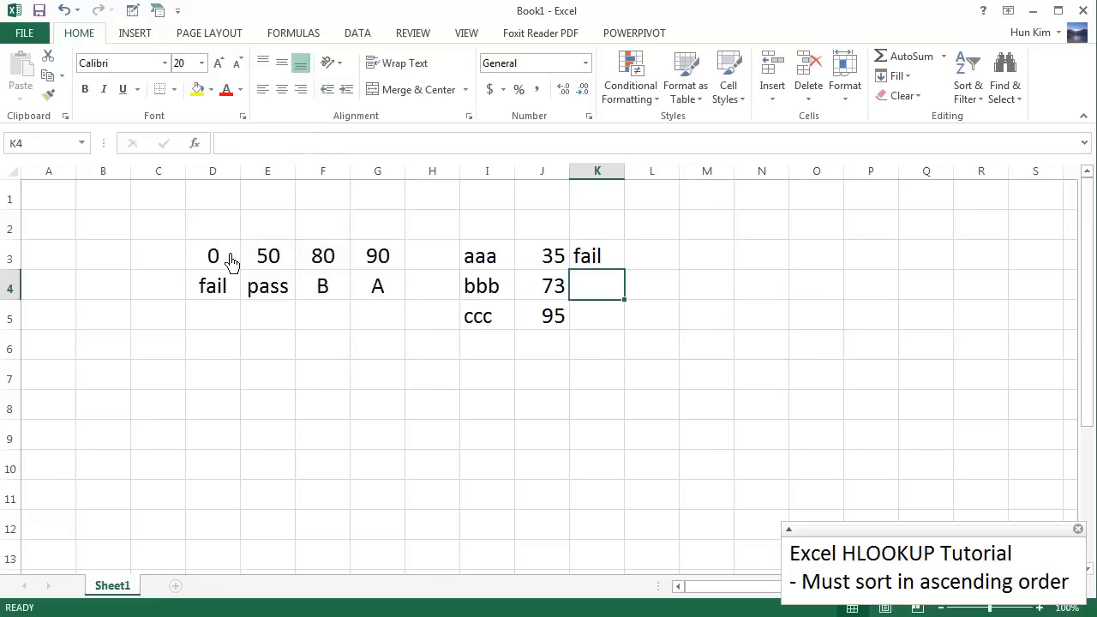
pyautogui.moveTo(274, 266)
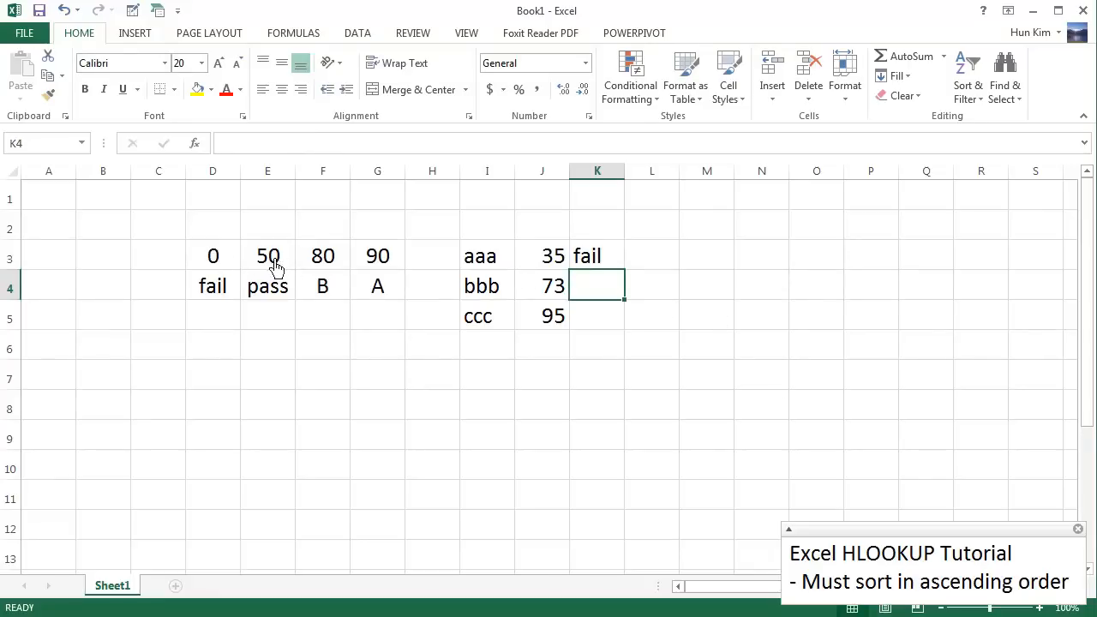
pyautogui.moveTo(429, 300)
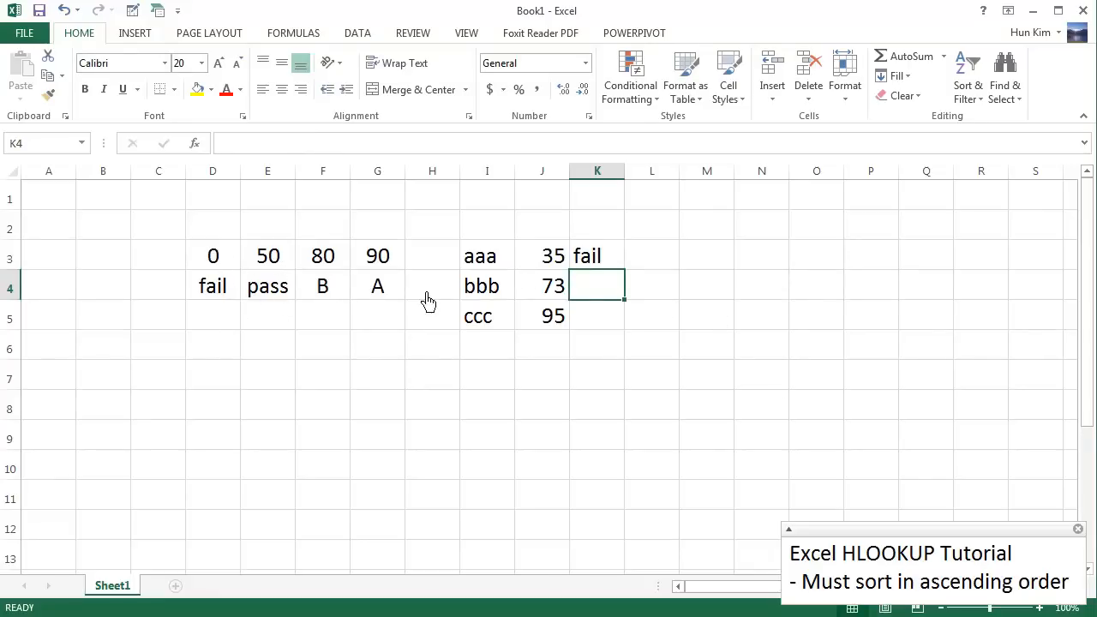
pyautogui.moveTo(257, 262)
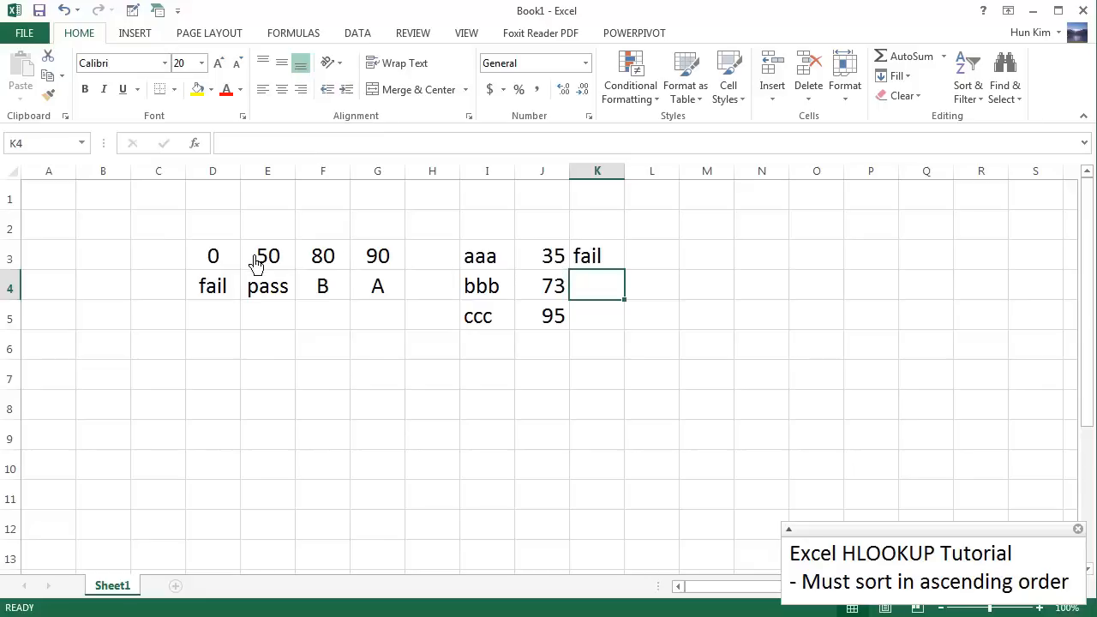
pyautogui.click(212, 255)
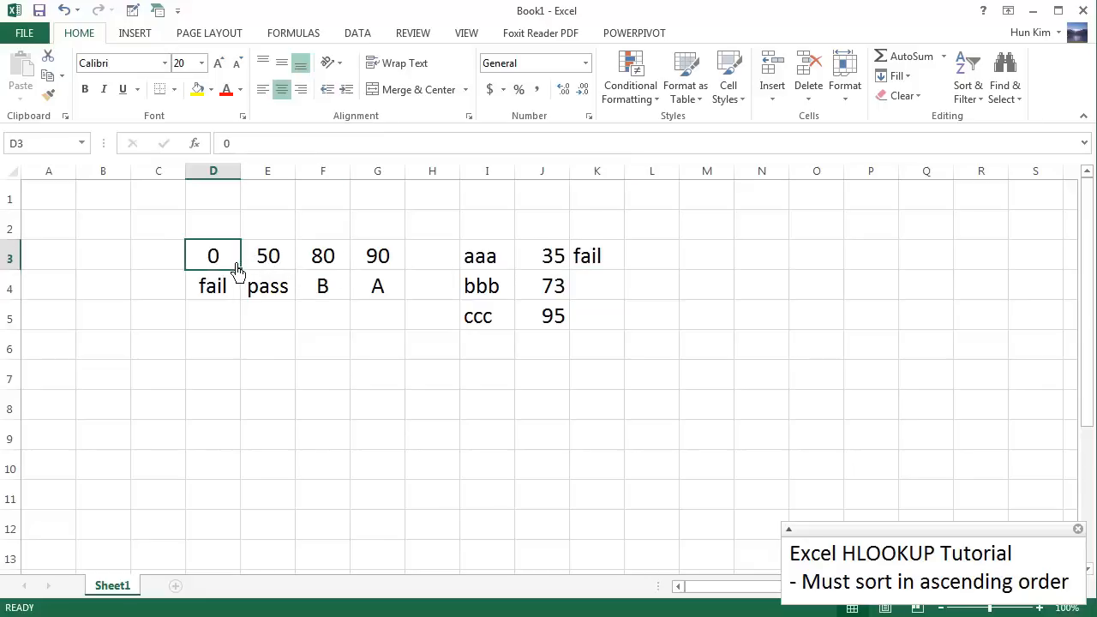
pyautogui.click(212, 286)
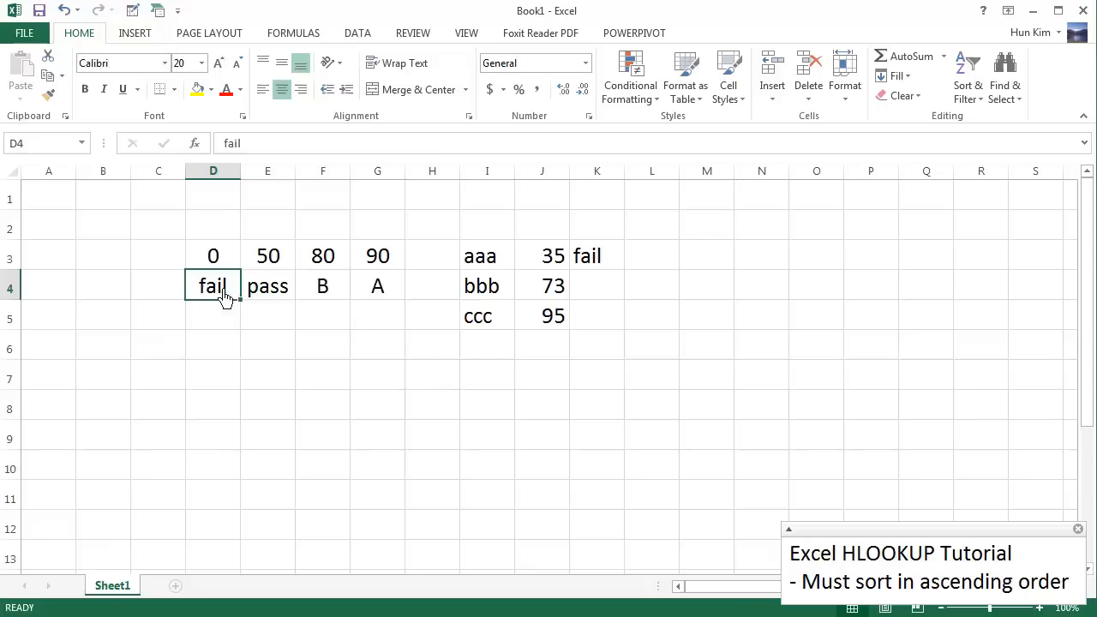
pyautogui.moveTo(628, 261)
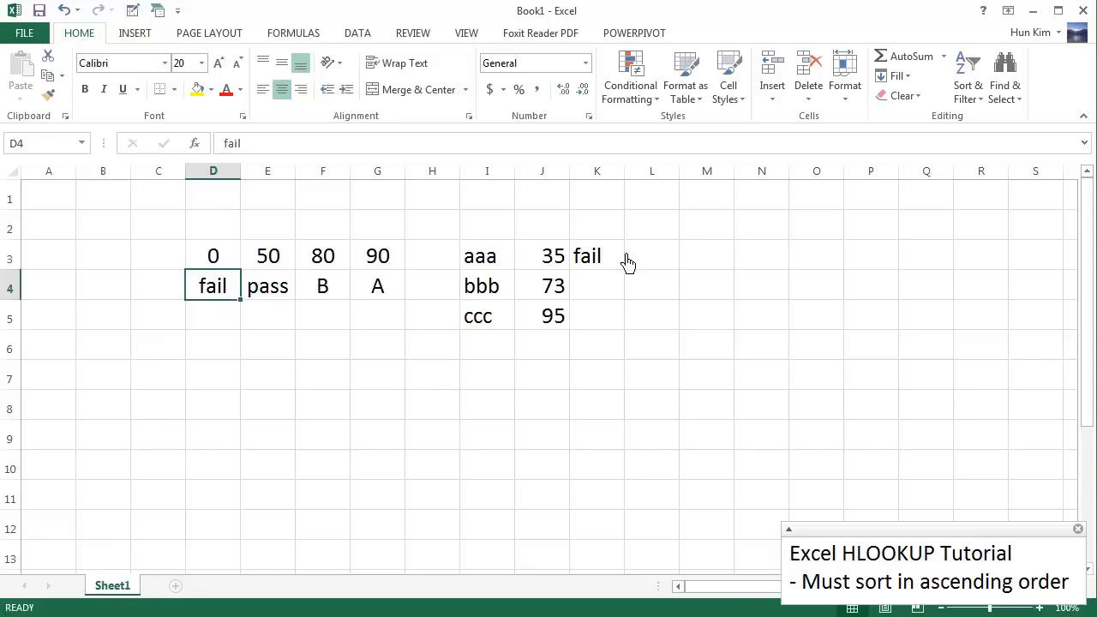
pyautogui.click(597, 256)
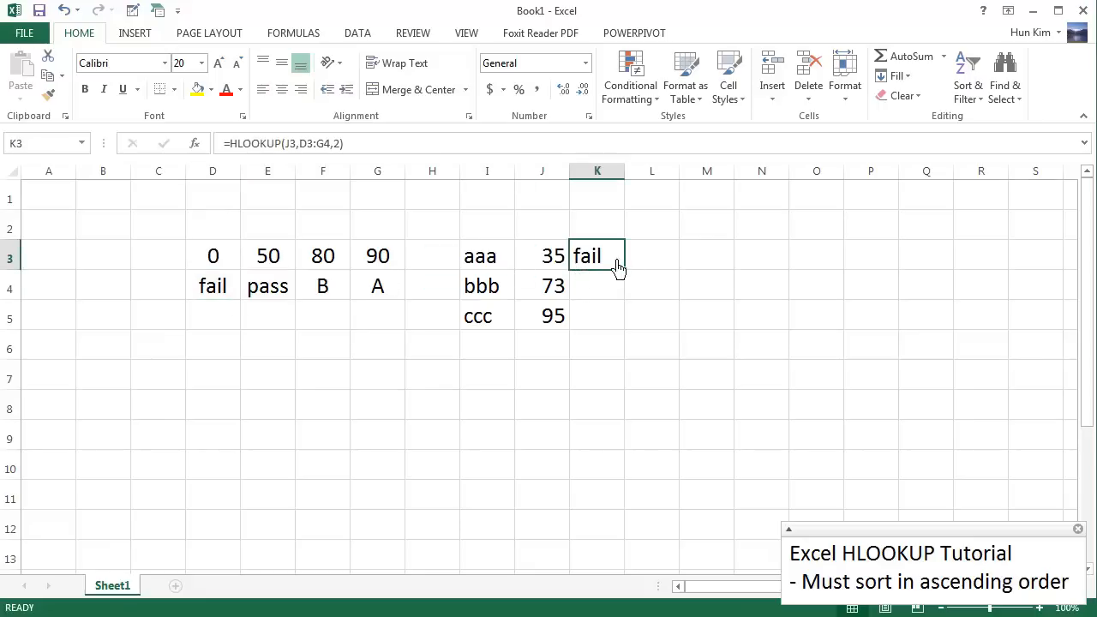
pyautogui.moveTo(591, 270)
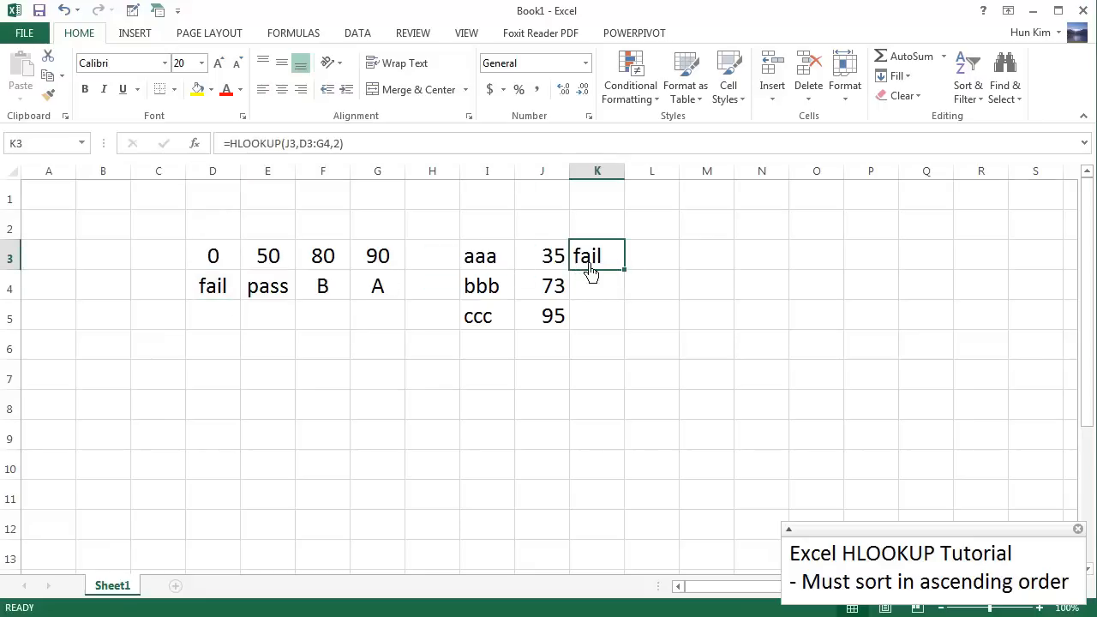
pyautogui.moveTo(642, 283)
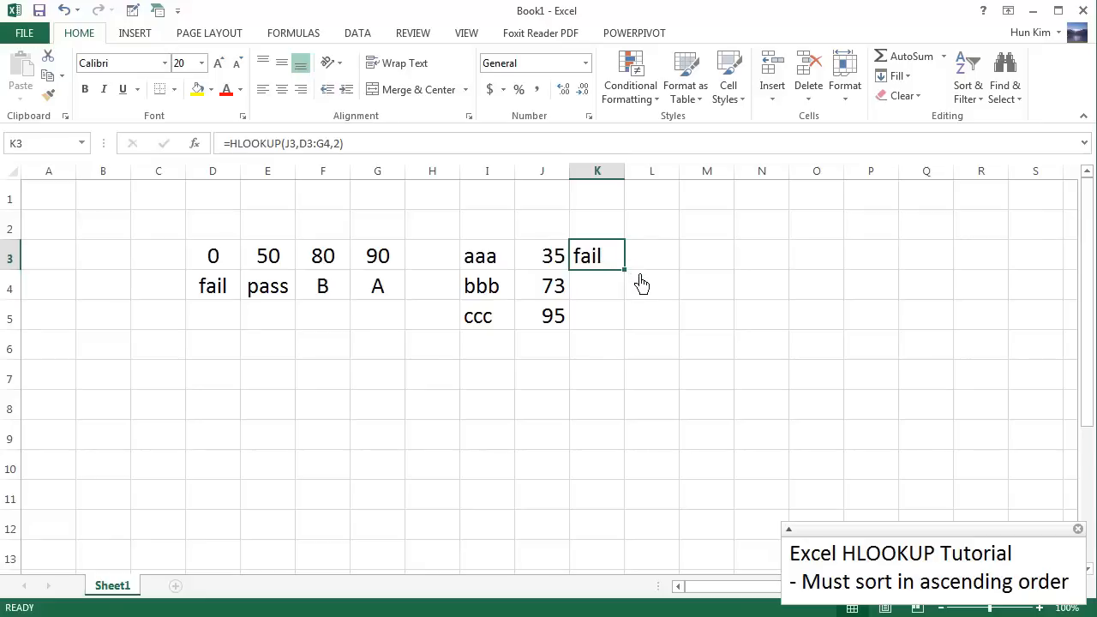
pyautogui.moveTo(639, 283)
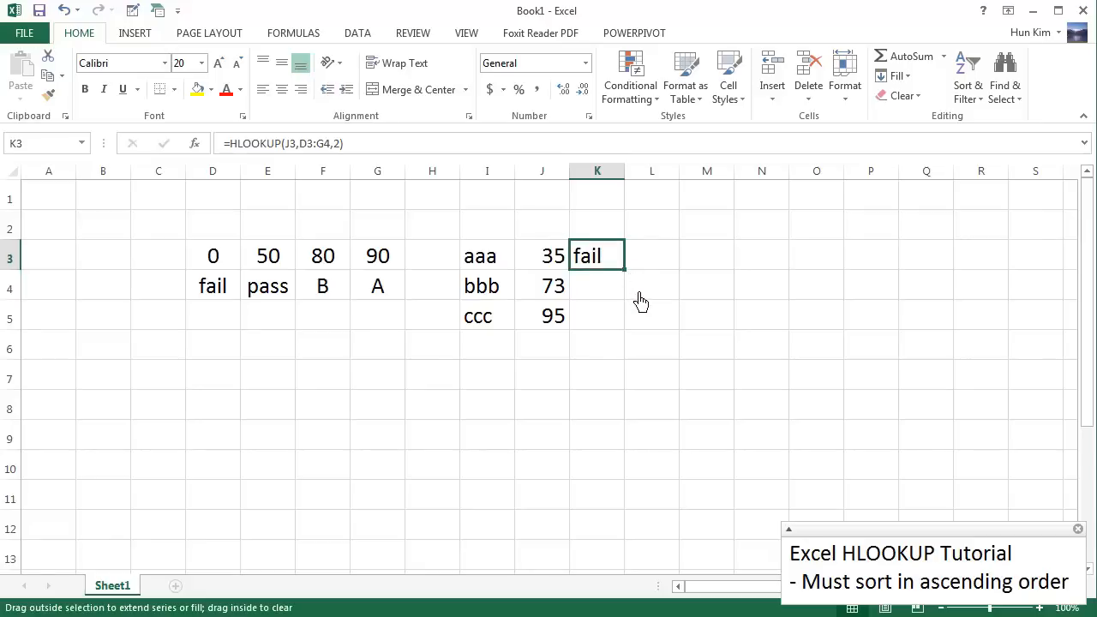
pyautogui.moveTo(623, 267); pyautogui.dragTo(597, 317)
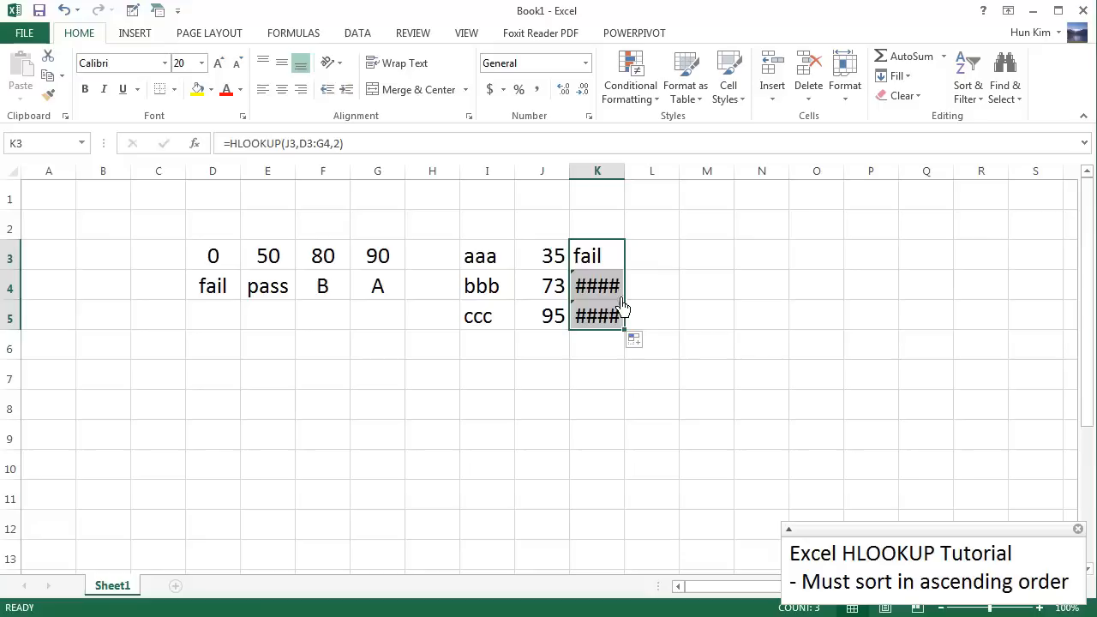
pyautogui.moveTo(626, 171); pyautogui.dragTo(625, 170)
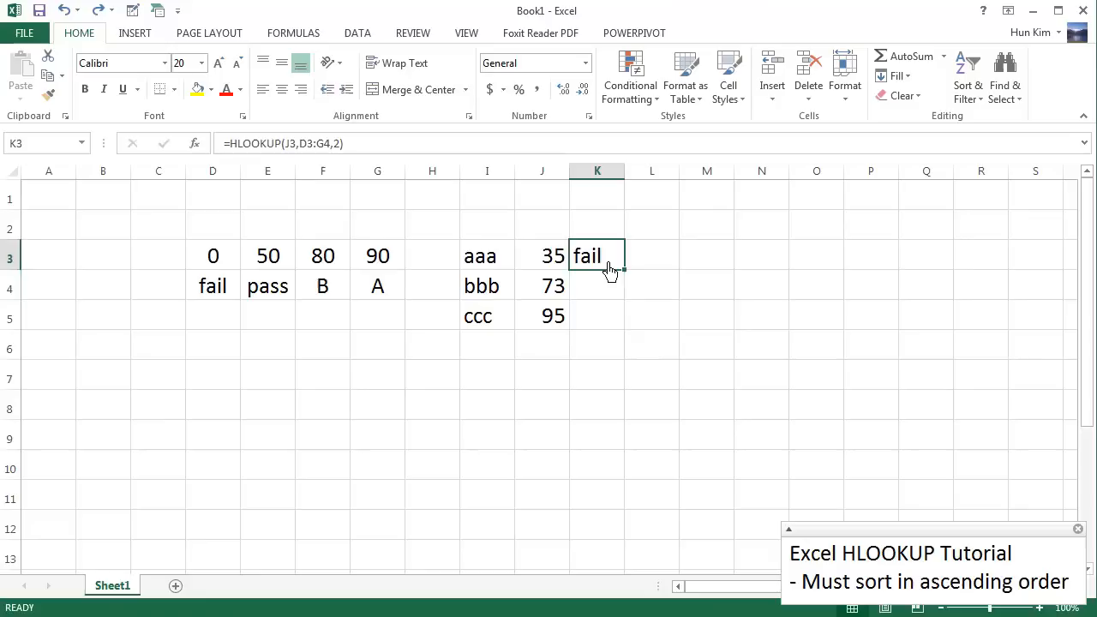
pyautogui.moveTo(300, 157)
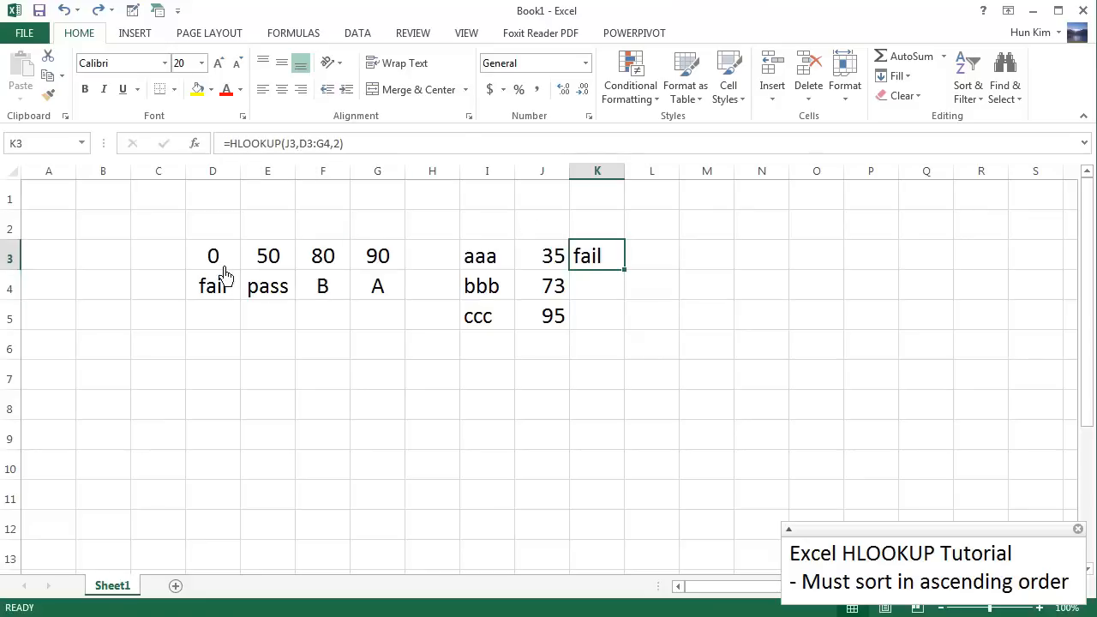
pyautogui.moveTo(213, 255); pyautogui.dragTo(376, 286)
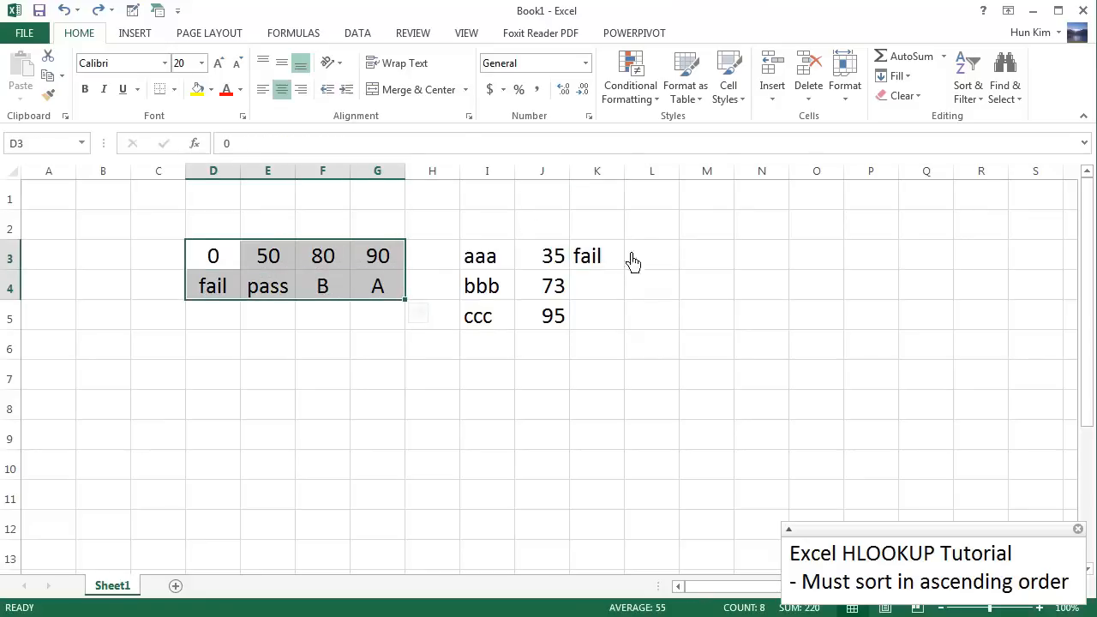
pyautogui.click(598, 255)
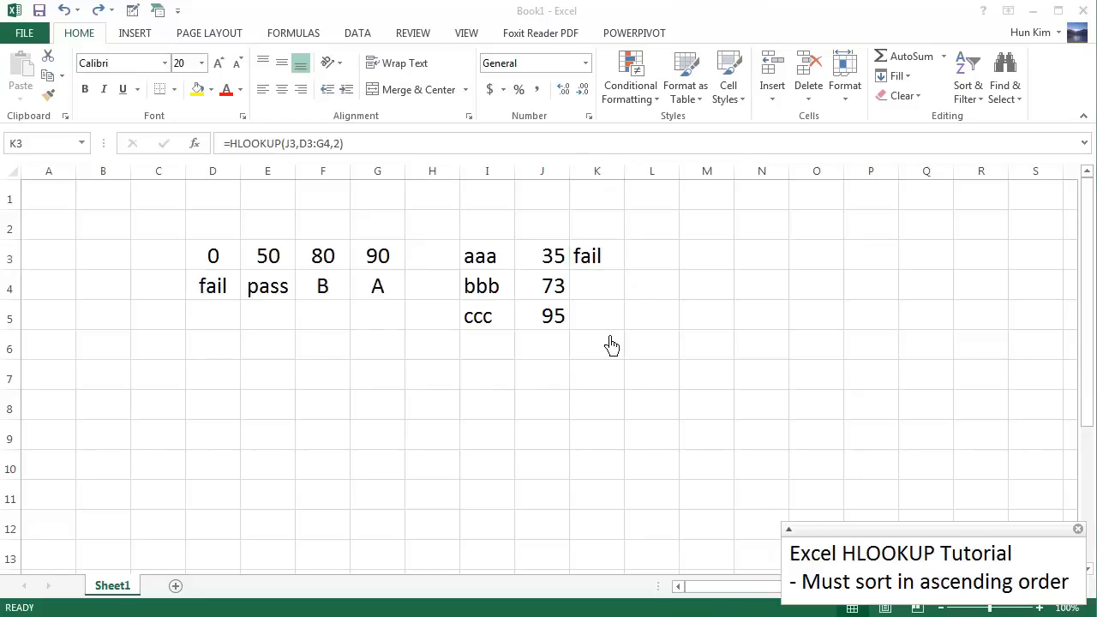
pyautogui.click(597, 256)
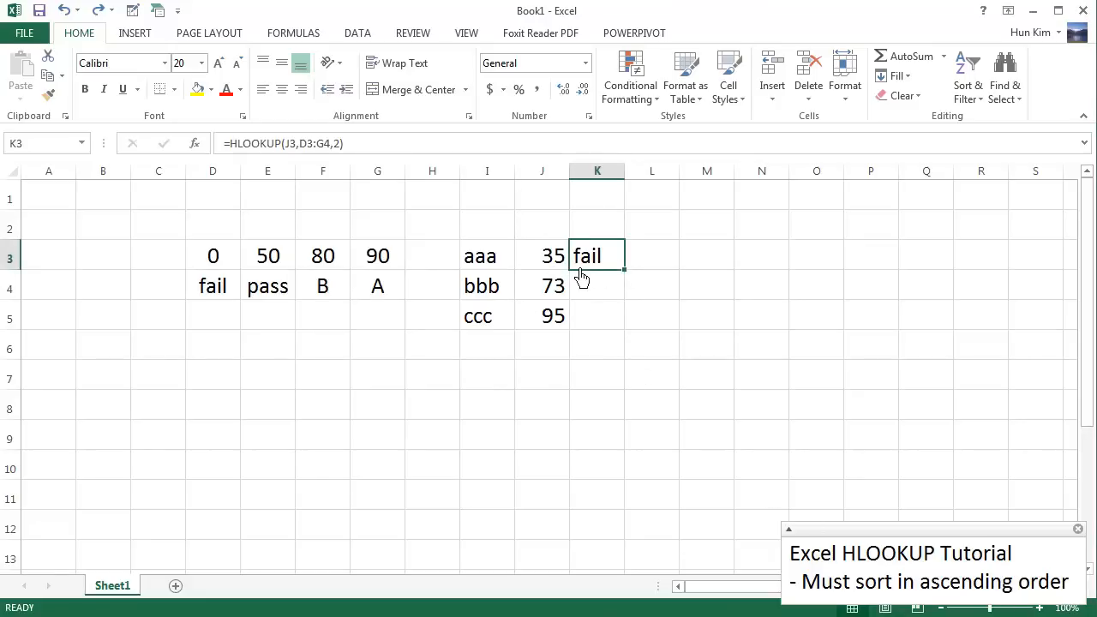
pyautogui.click(597, 286)
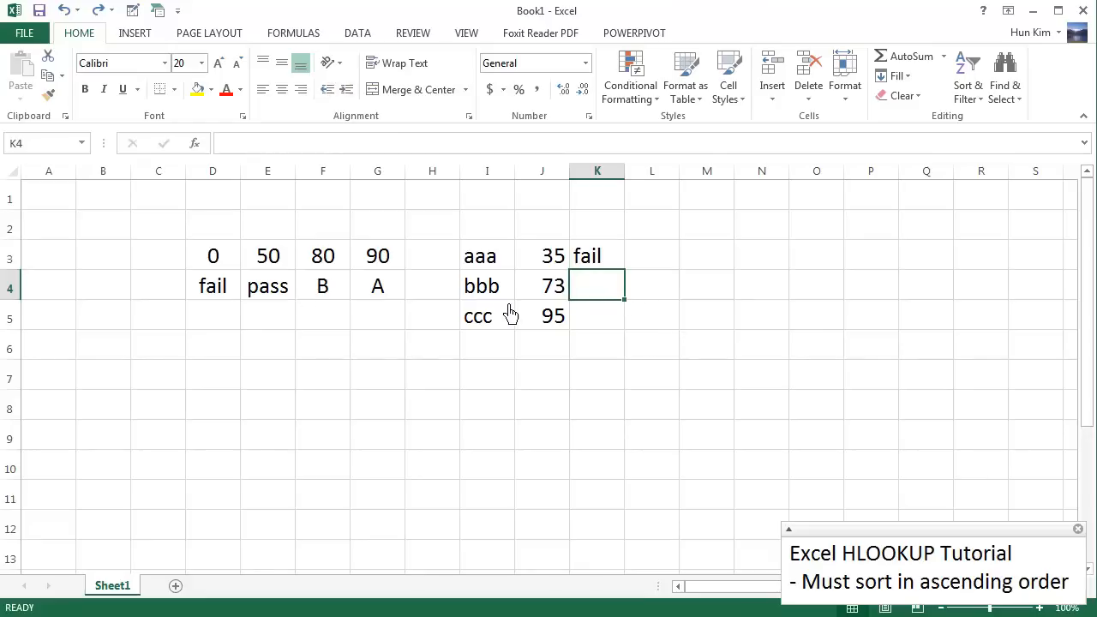
pyautogui.click(541, 285)
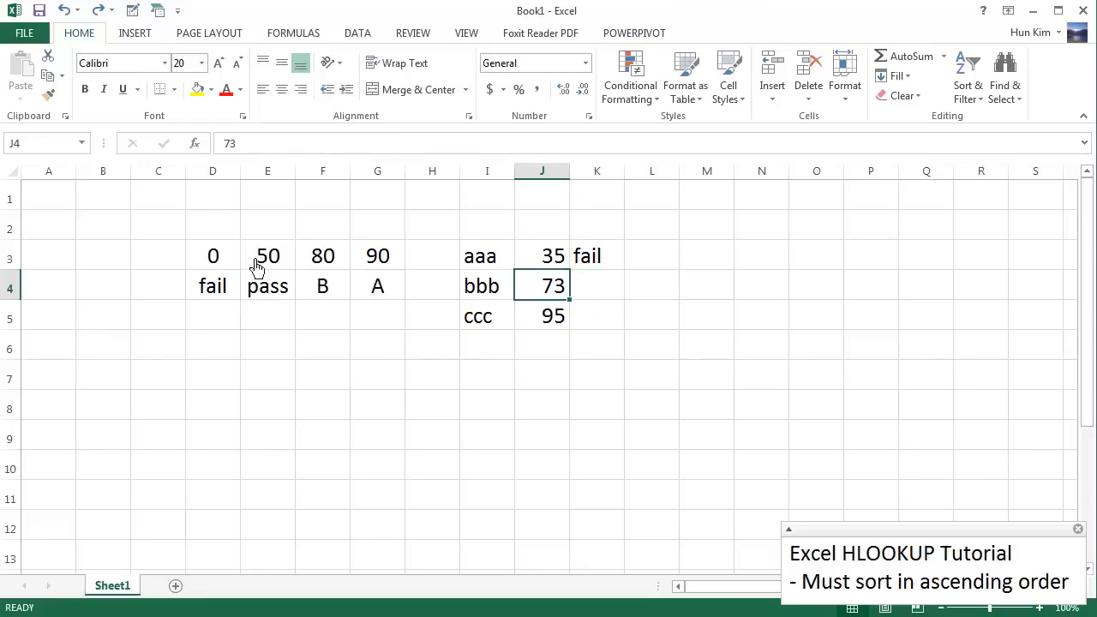
pyautogui.moveTo(212, 256); pyautogui.dragTo(377, 285)
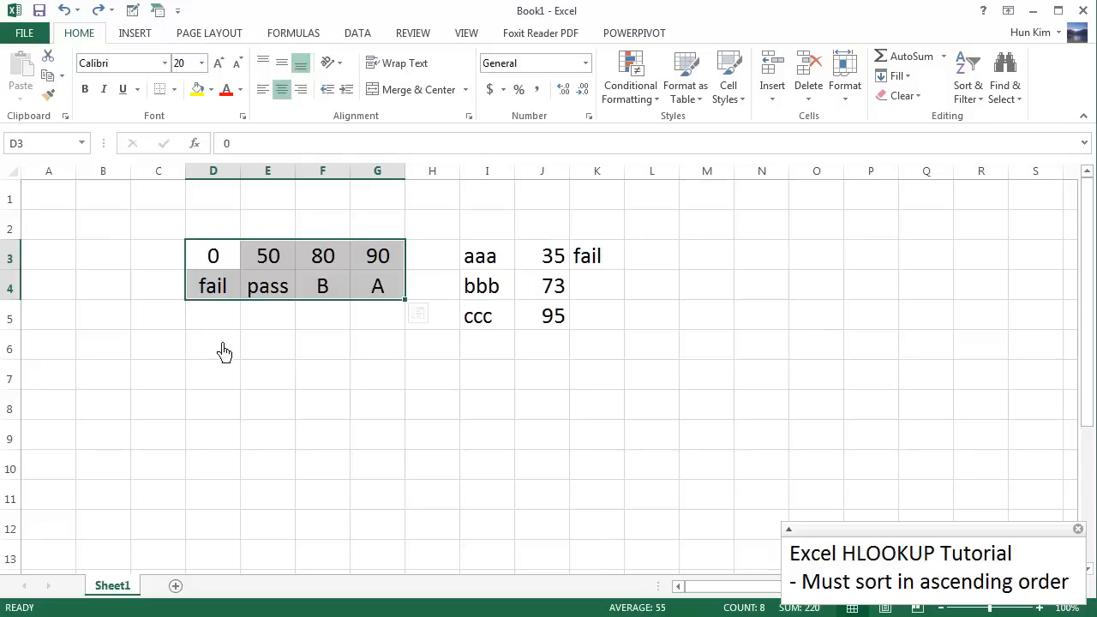
pyautogui.moveTo(641, 300)
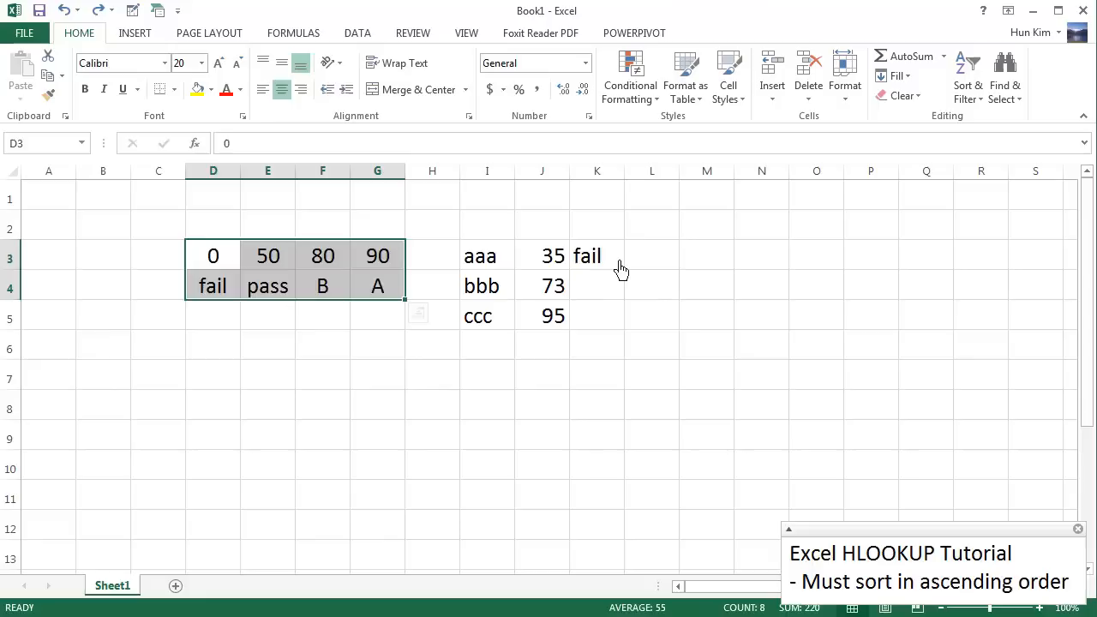
pyautogui.click(597, 255)
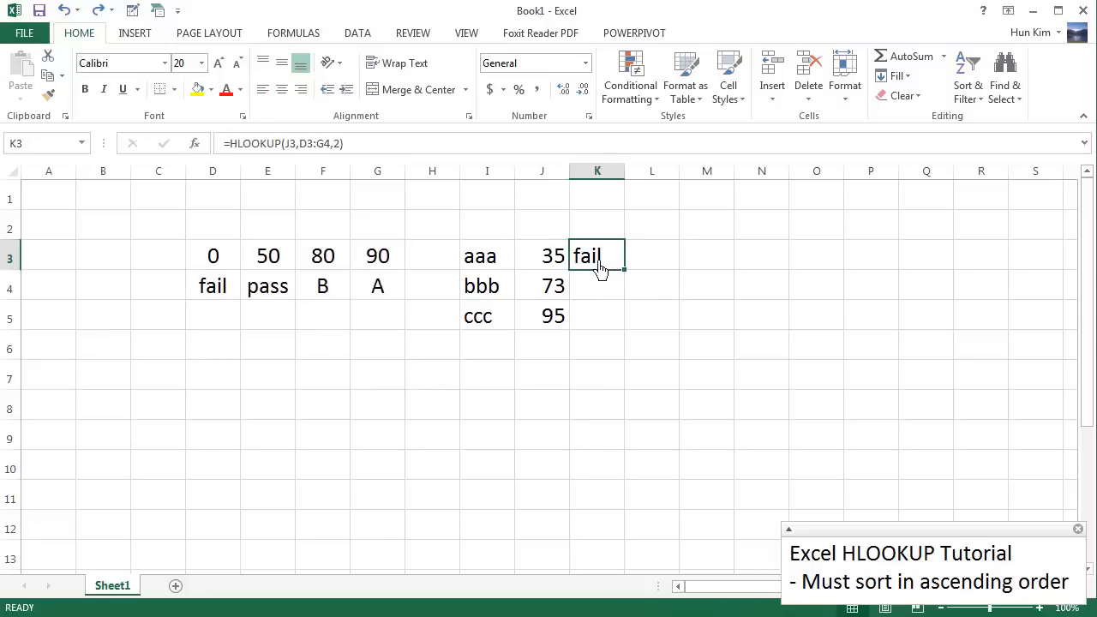
pyautogui.moveTo(301, 150)
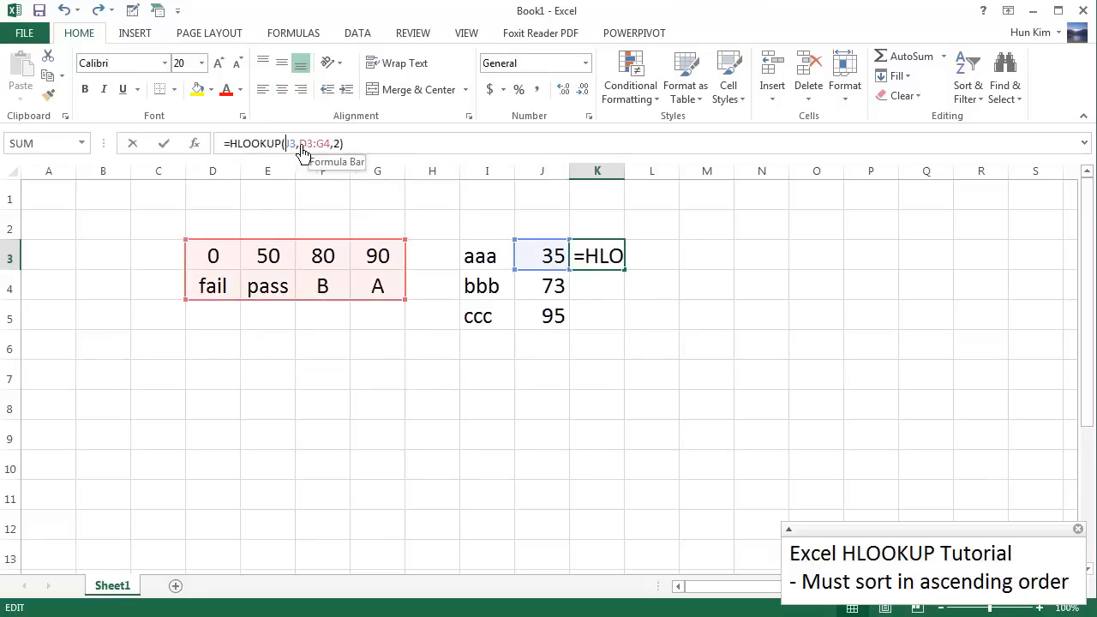
pyautogui.moveTo(321, 154)
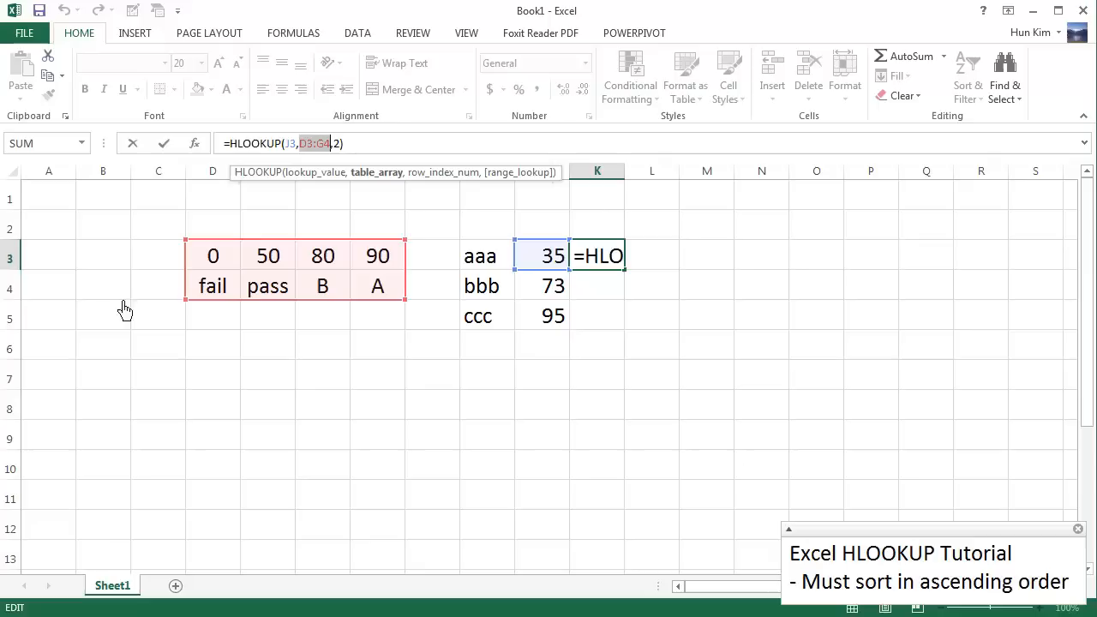
pyautogui.moveTo(378, 295)
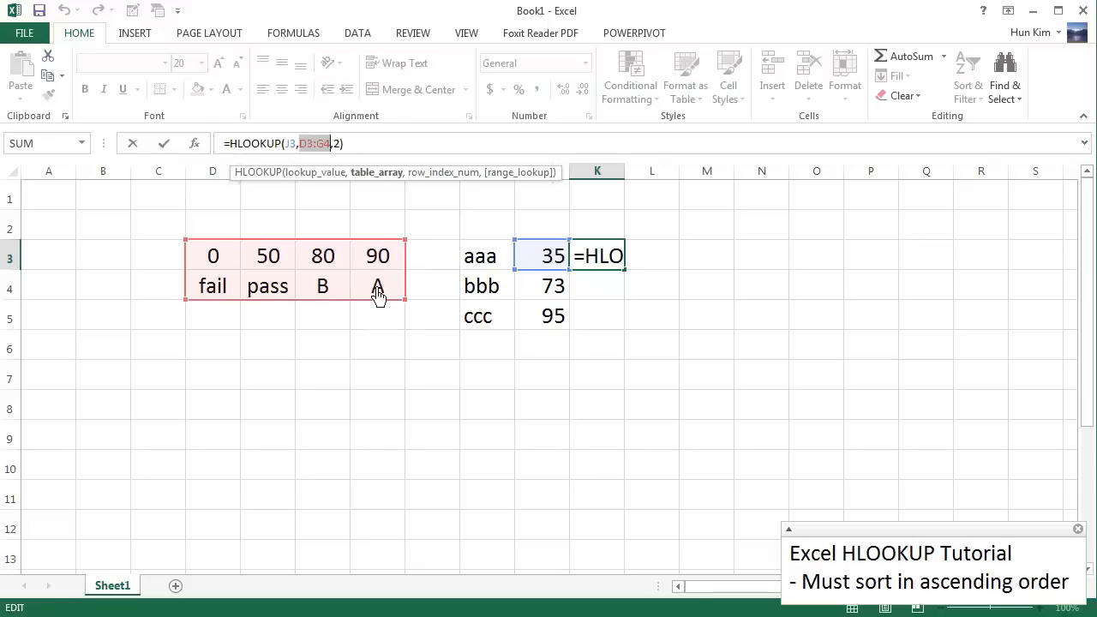
pyautogui.moveTo(312, 204)
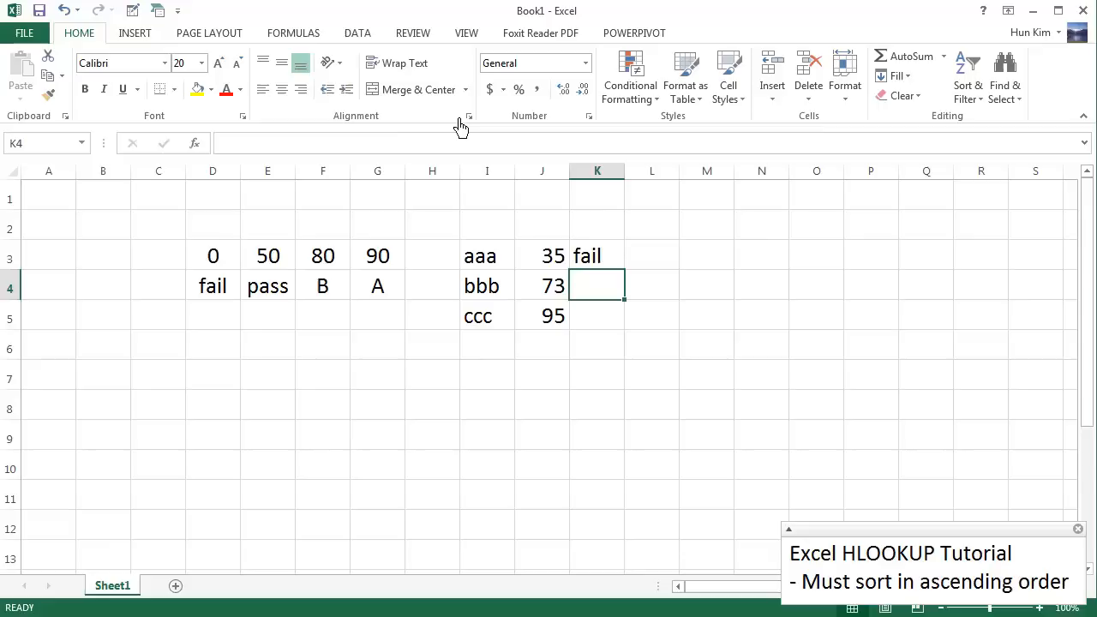
# - Check that K3 reads =HLOOKUP(J3,$D$3:$G$4,2) with the absolute table reference
pyautogui.click(597, 255)
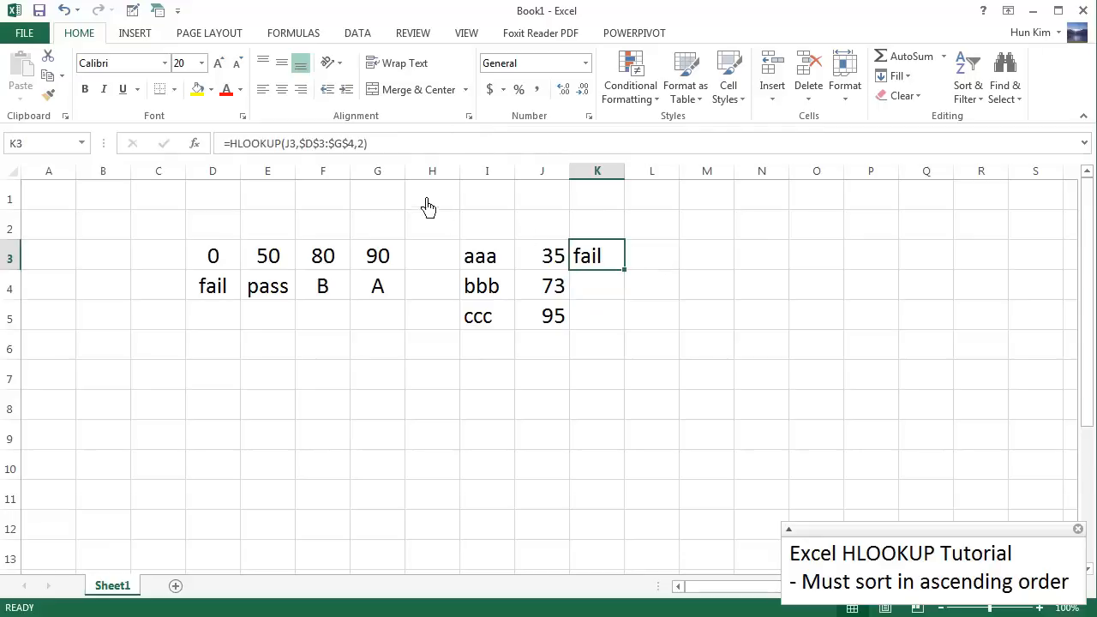
pyautogui.moveTo(358, 271)
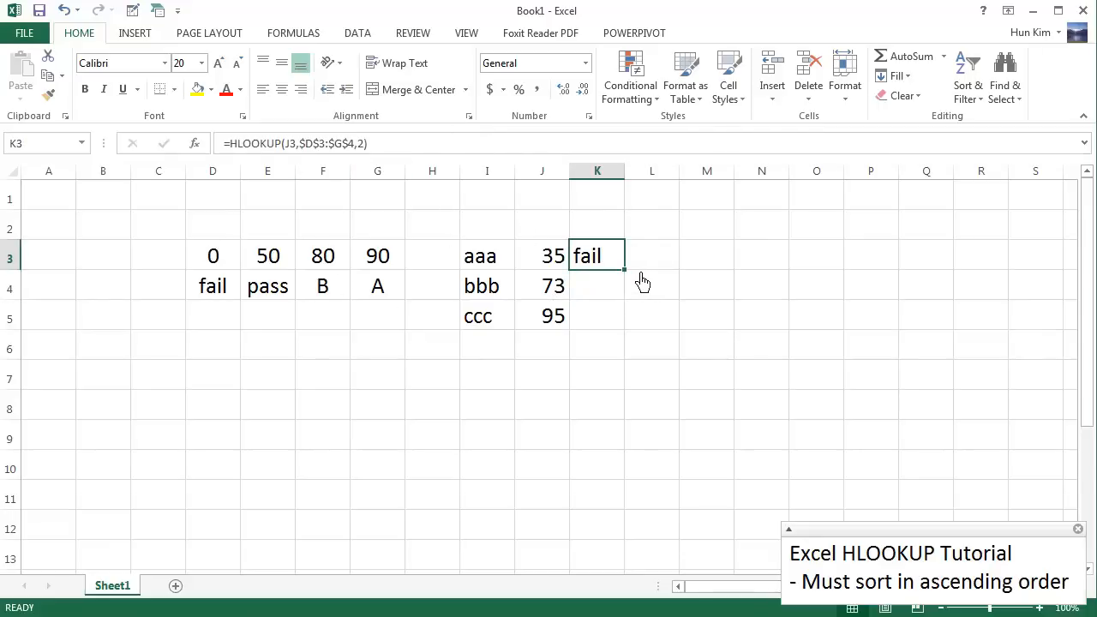
# - Fill K3's absolute HLOOKUP down to K5 and verify K4 uses J4 with $D$3:$G$4
pyautogui.moveTo(624, 266); pyautogui.dragTo(624, 287)
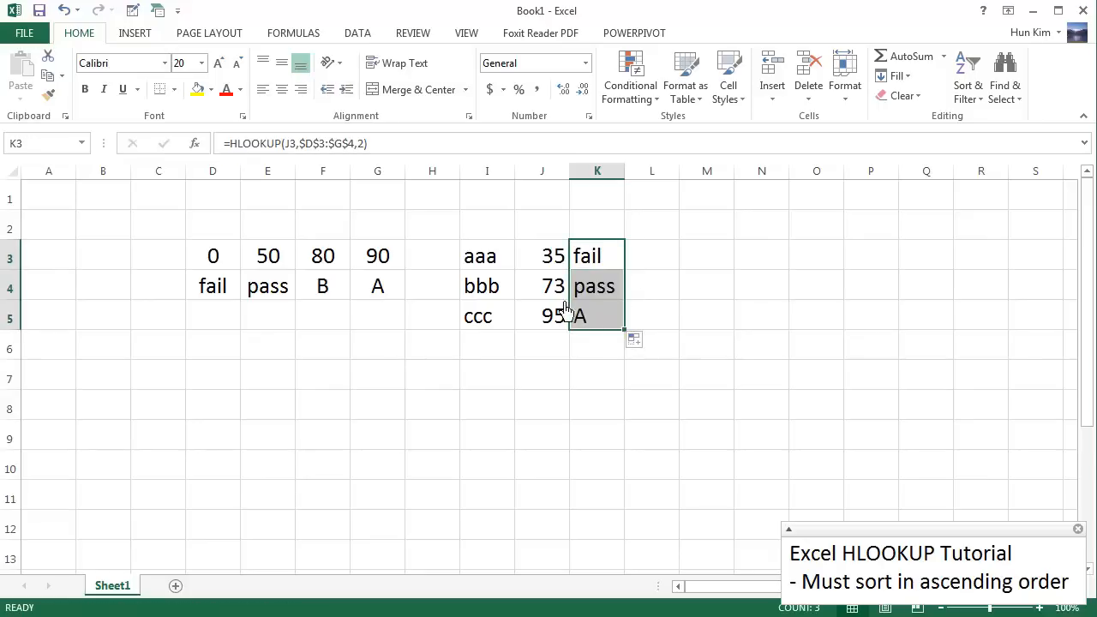
pyautogui.click(597, 286)
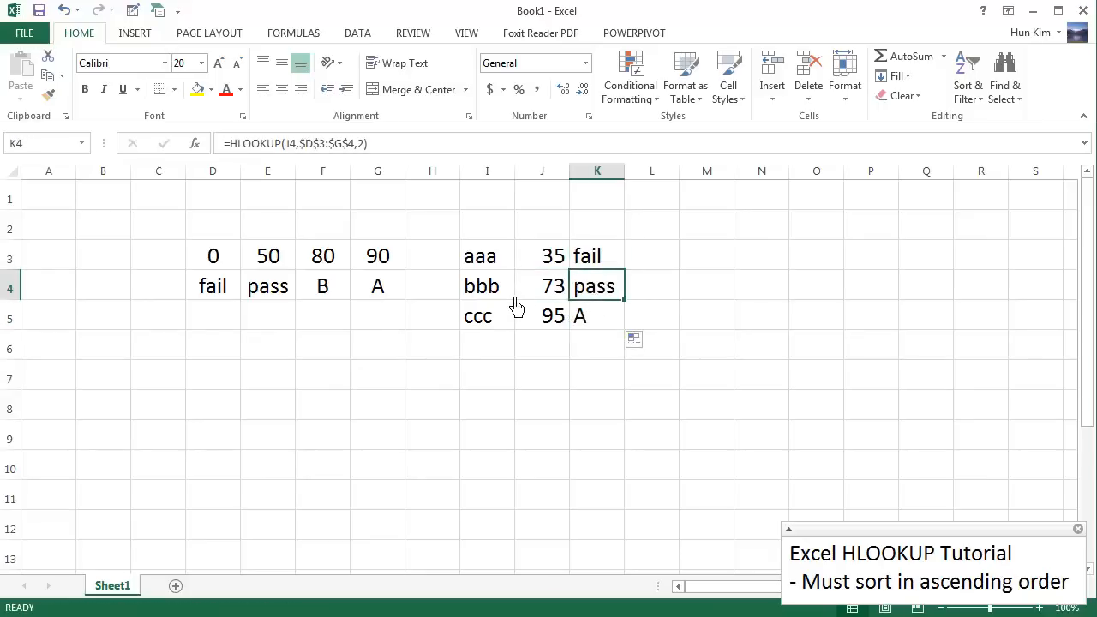
pyautogui.moveTo(396, 291)
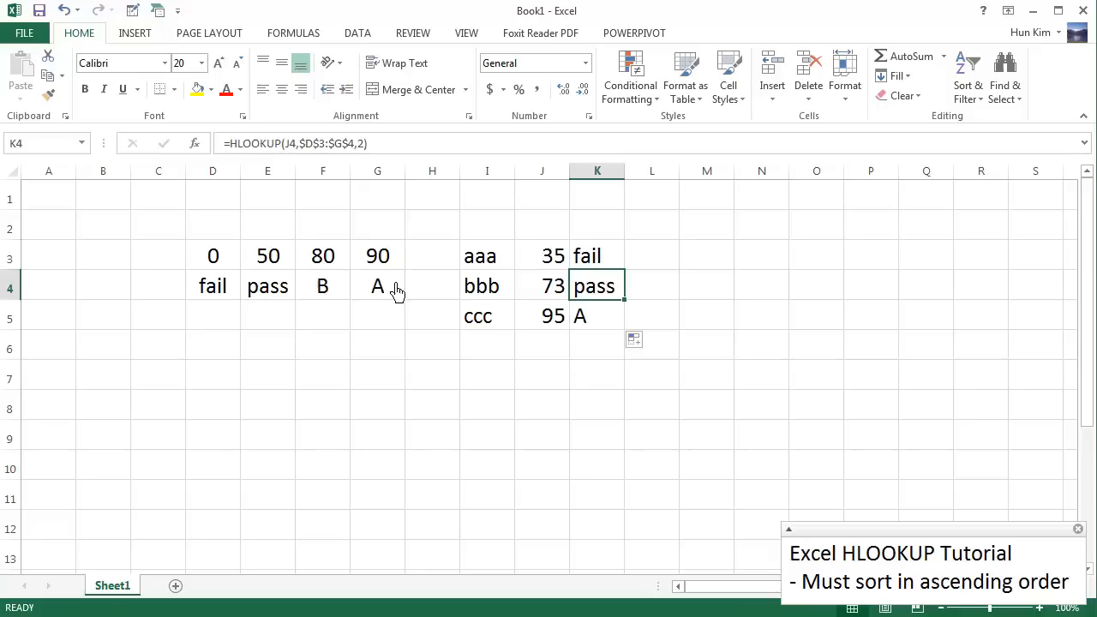
pyautogui.moveTo(542, 306)
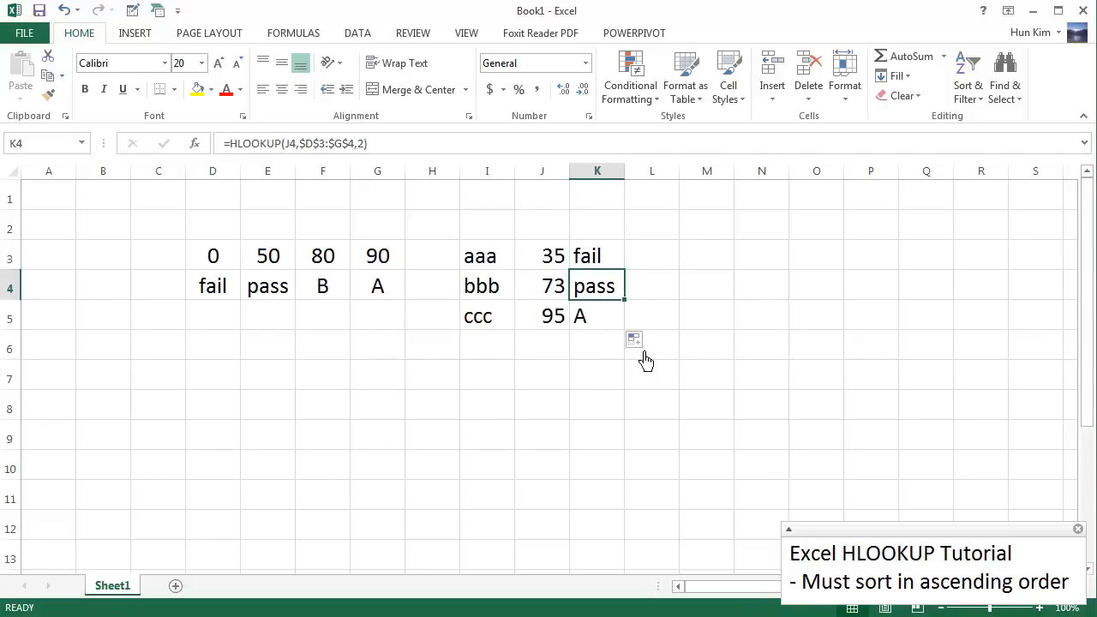
pyautogui.click(542, 285)
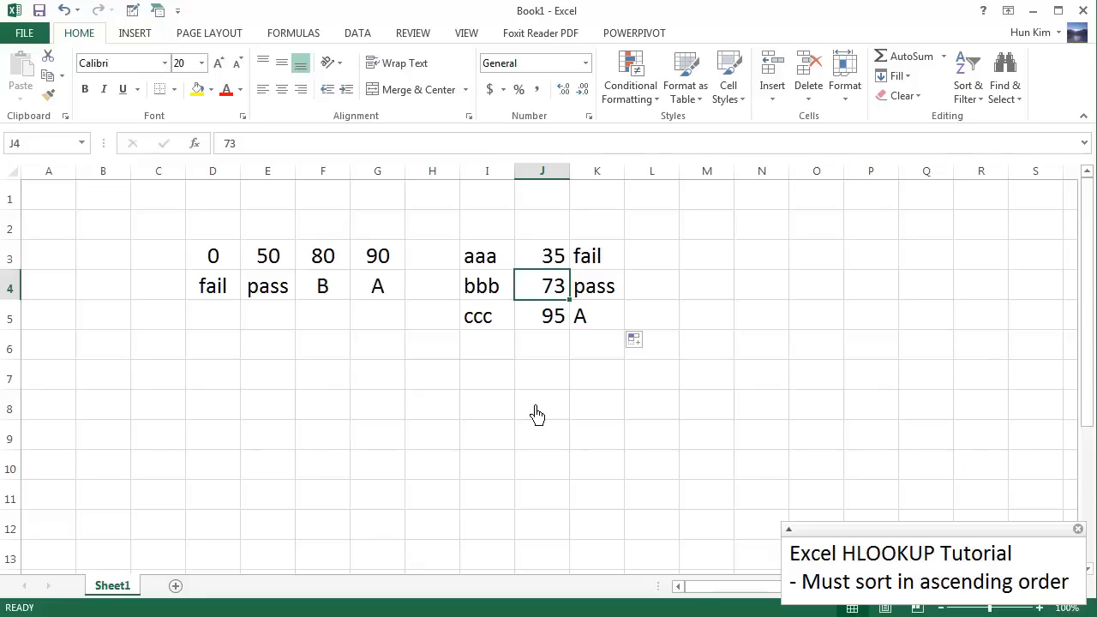
pyautogui.write('99')
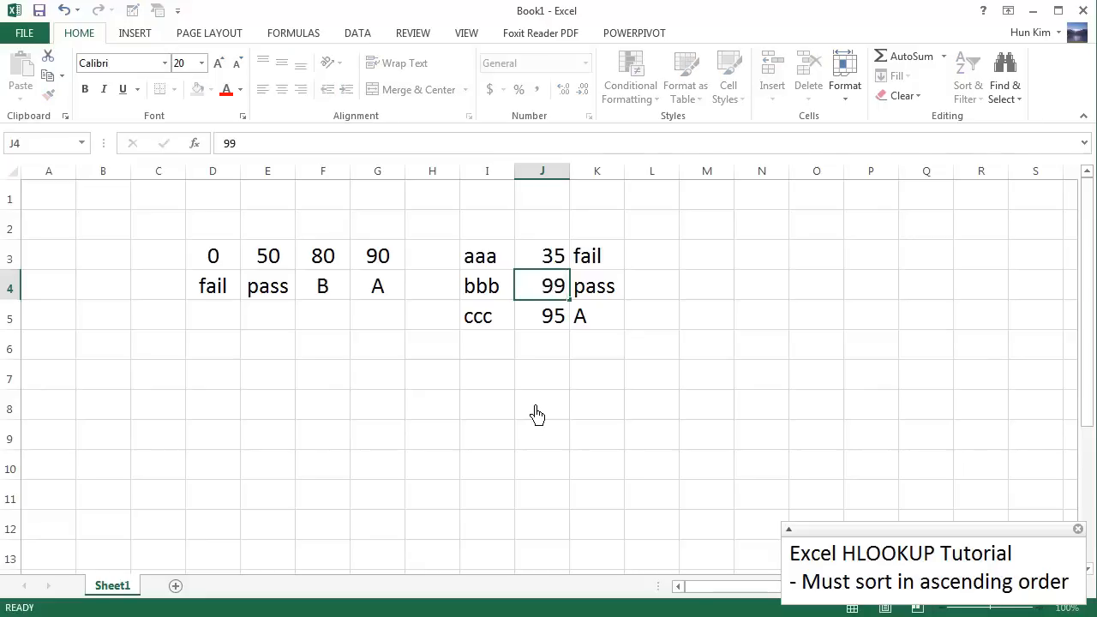
pyautogui.click(487, 286)
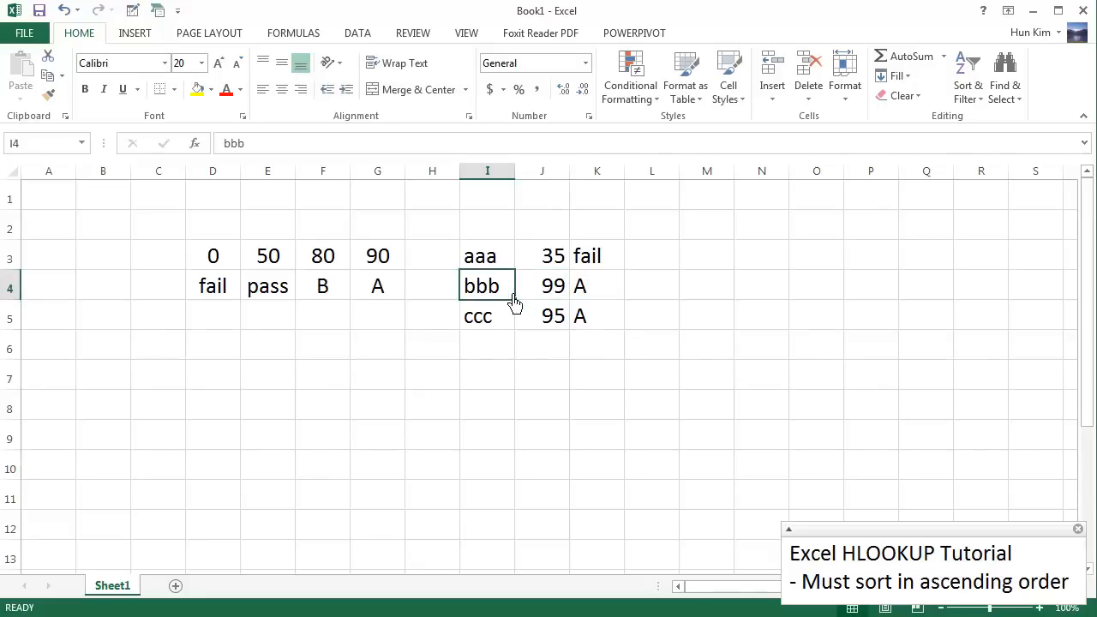
pyautogui.moveTo(544, 287)
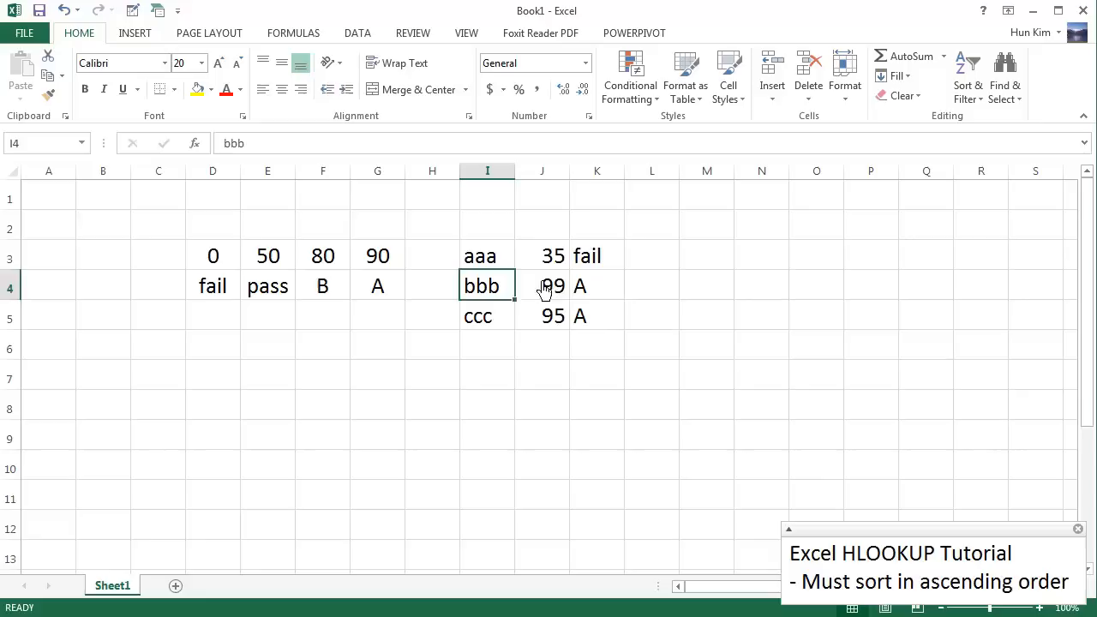
pyautogui.moveTo(473, 300)
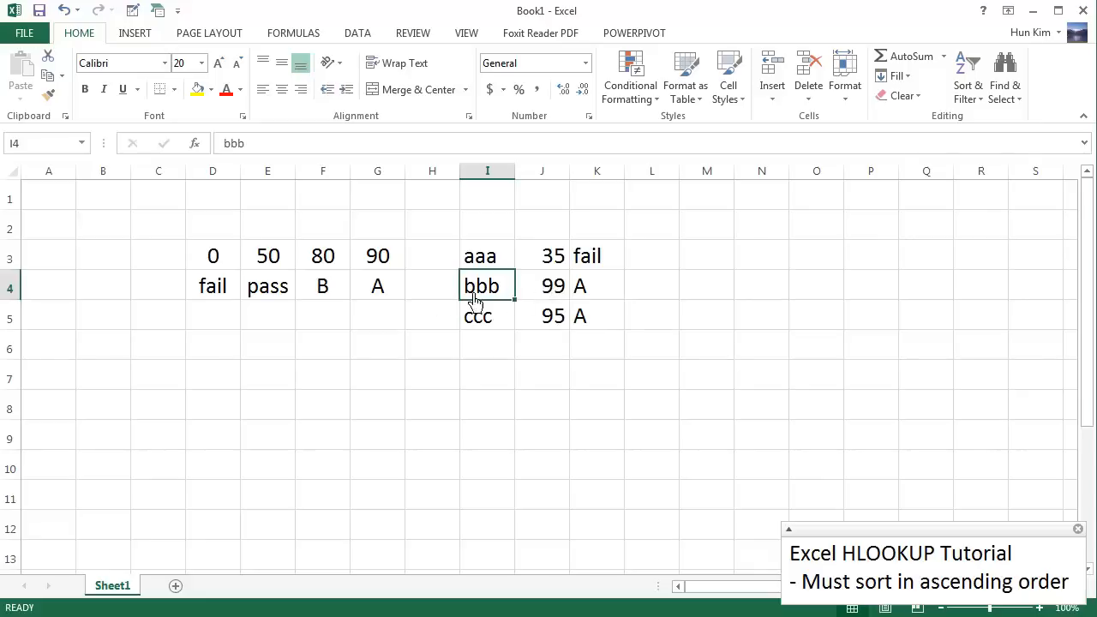
pyautogui.click(541, 285)
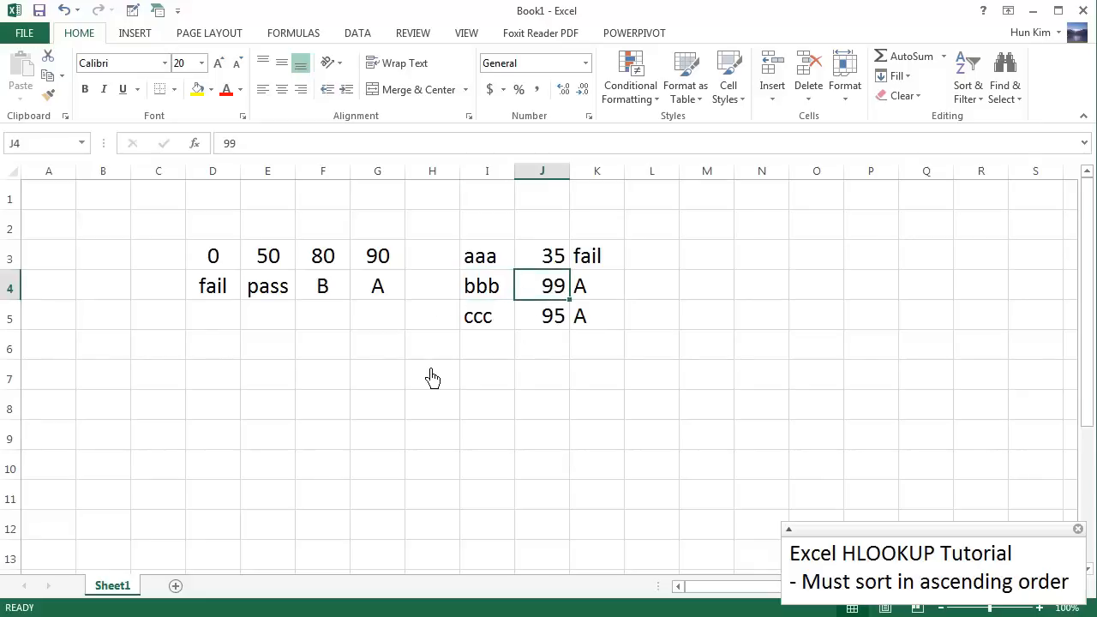
pyautogui.moveTo(577, 370)
pyautogui.write('79')
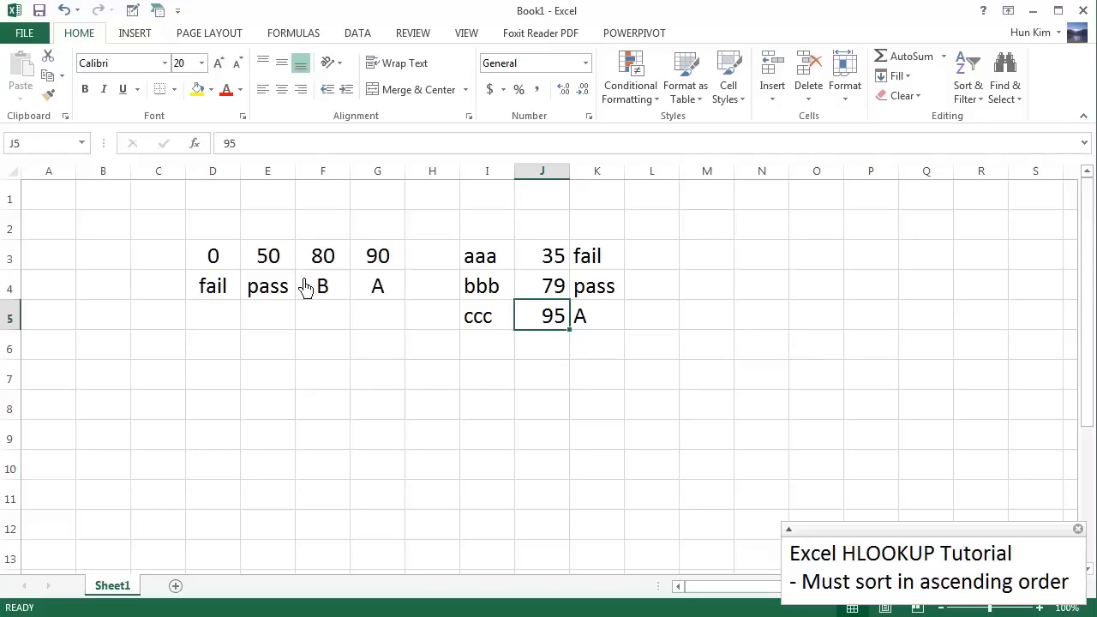
pyautogui.moveTo(325, 266)
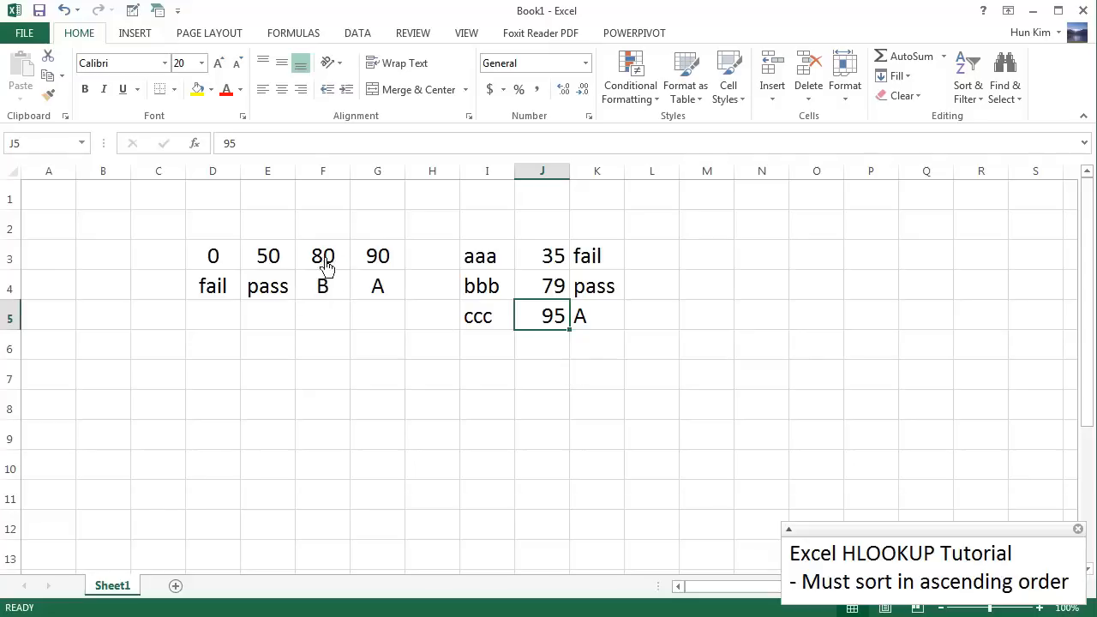
pyautogui.moveTo(349, 265)
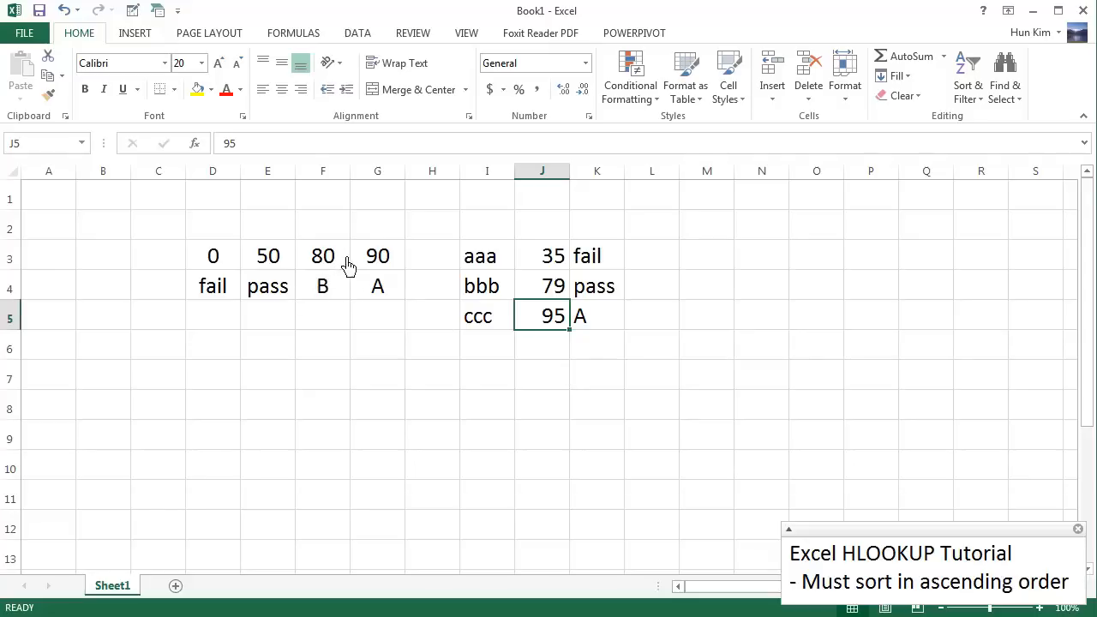
pyautogui.moveTo(344, 283)
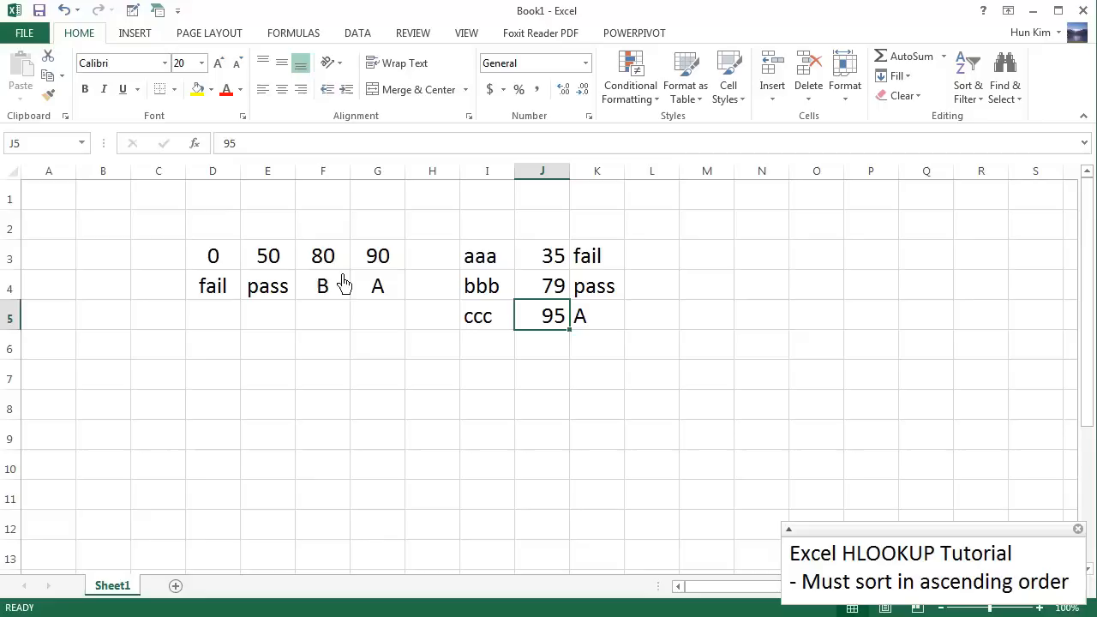
pyautogui.moveTo(504, 313)
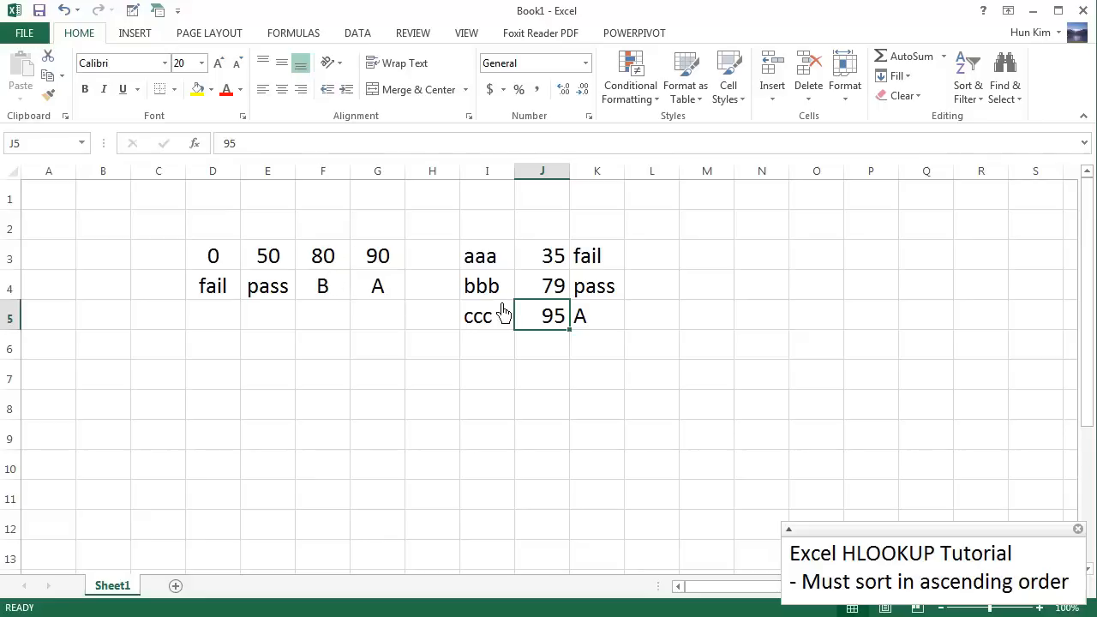
# - Enter a new score for bbb in J4 and compare it with the B grade in F4
pyautogui.write('89')
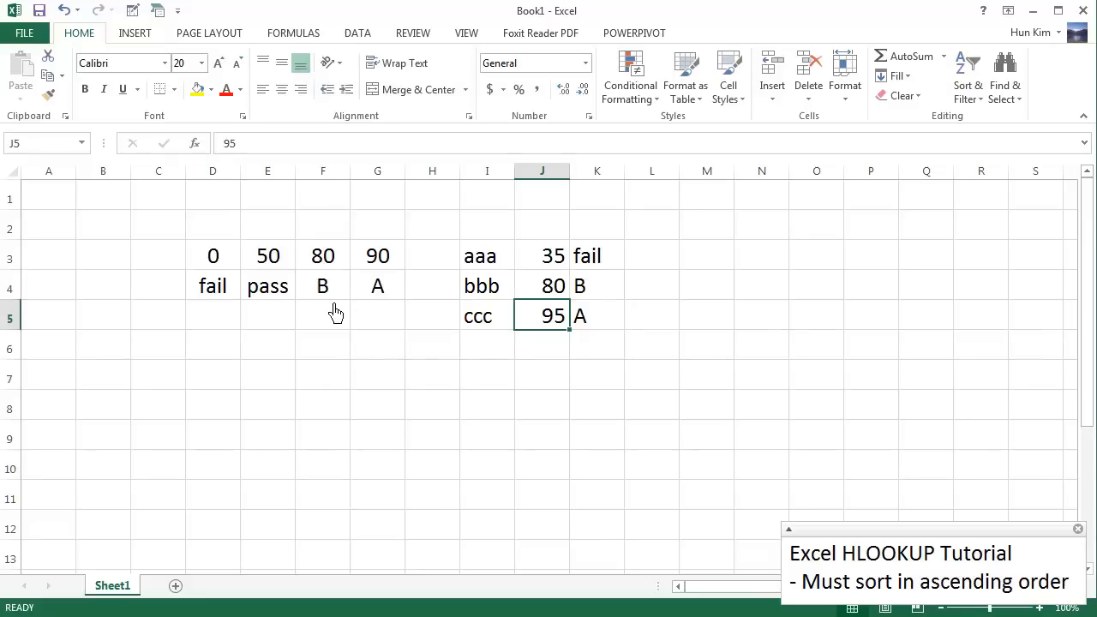
pyautogui.click(322, 286)
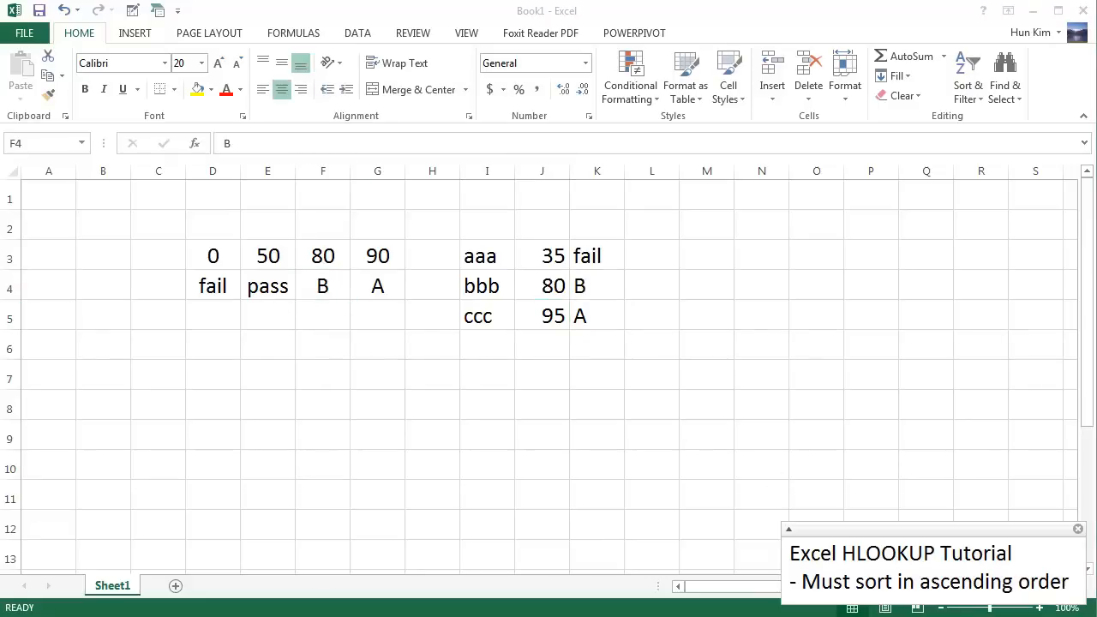
pyautogui.moveTo(244, 358)
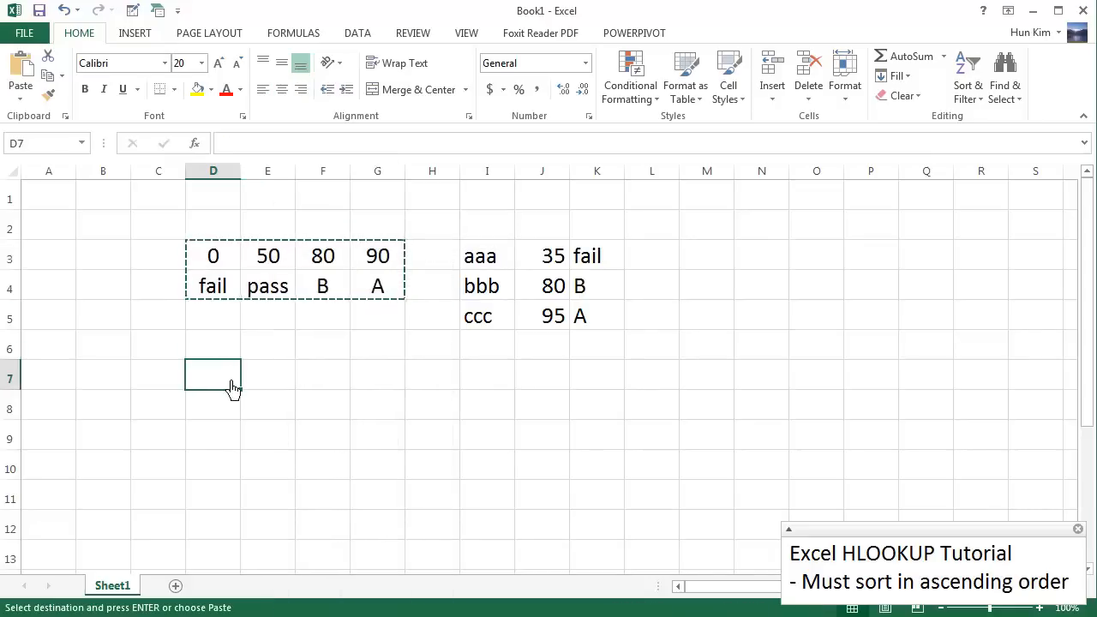
# - Paste the grade table transposed at D7 so thresholds sit beside grades in D7:E10
pyautogui.press('ctrl+v')
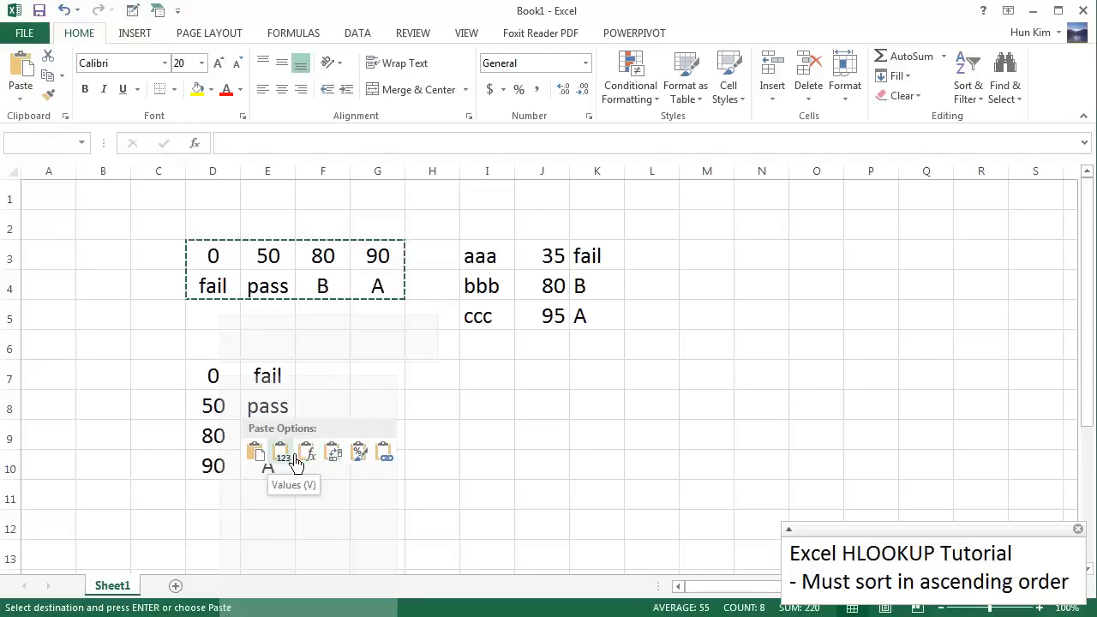
pyautogui.moveTo(354, 451)
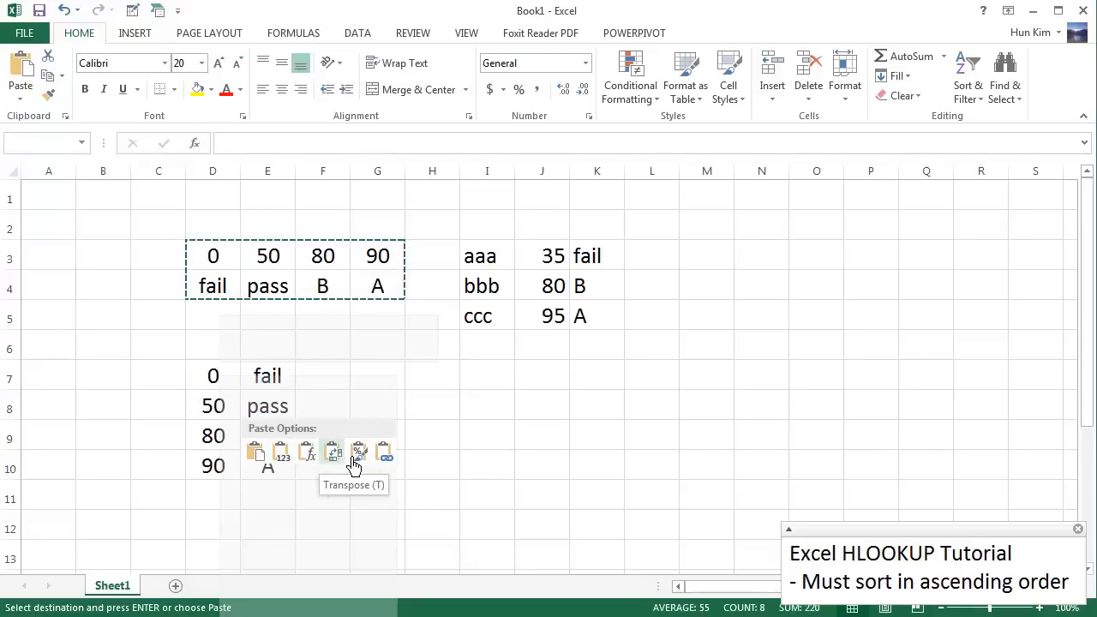
pyautogui.click(332, 451)
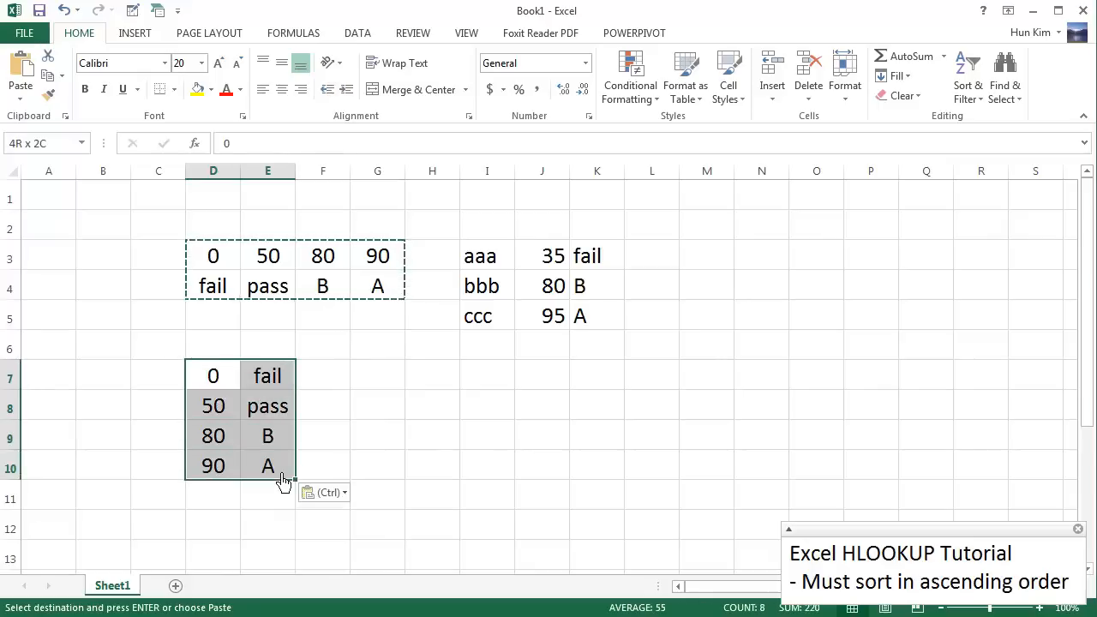
pyautogui.click(377, 404)
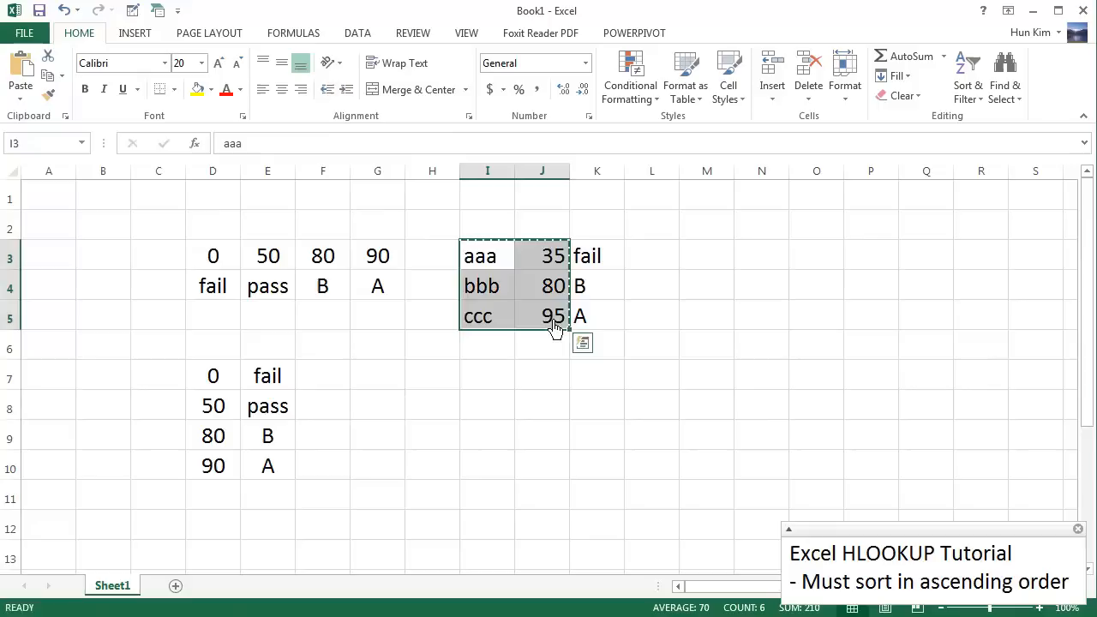
# - Paste names and scores at G8, then enter =VLOOKUP(H8,$D$7:$E$10,2) in I8
pyautogui.click(370, 406)
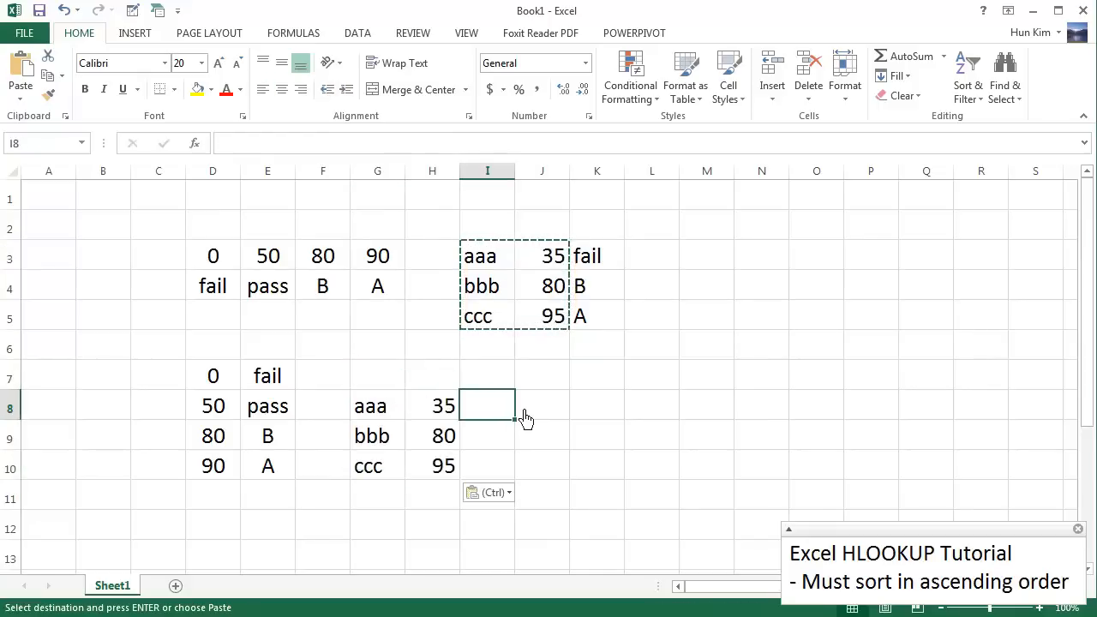
pyautogui.write('=vlookup(')
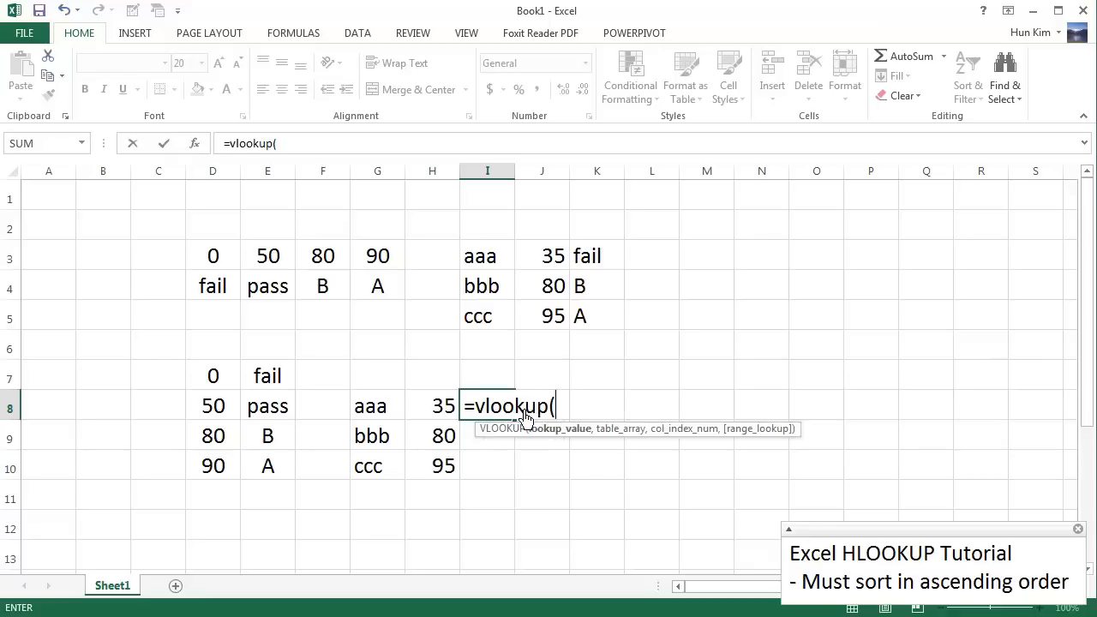
pyautogui.click(432, 405)
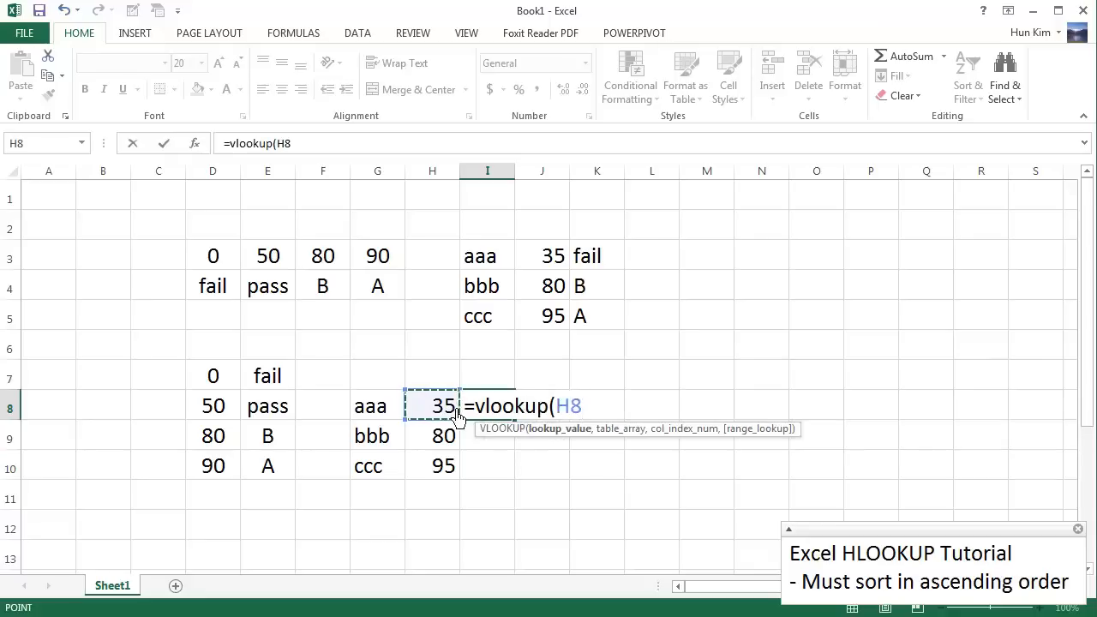
pyautogui.write(',')
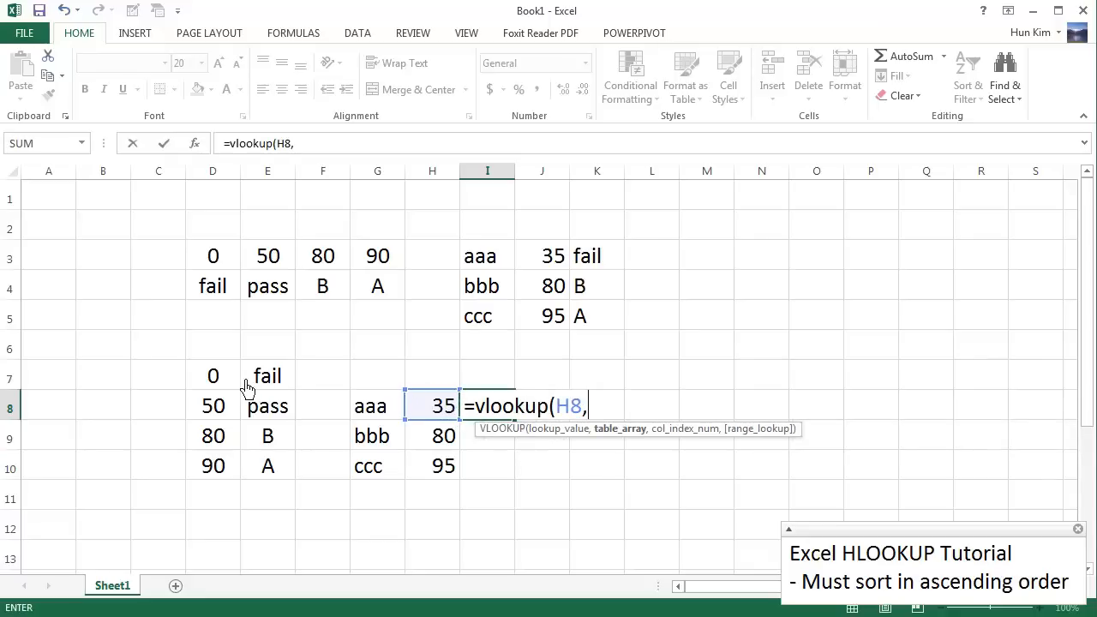
pyautogui.moveTo(212, 375); pyautogui.dragTo(267, 465)
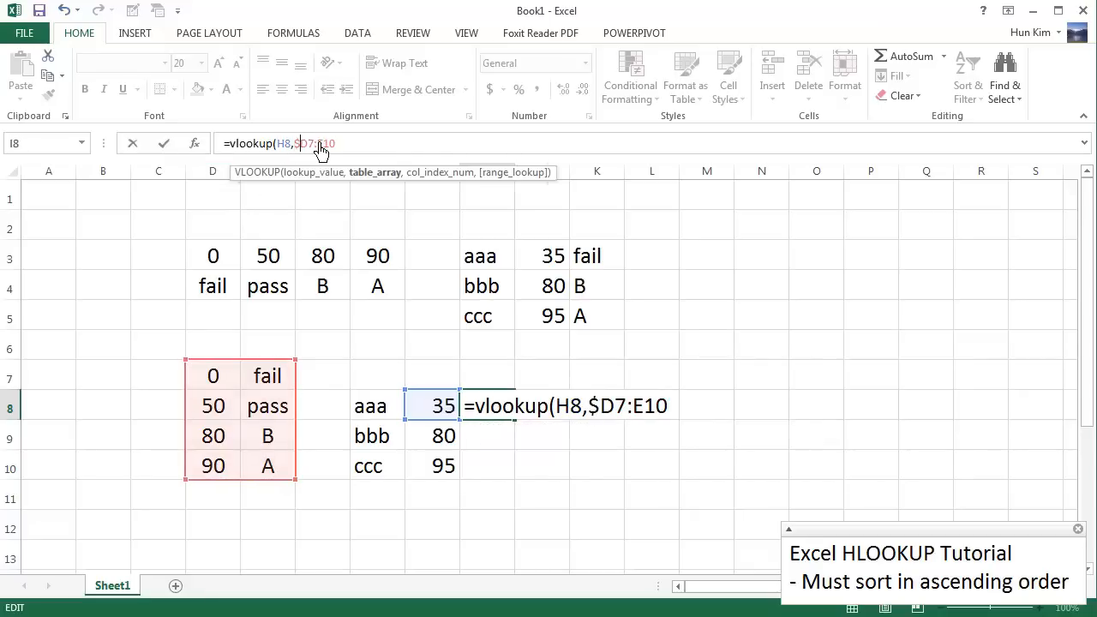
pyautogui.press('F4')
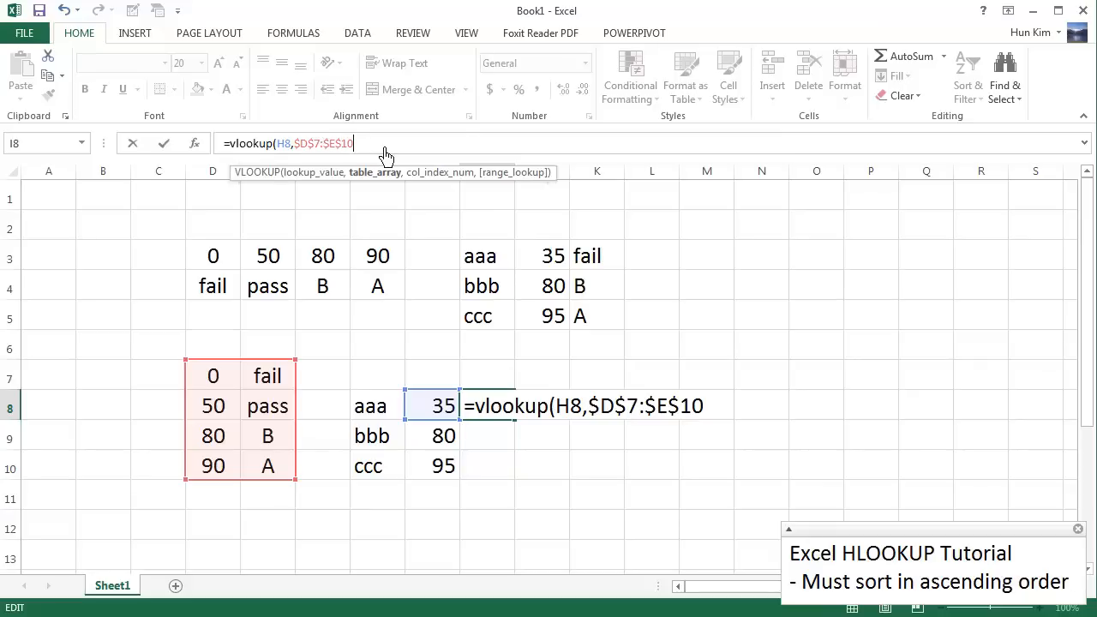
pyautogui.write(',2')
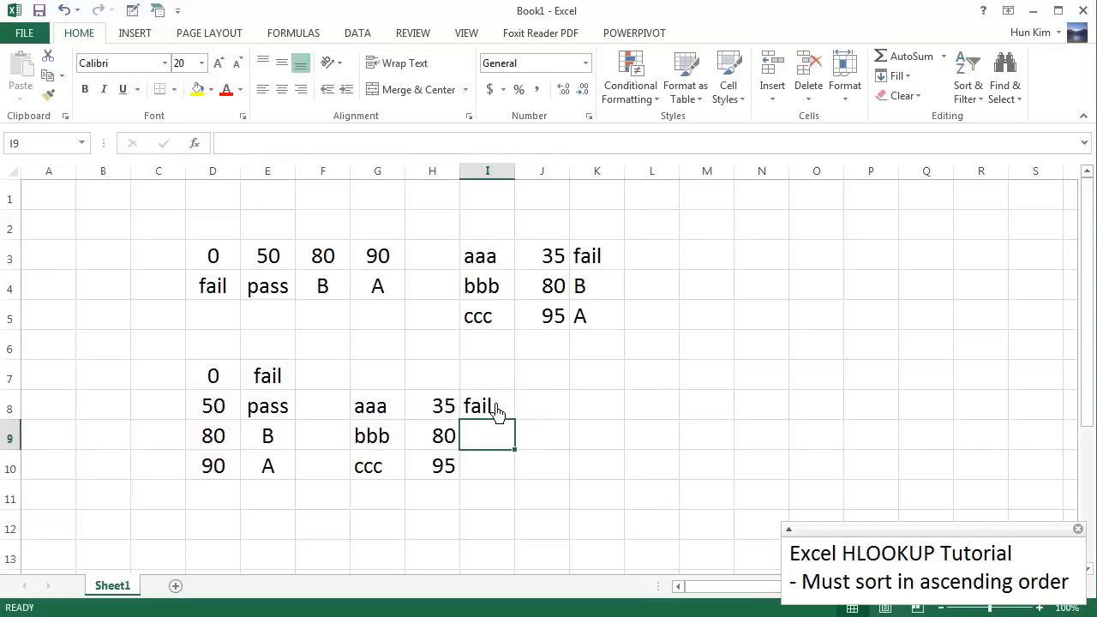
pyautogui.click(487, 405)
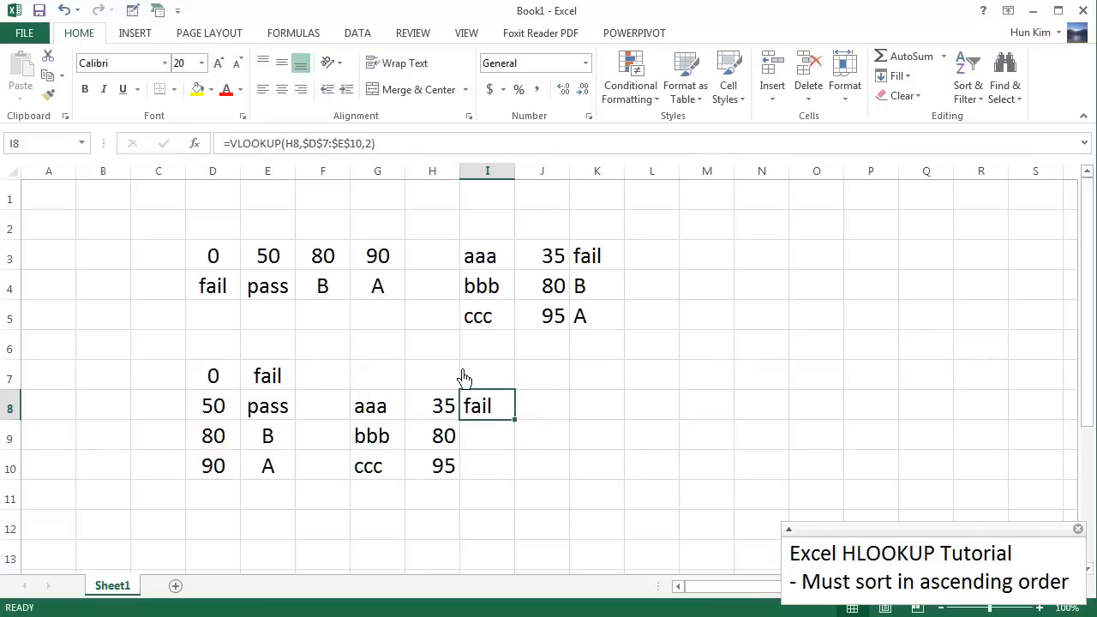
pyautogui.moveTo(591, 431)
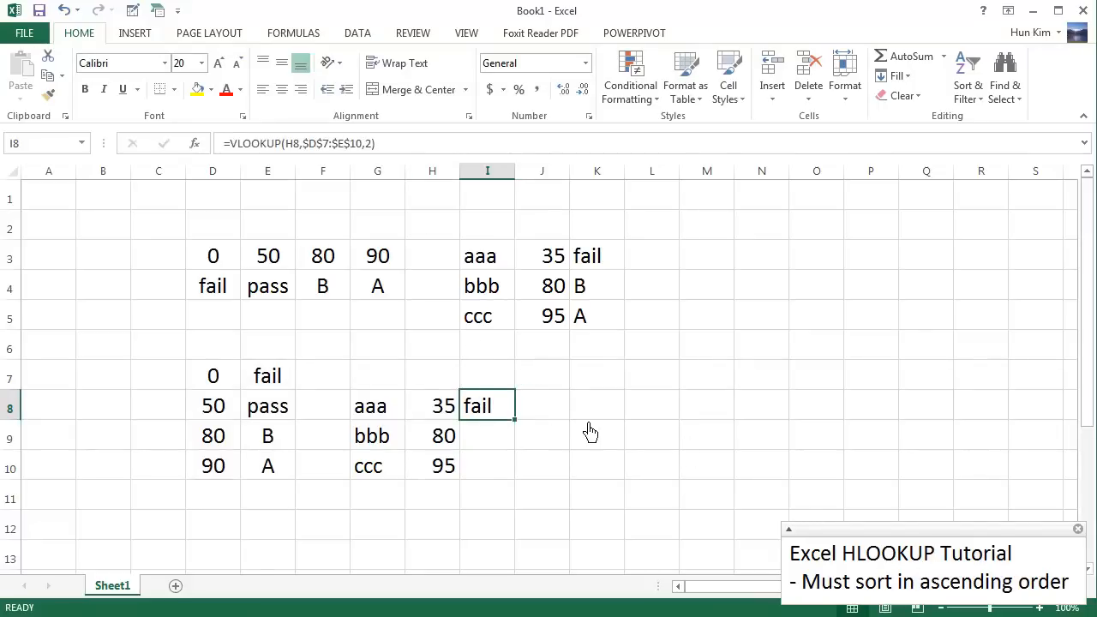
pyautogui.moveTo(222, 270)
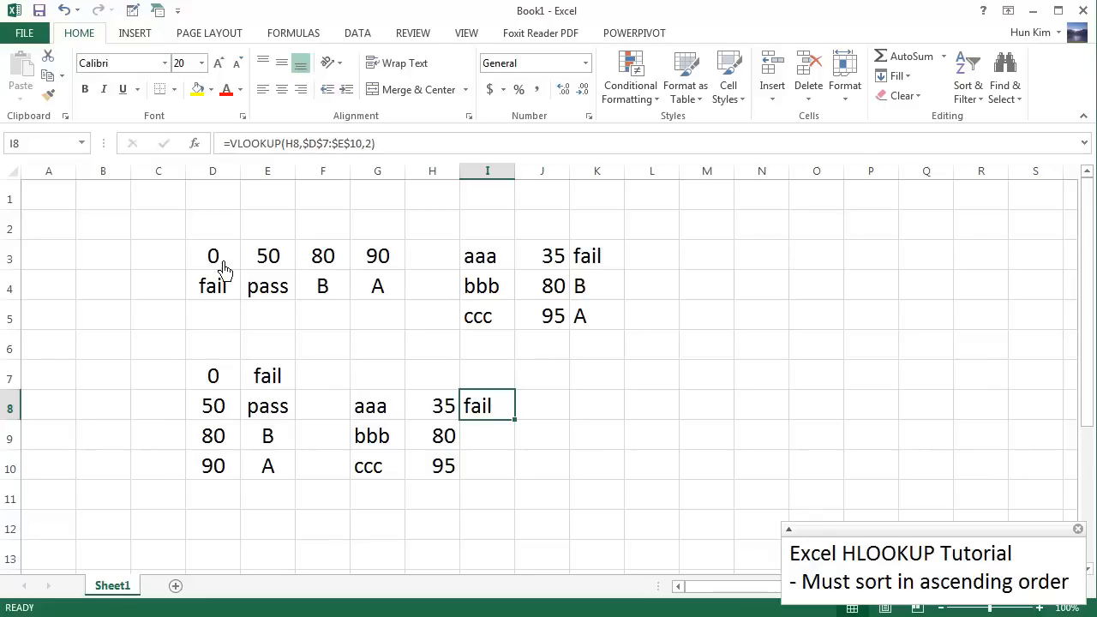
pyautogui.moveTo(227, 420)
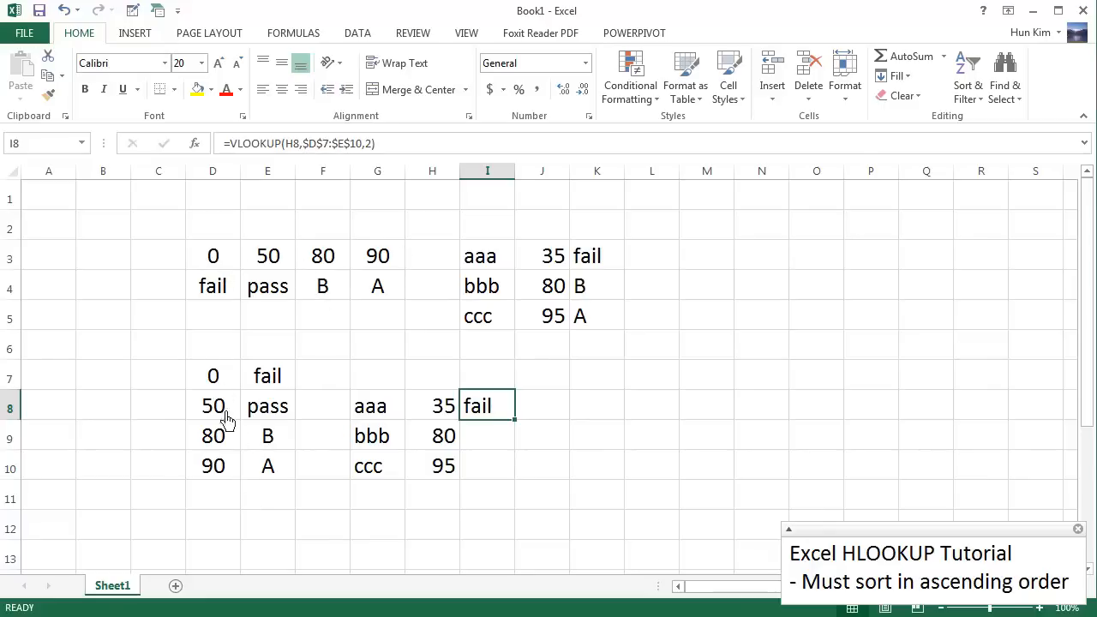
pyautogui.moveTo(552, 275)
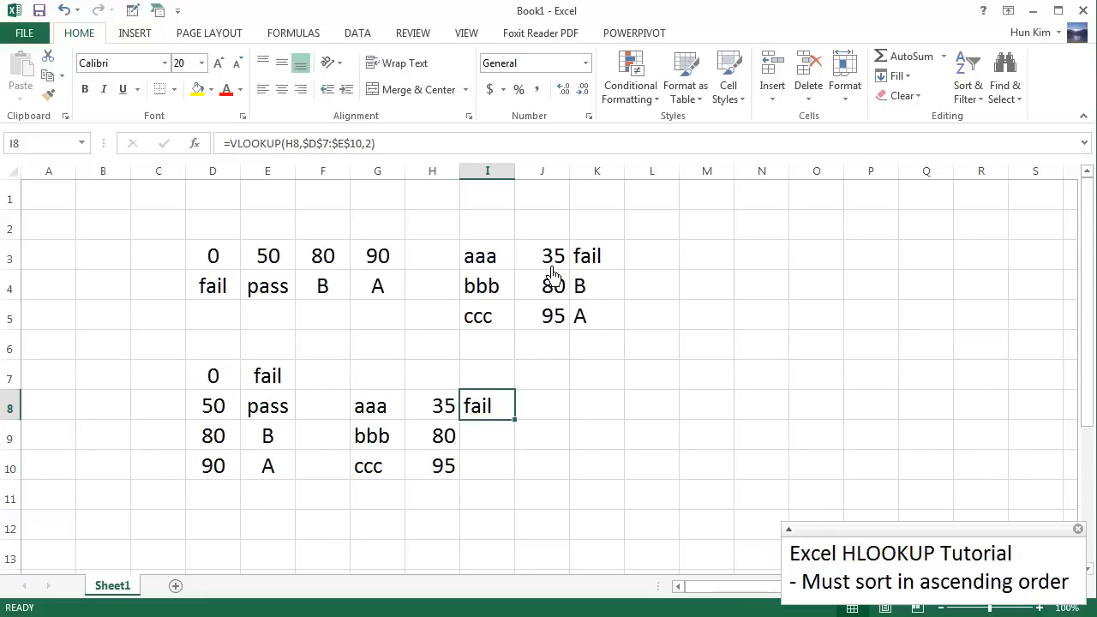
pyautogui.click(542, 255)
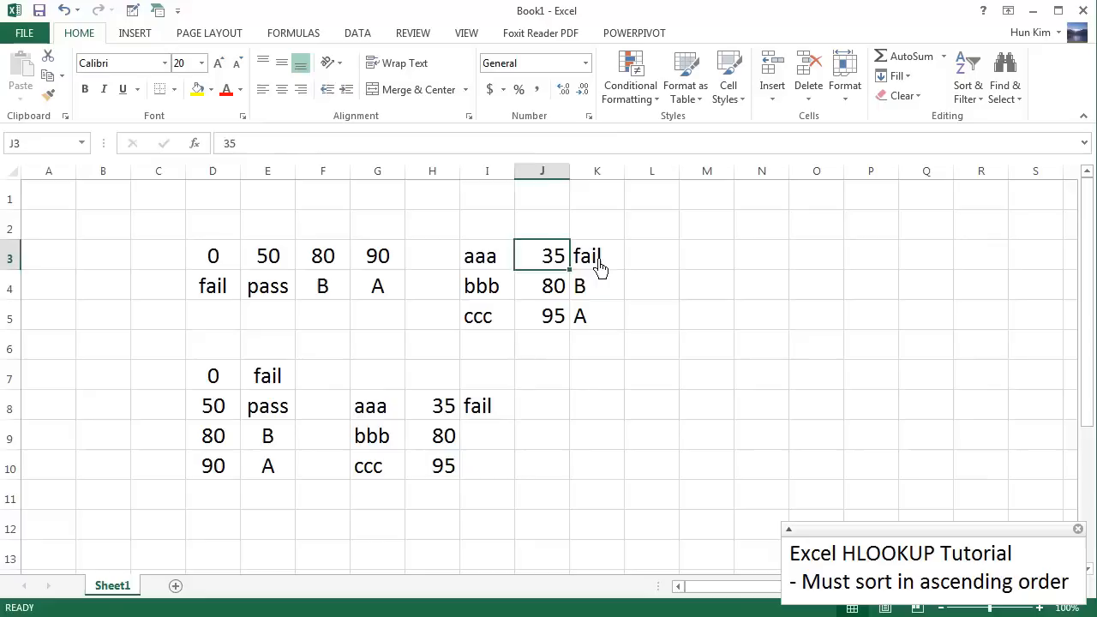
pyautogui.click(597, 255)
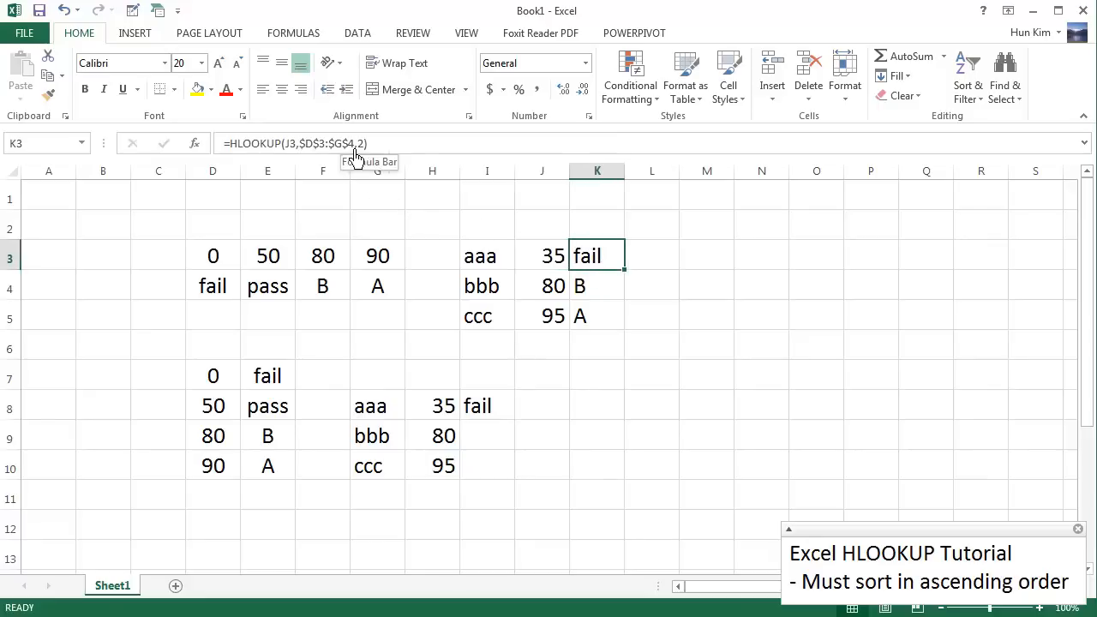
pyautogui.doubleClick(597, 255)
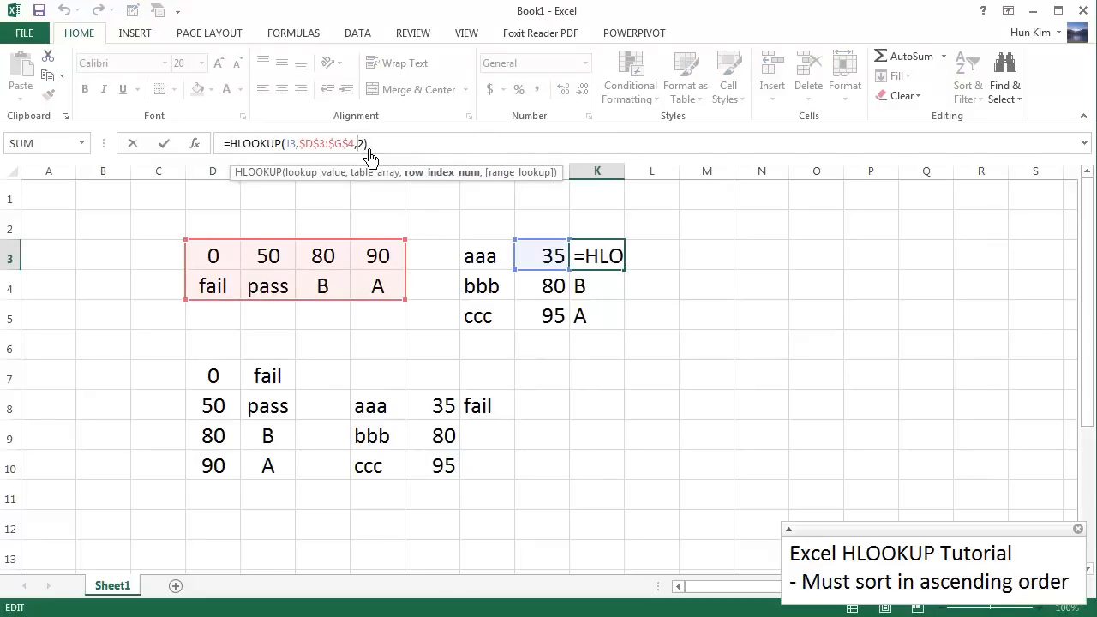